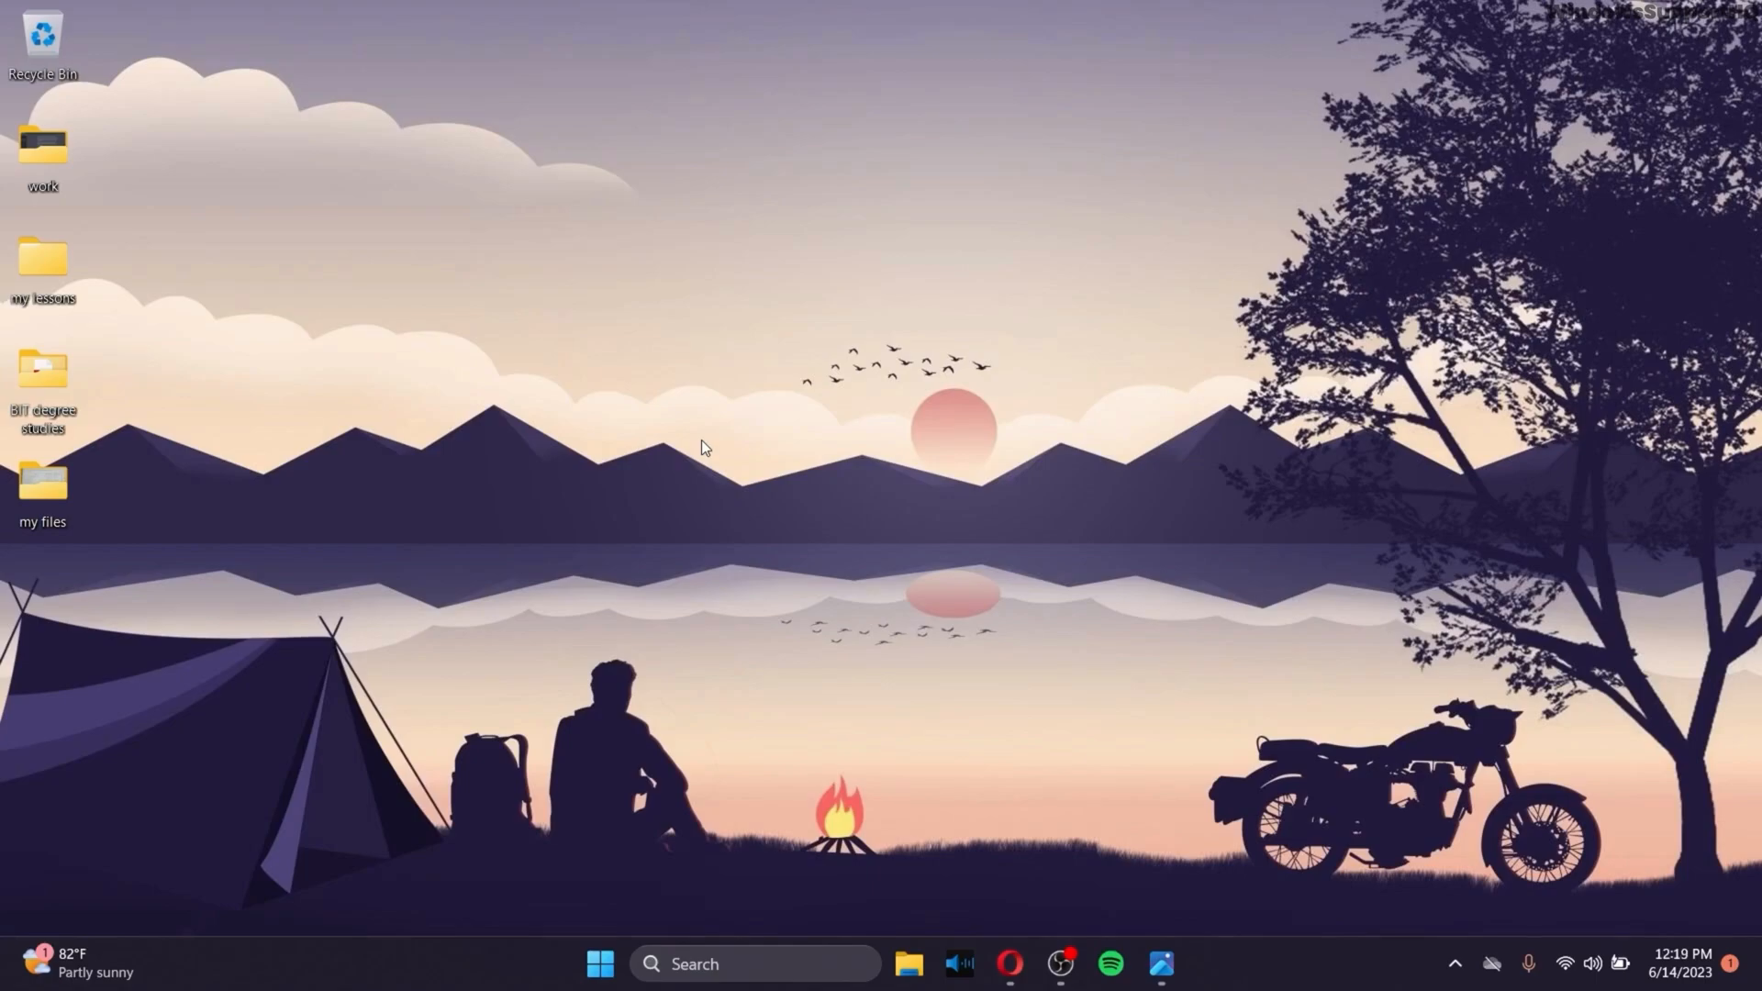
pyautogui.moveTo(751, 406)
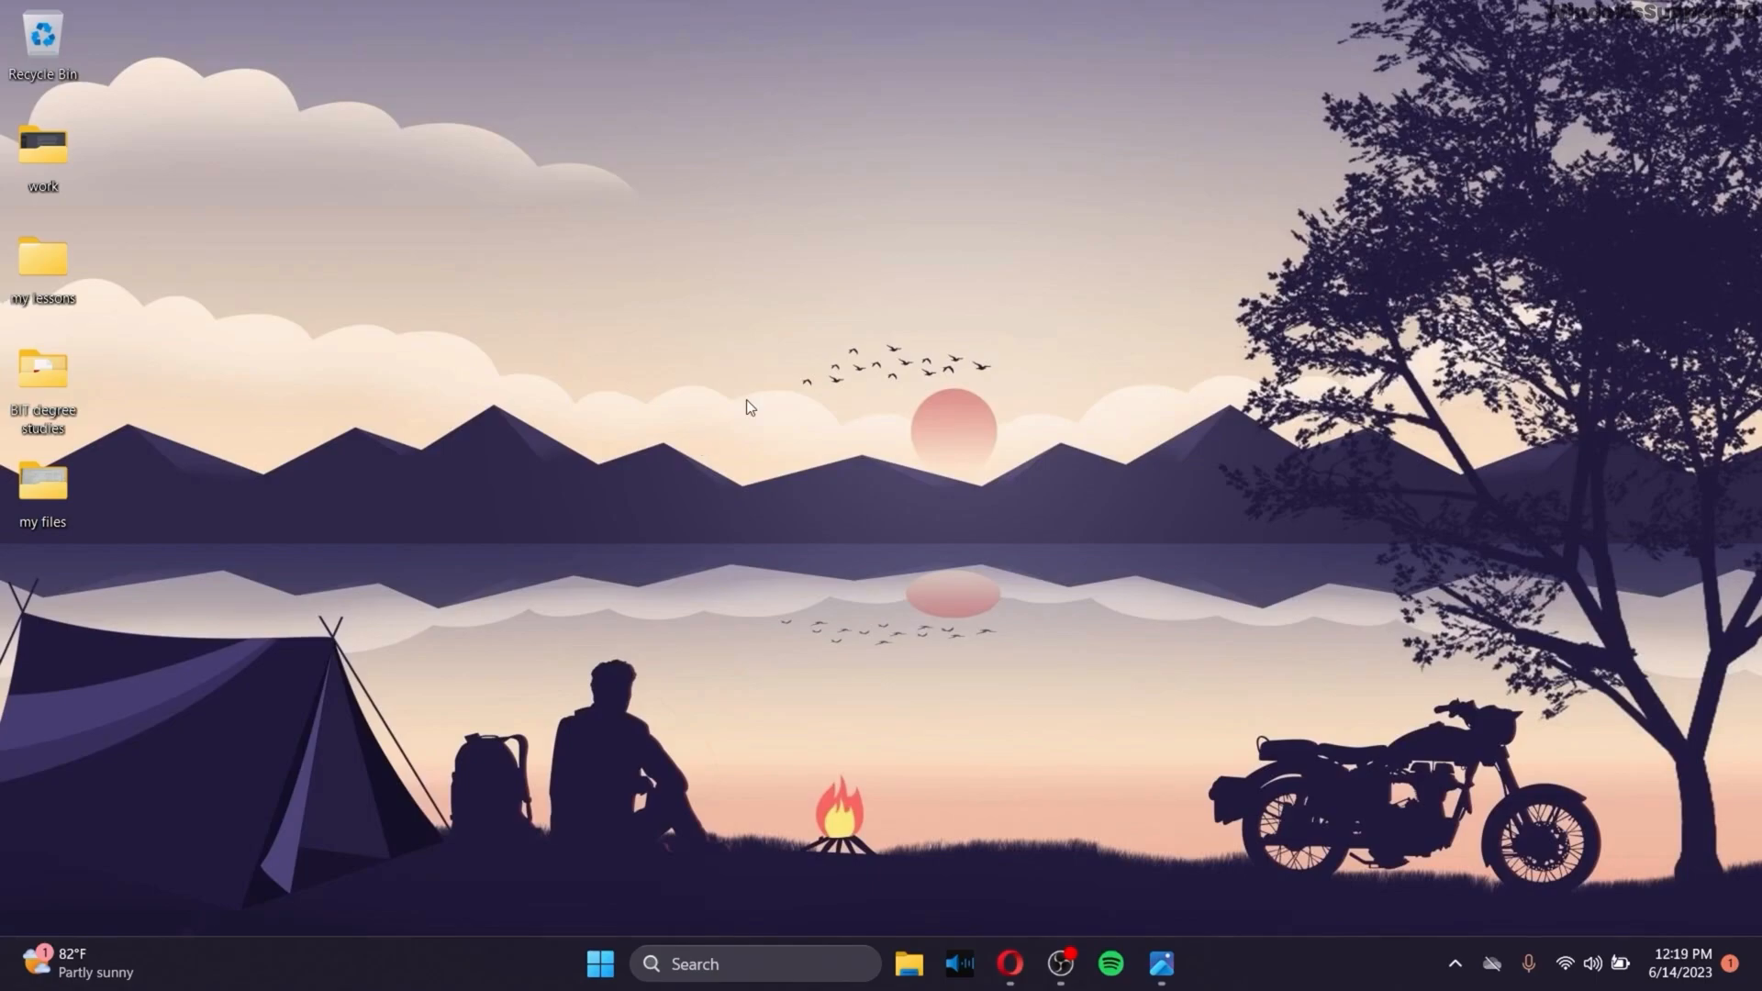
# Open Opera on python.org/downloads and scroll to the active and specific Python release tables
pyautogui.click(1008, 964)
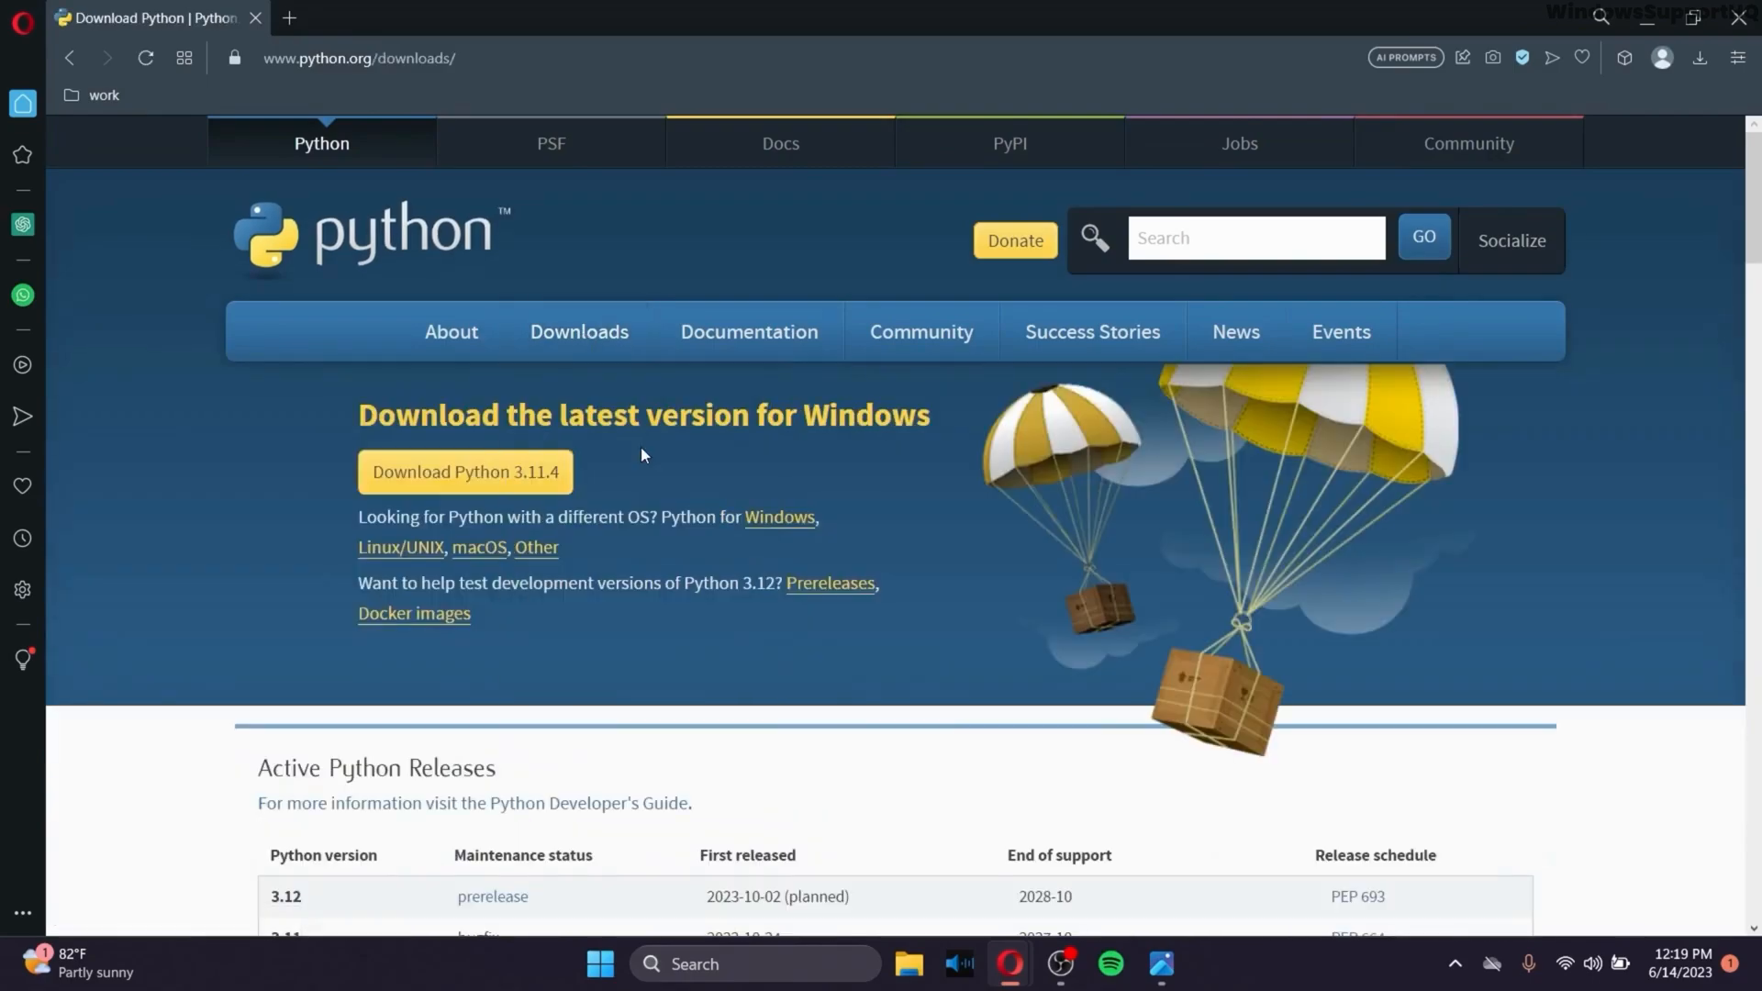
pyautogui.moveTo(659, 448)
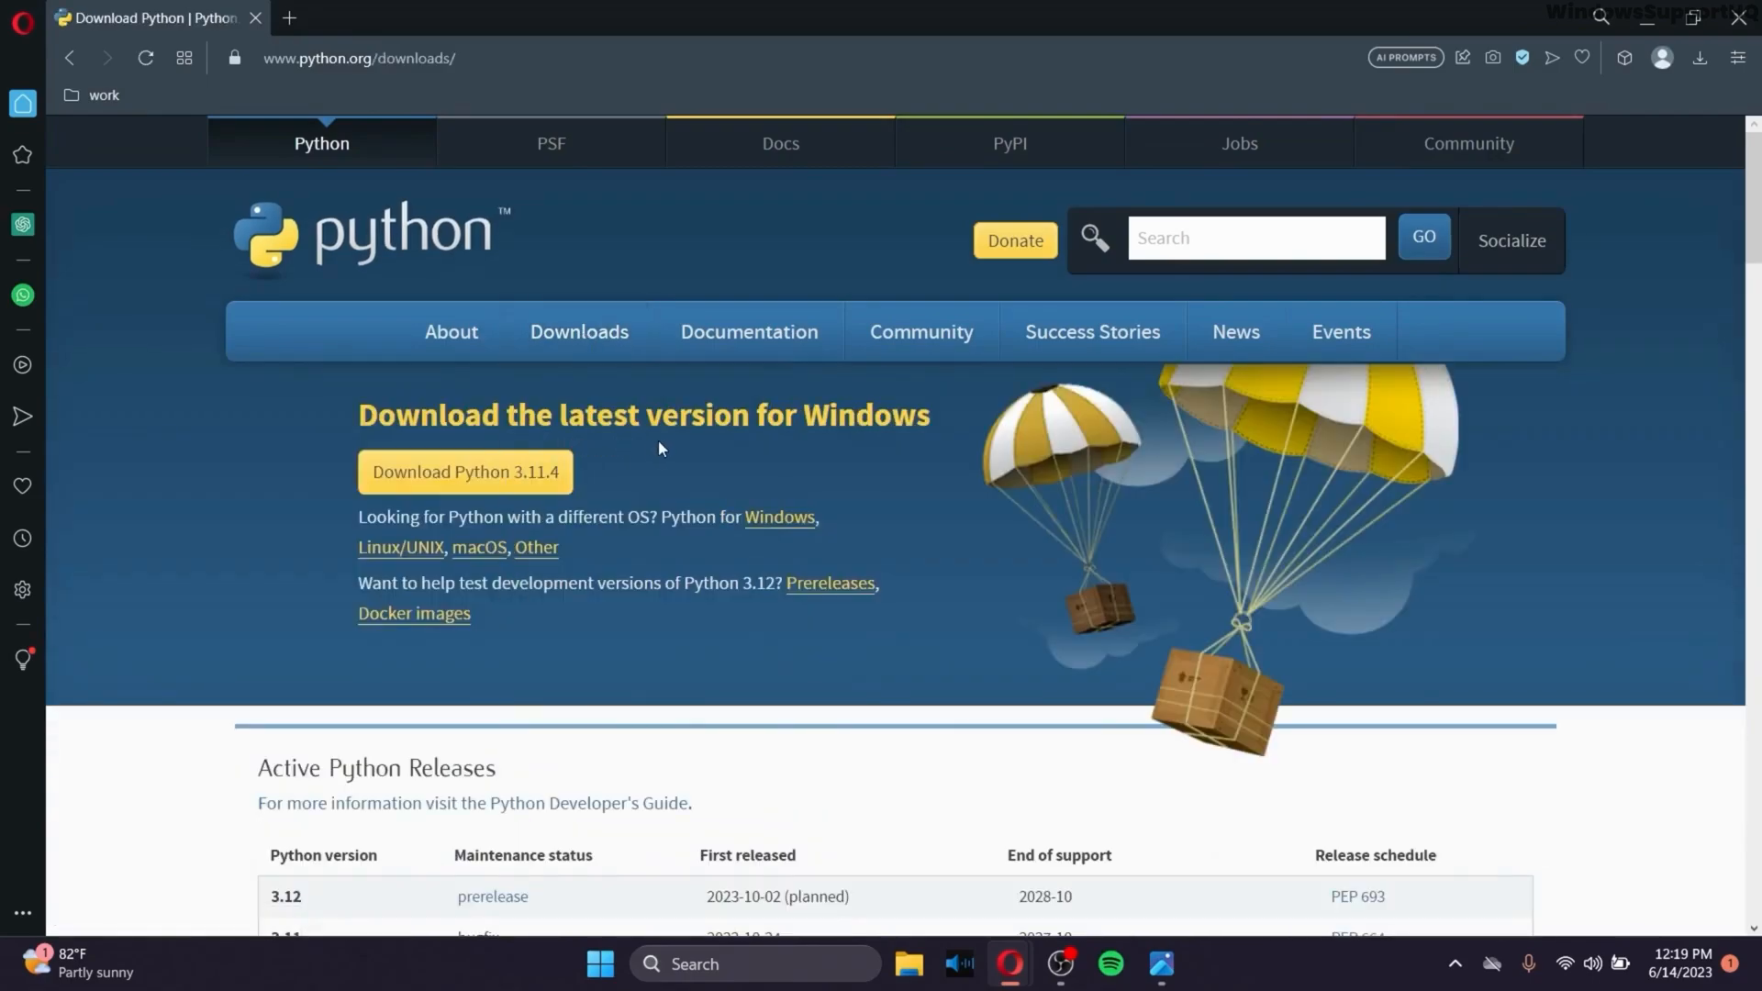
pyautogui.scroll(-3)
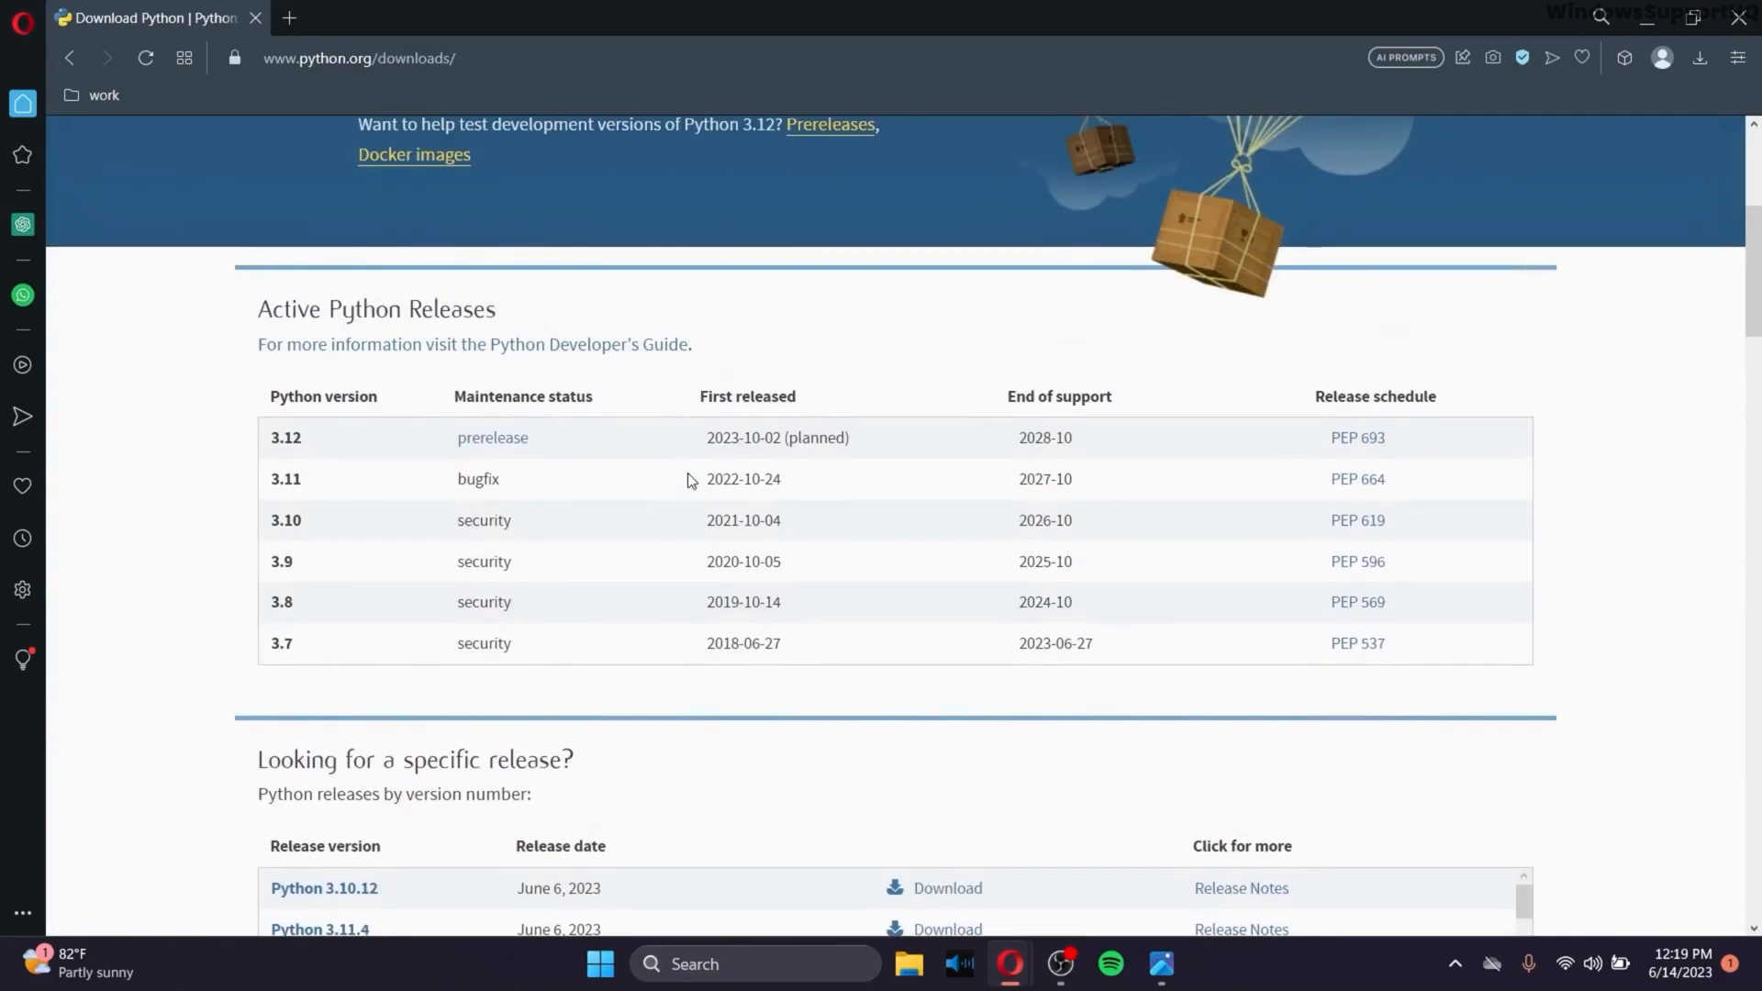
pyautogui.scroll(-3)
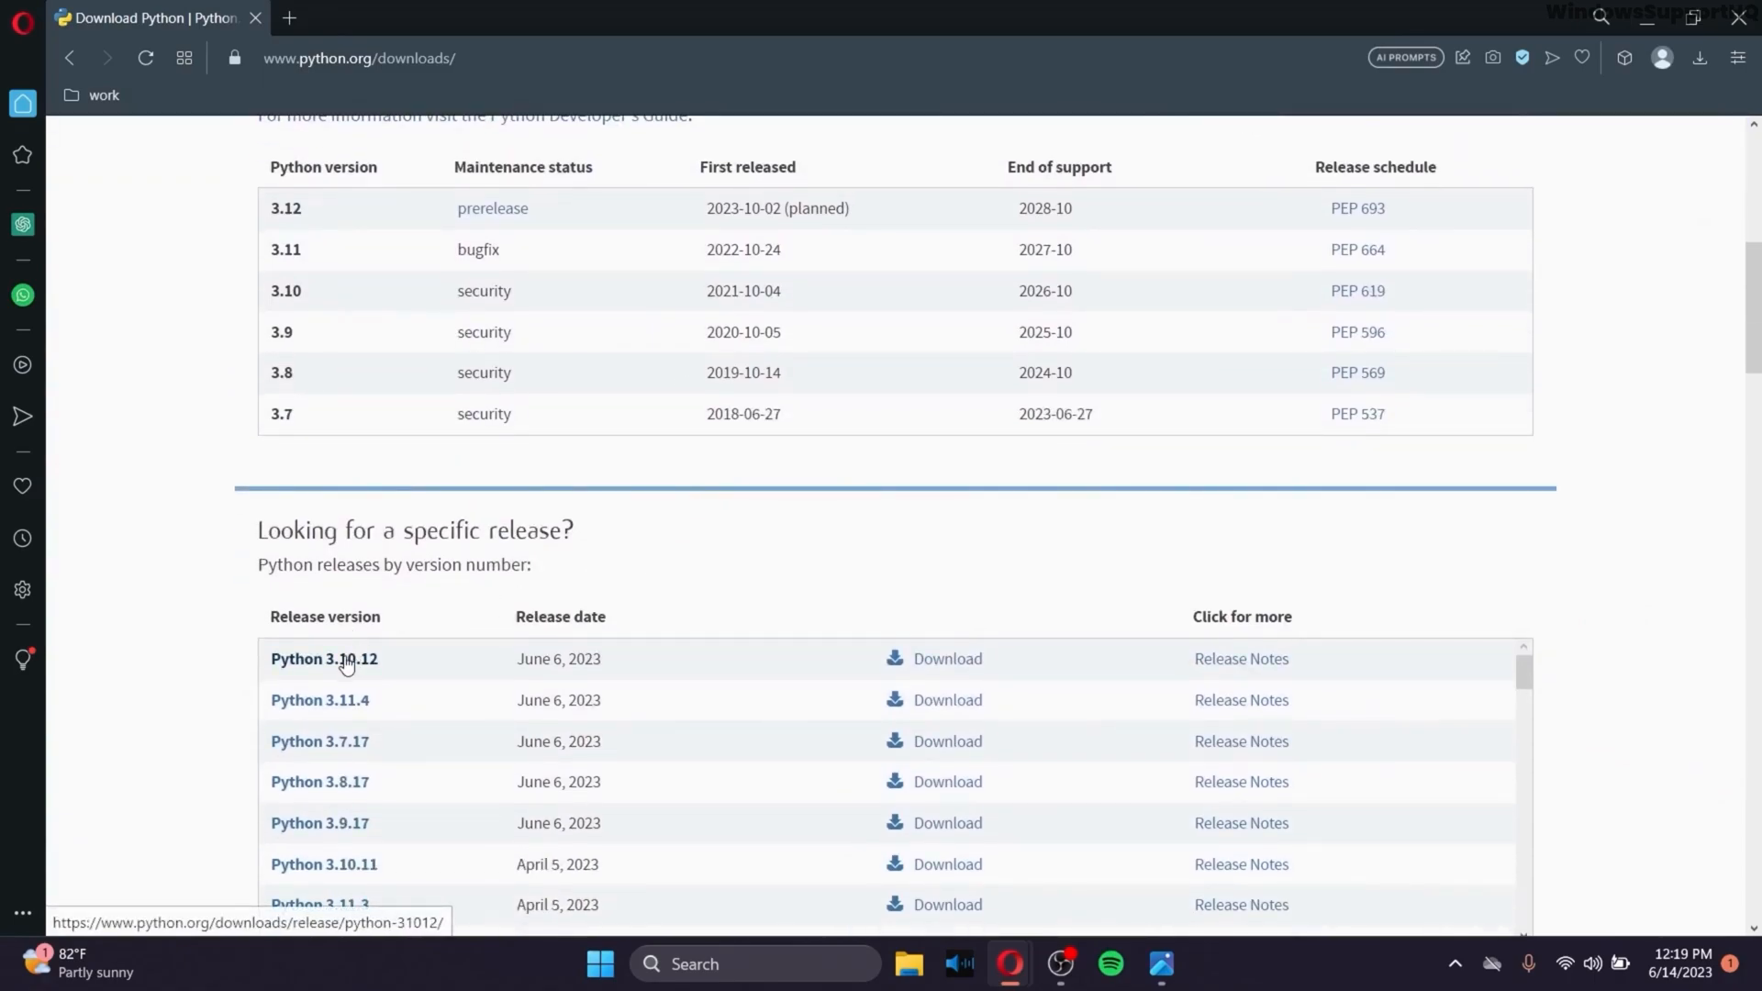
pyautogui.moveTo(947, 659)
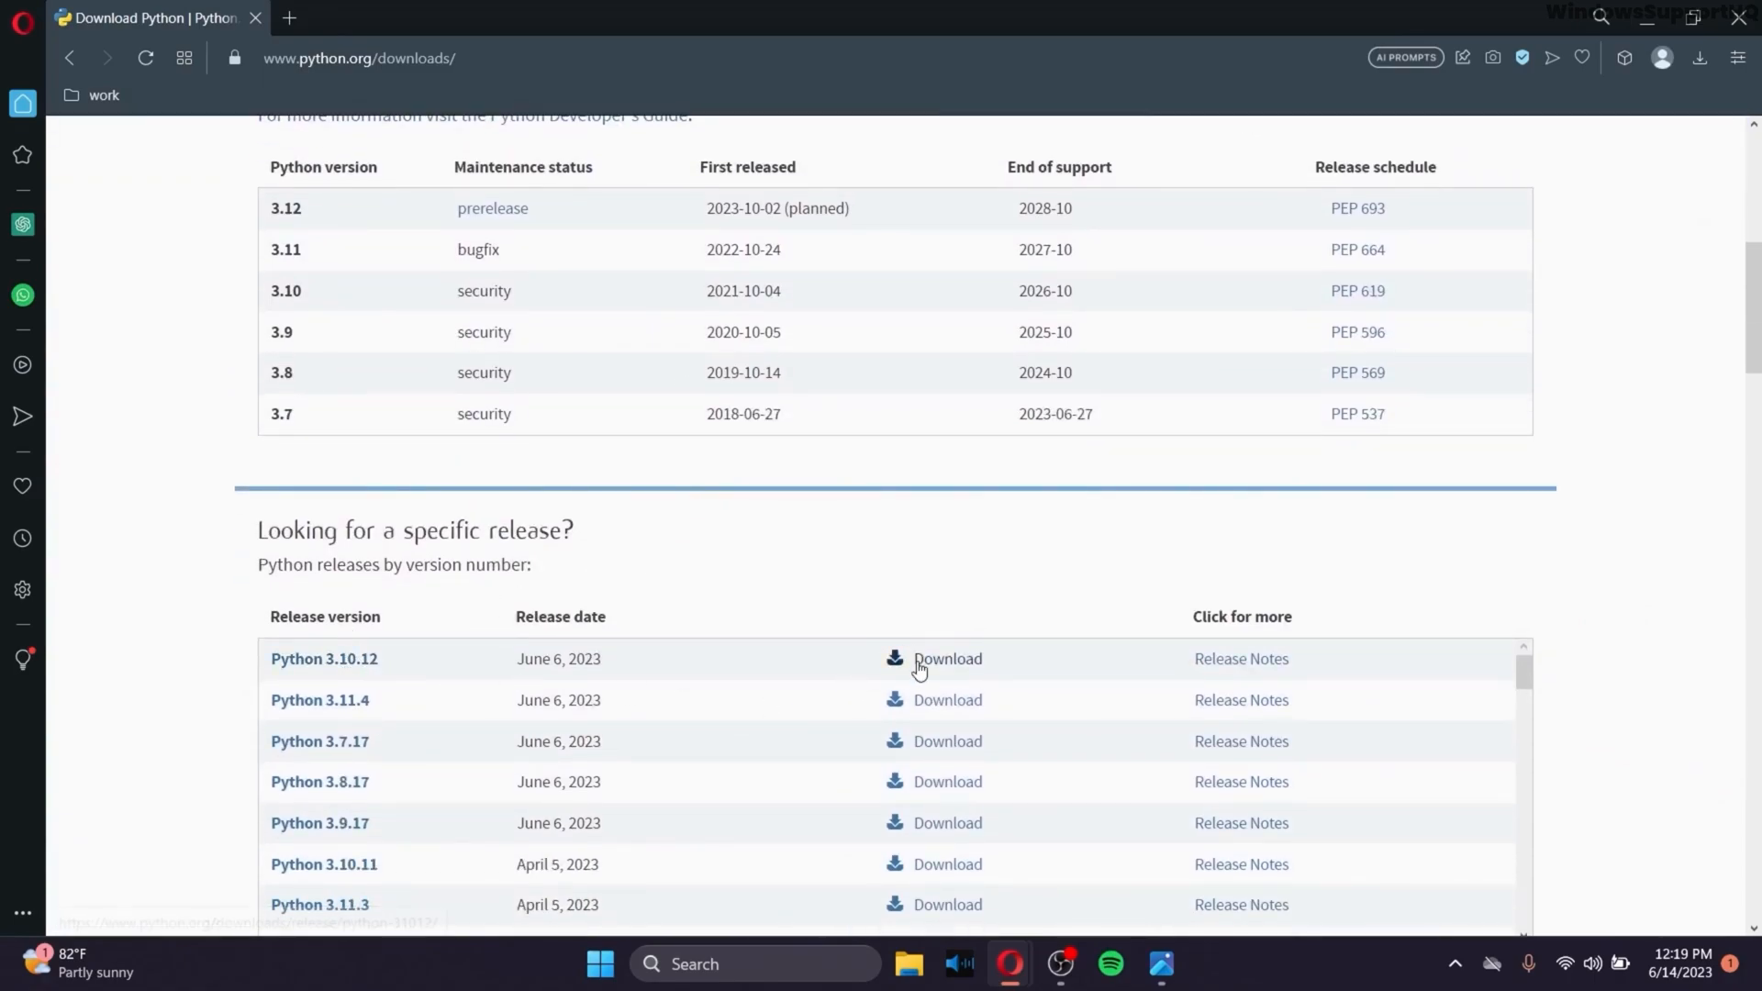
pyautogui.moveTo(634, 595)
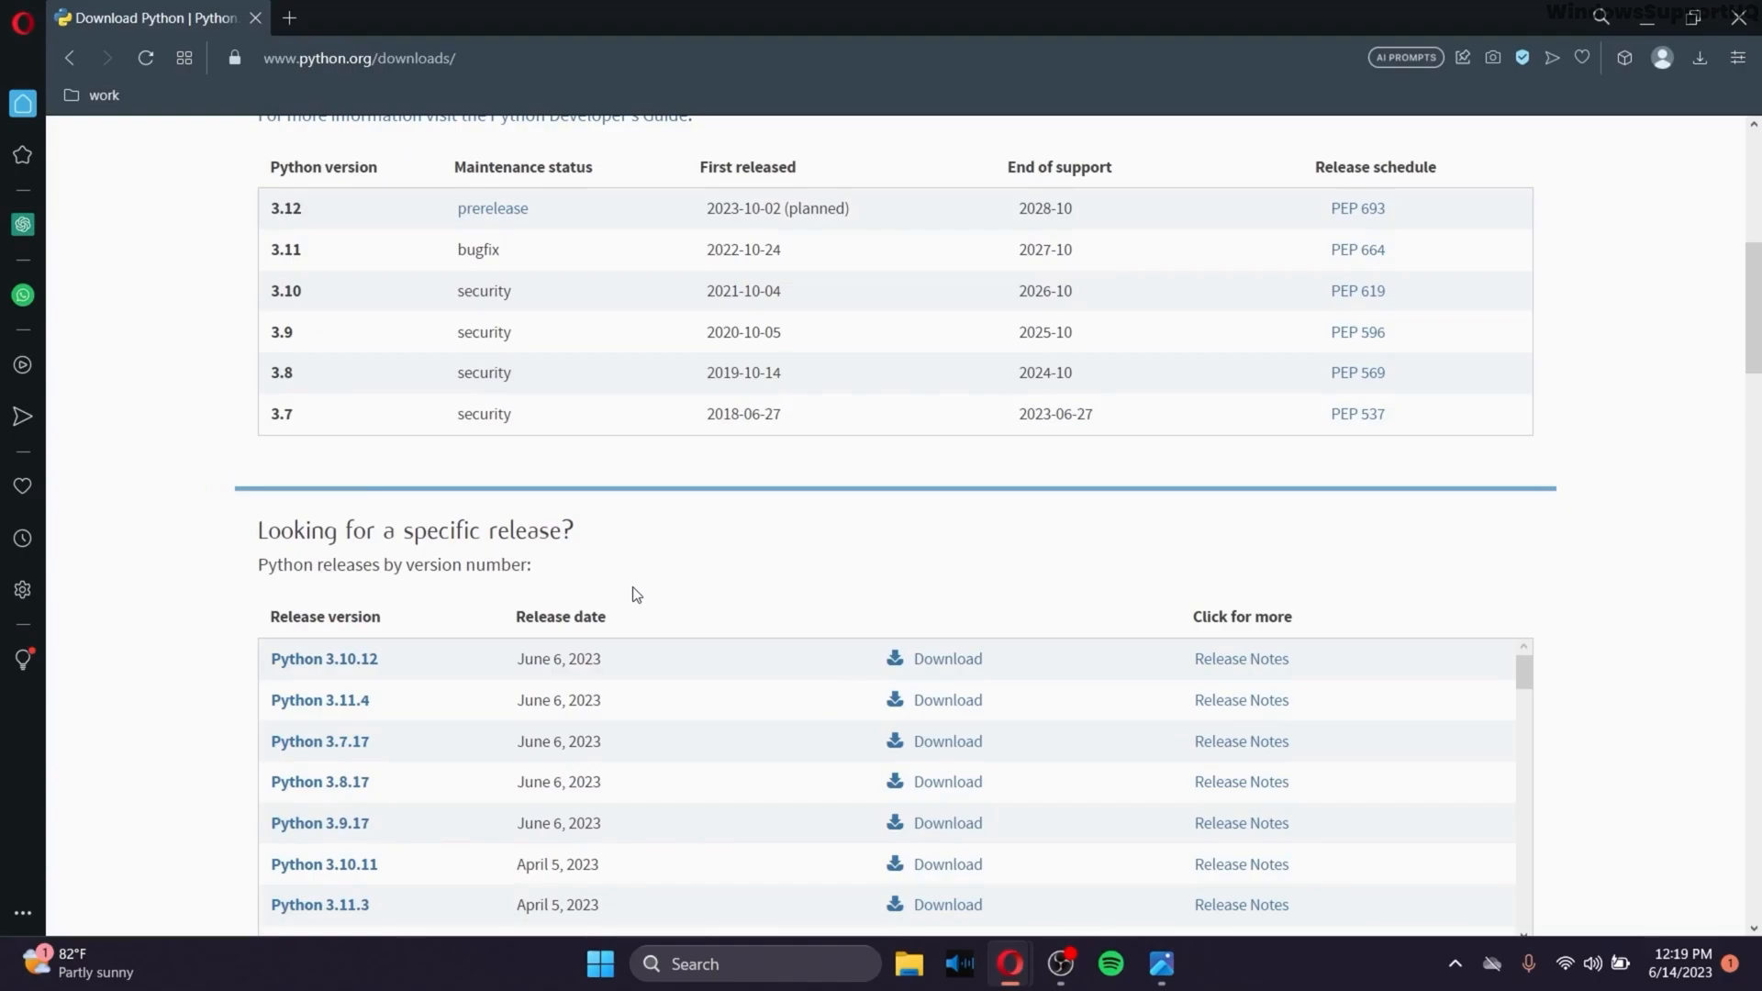
pyautogui.moveTo(851, 646)
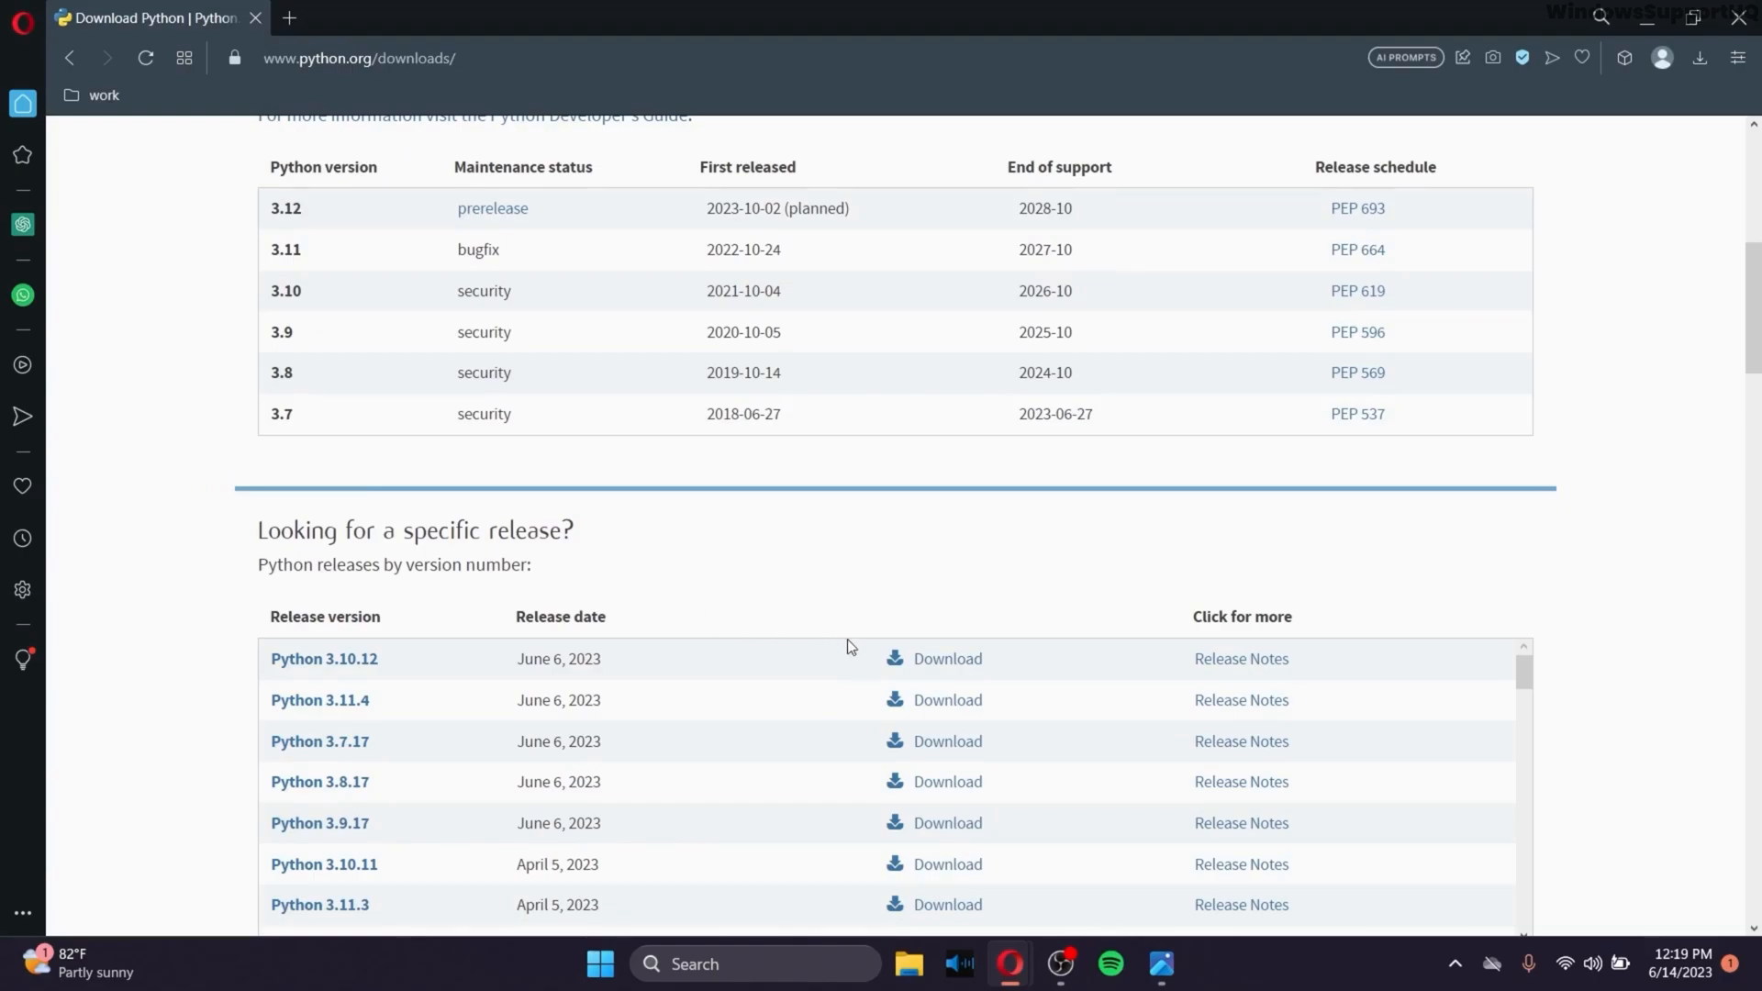
pyautogui.moveTo(848, 575)
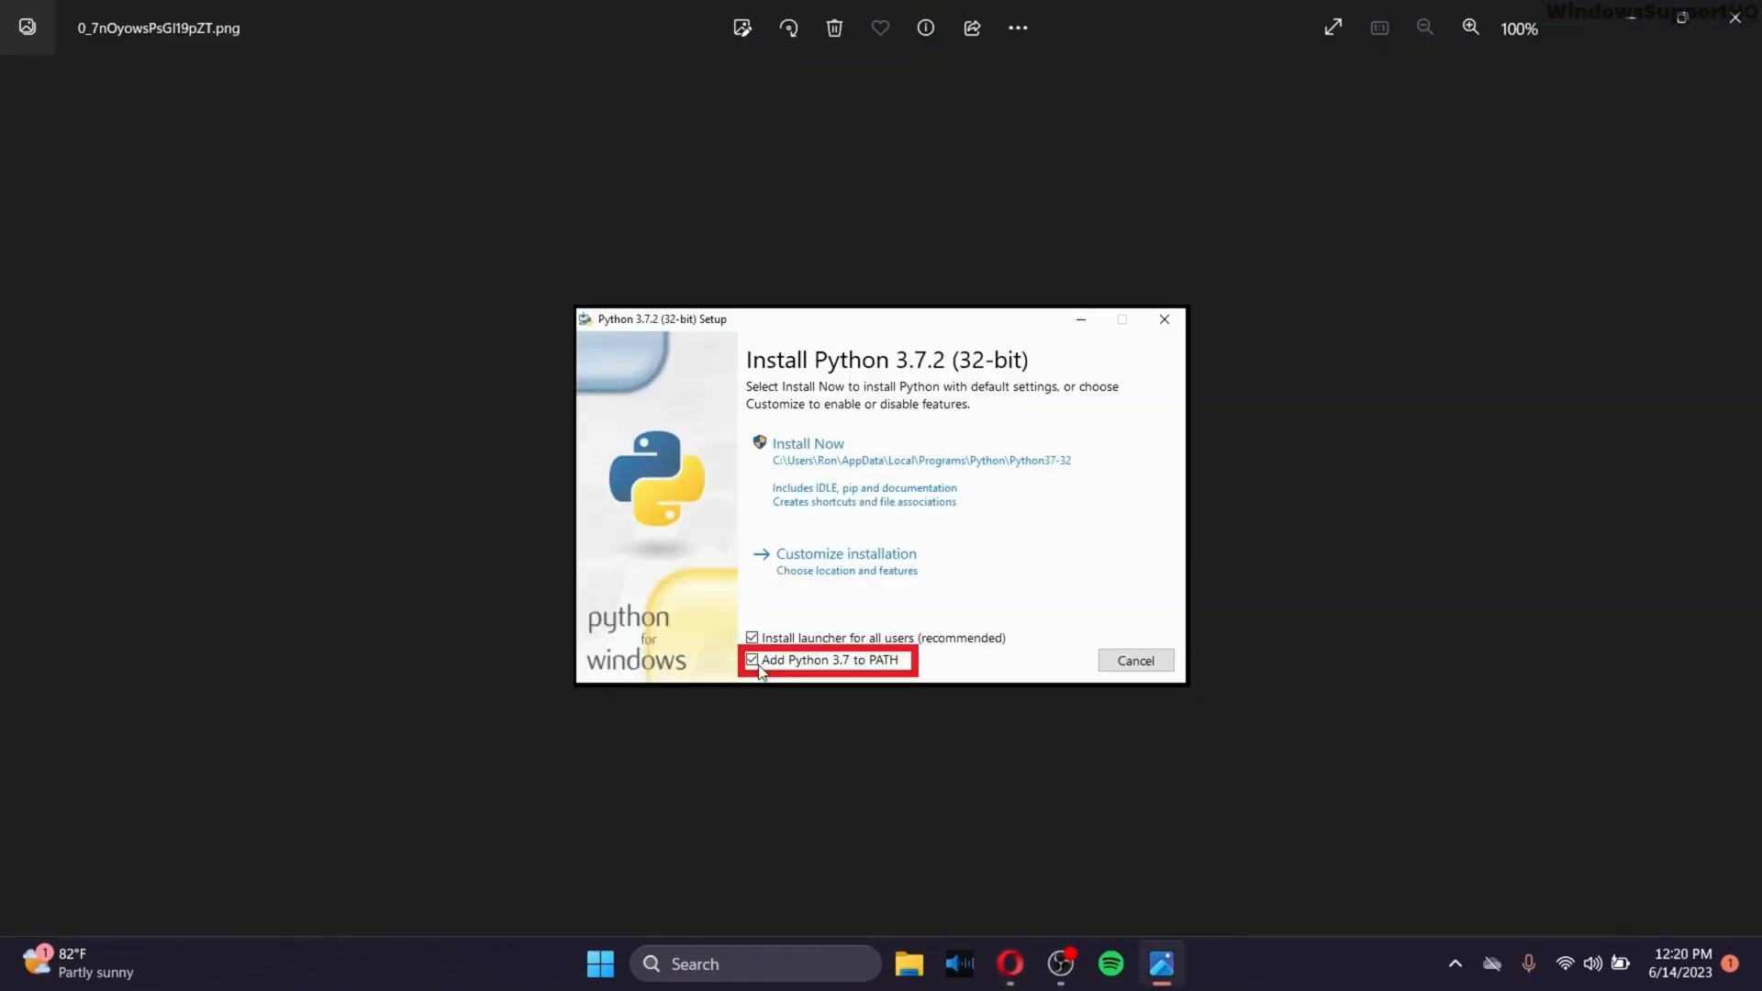
pyautogui.moveTo(776, 663)
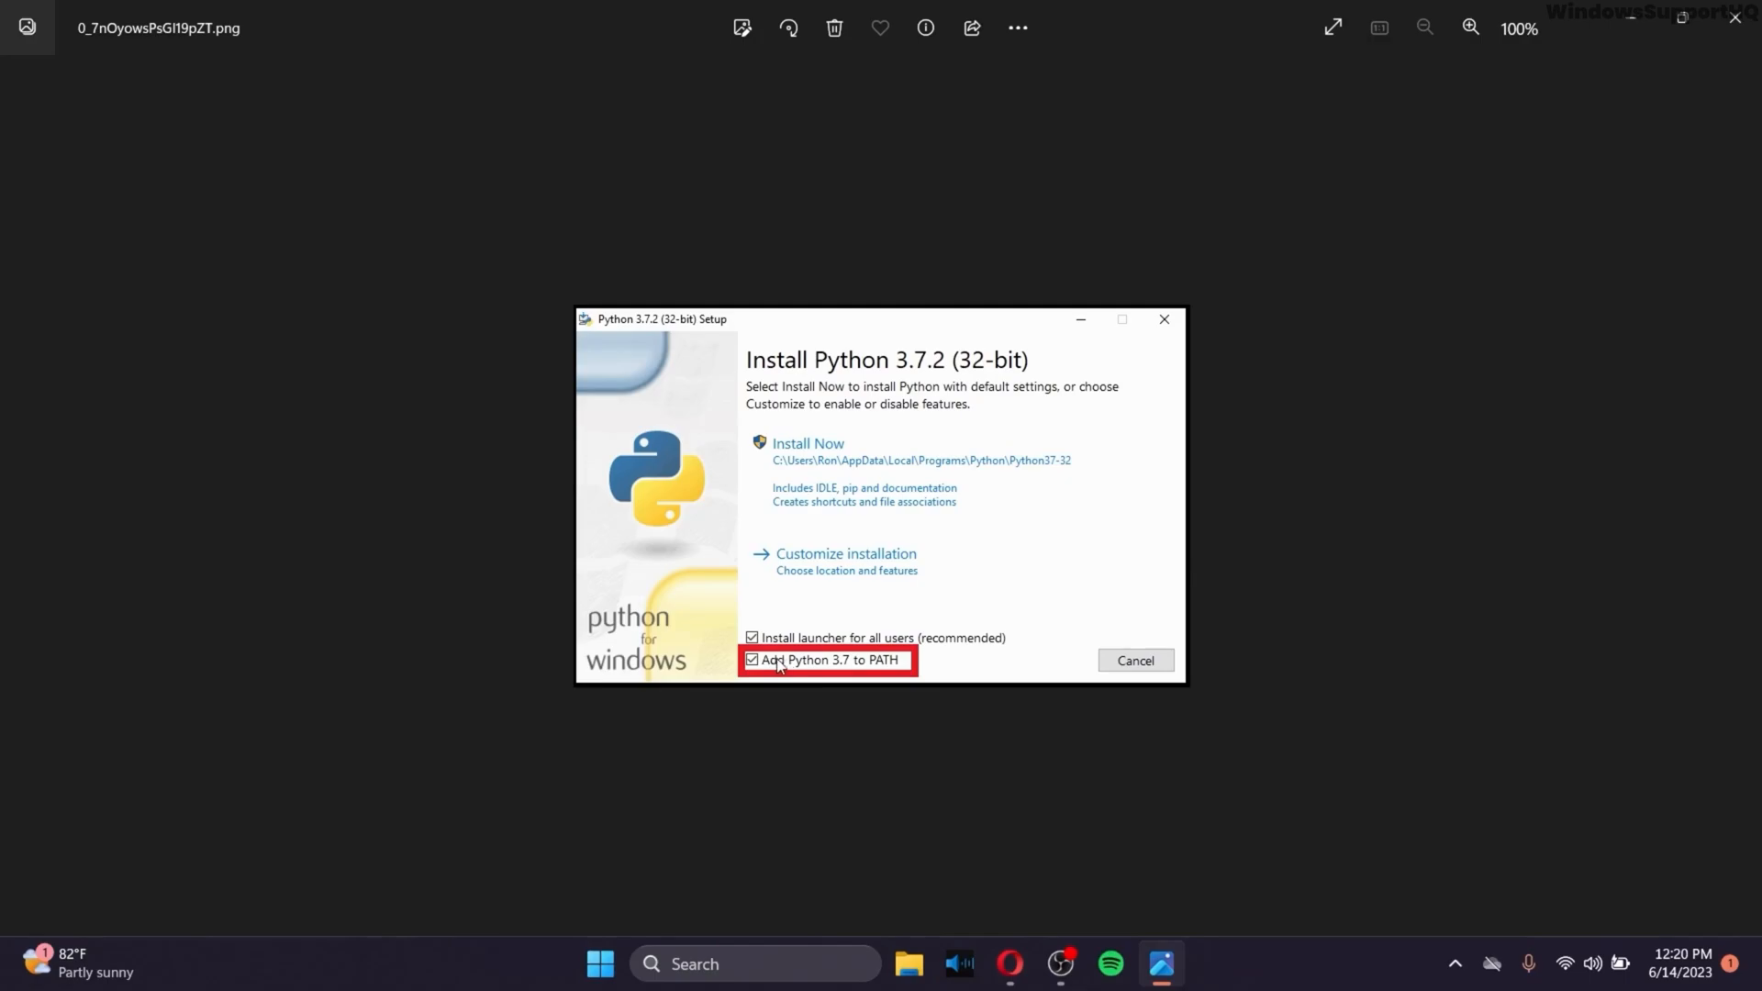
pyautogui.moveTo(779, 691)
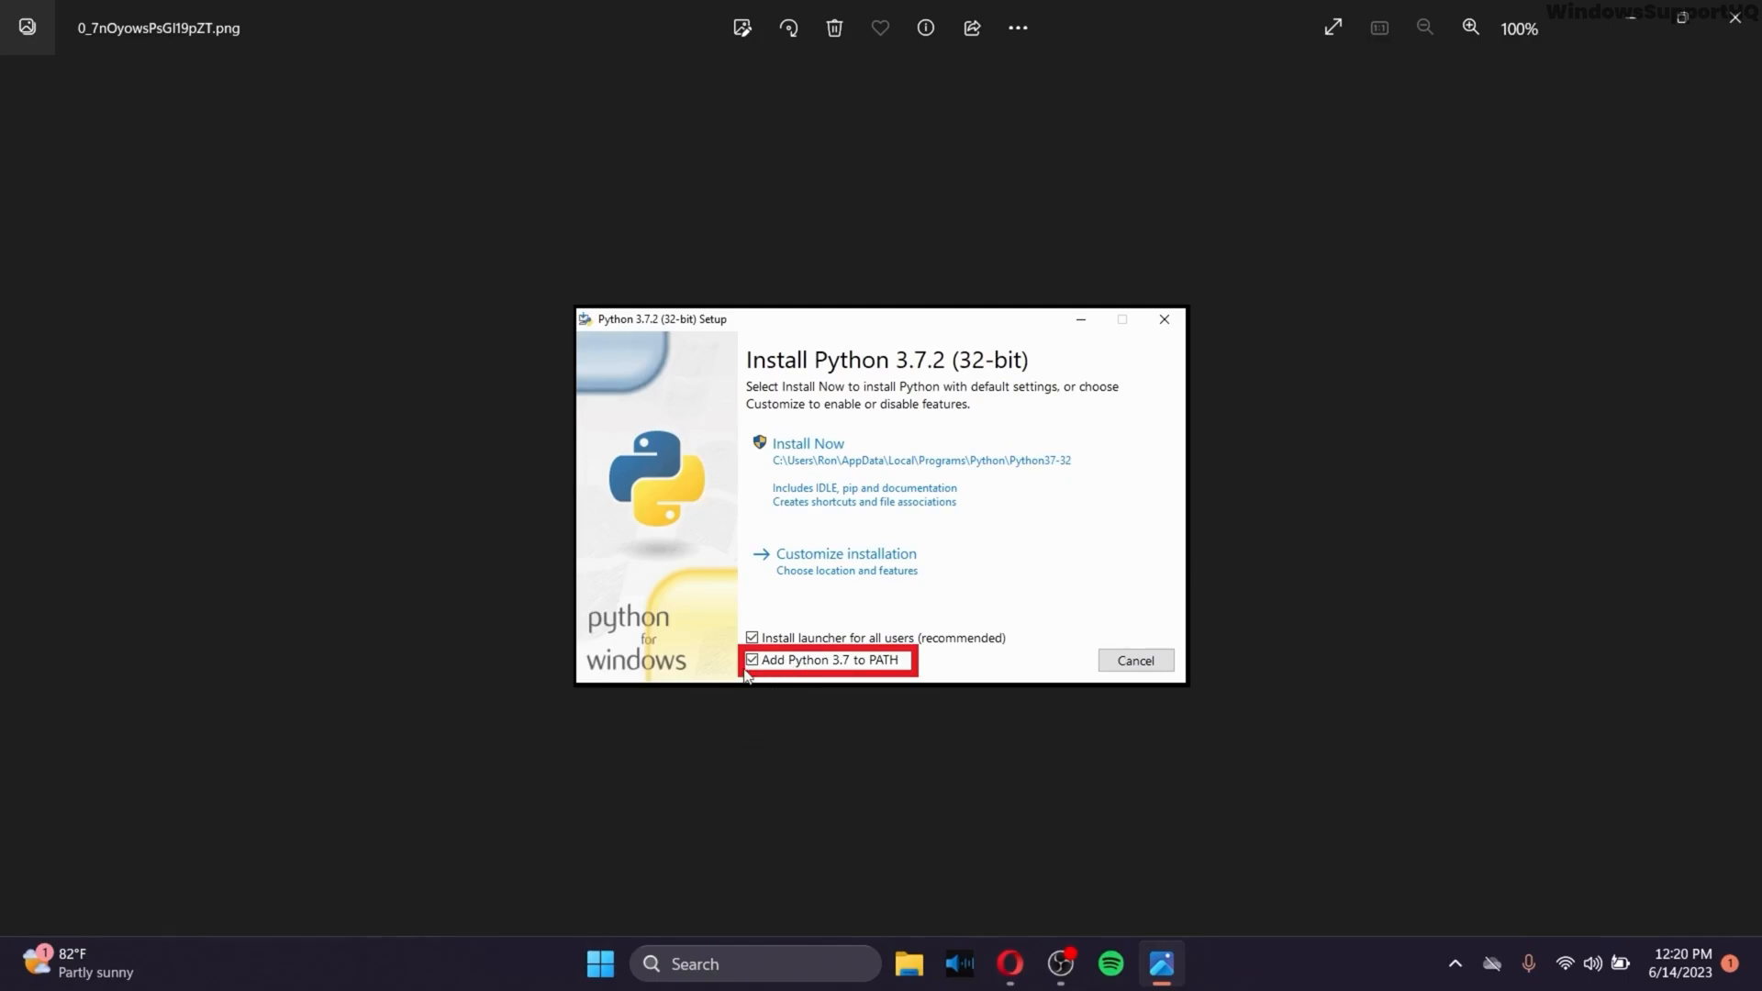
pyautogui.moveTo(814, 489)
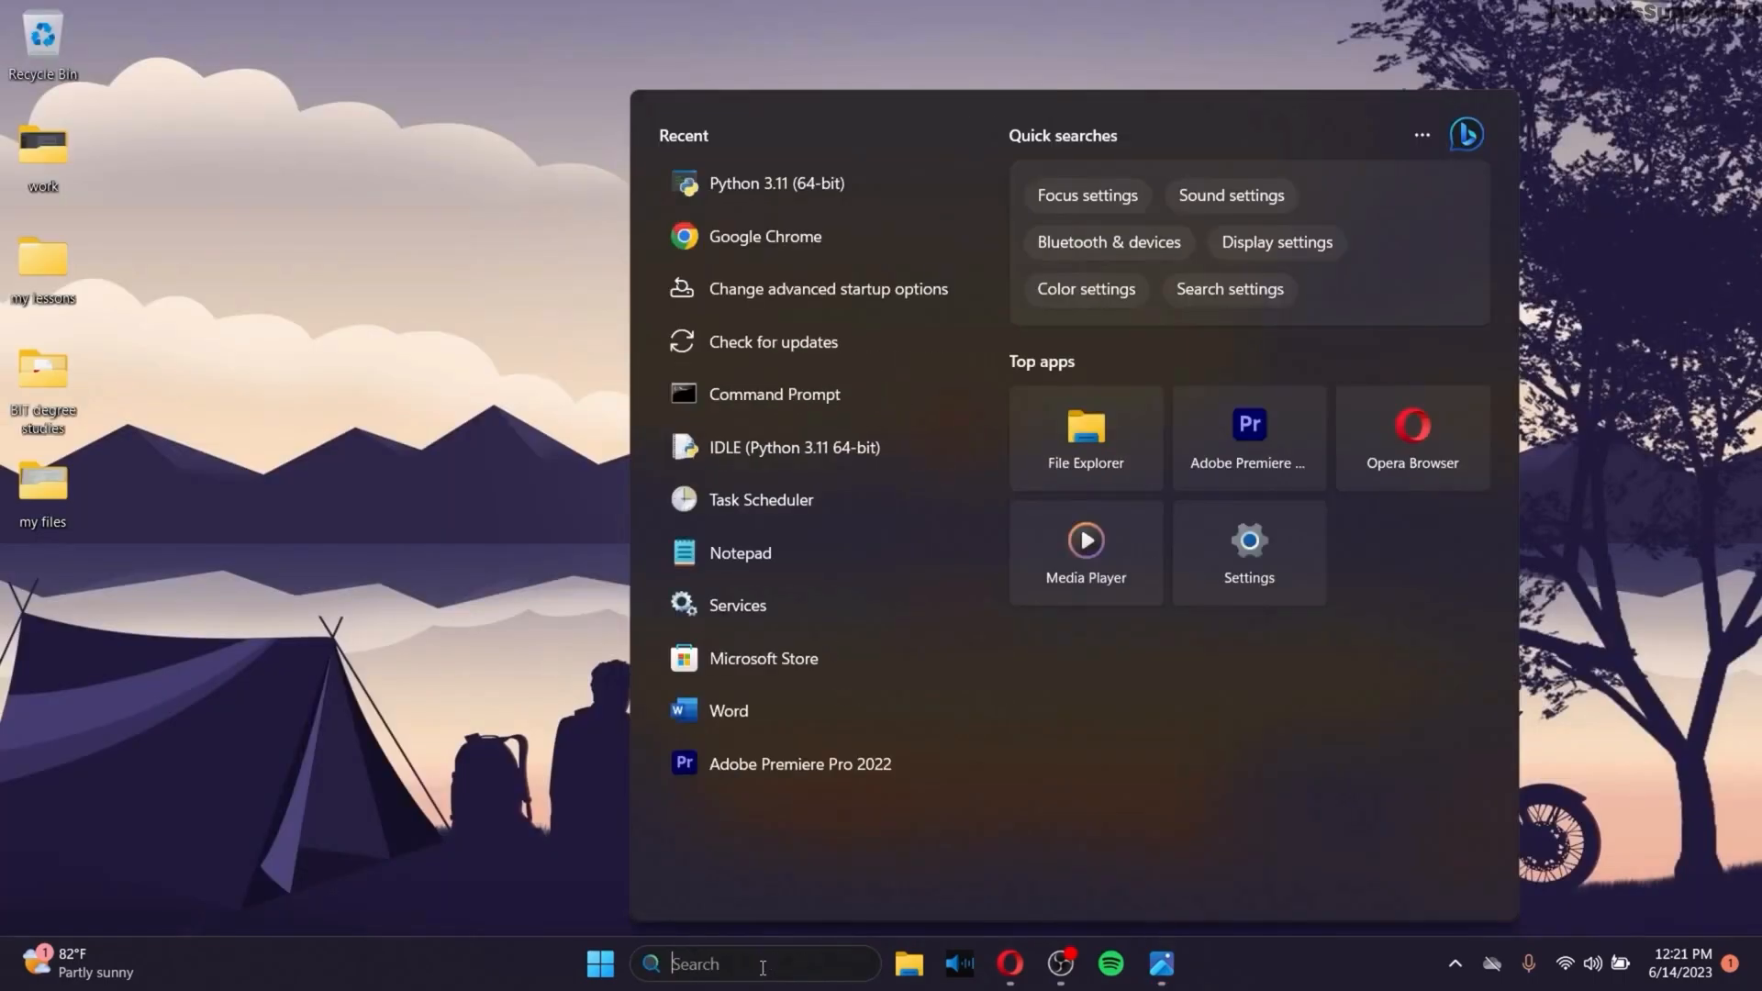
# Open Command Prompt via 'cmd' and run python --version and pip --version
pyautogui.write('cmd')
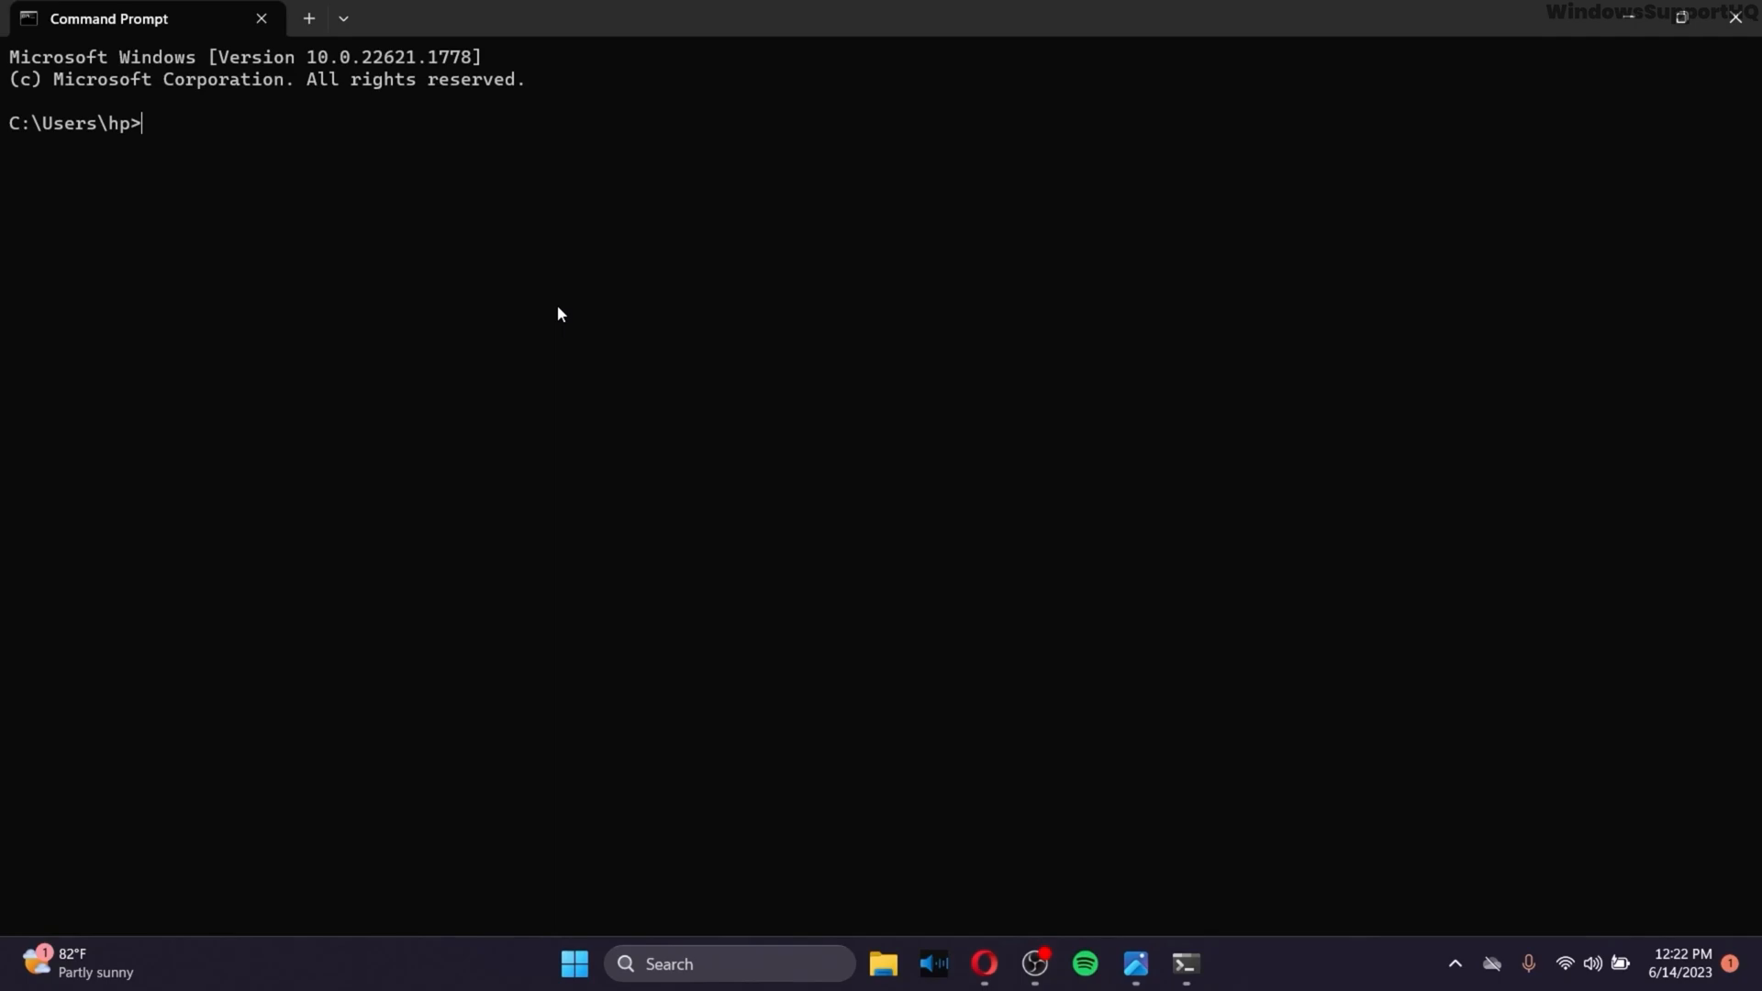
pyautogui.moveTo(1456, 214)
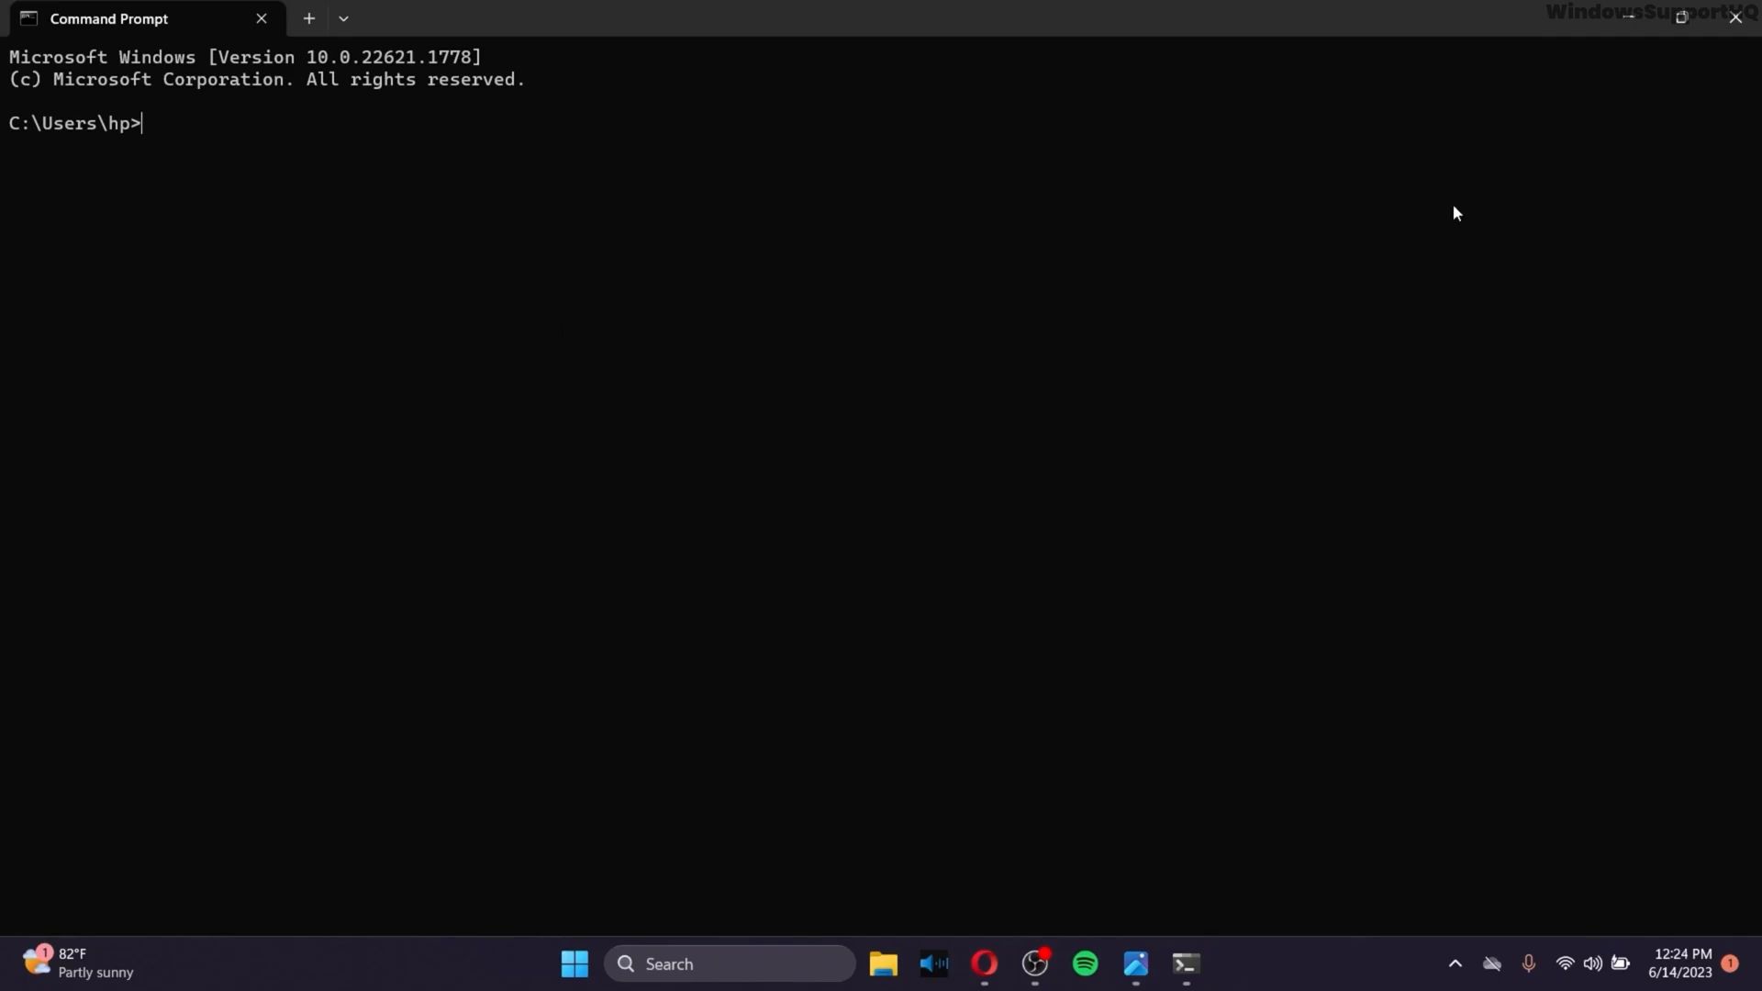
pyautogui.write('python --version')
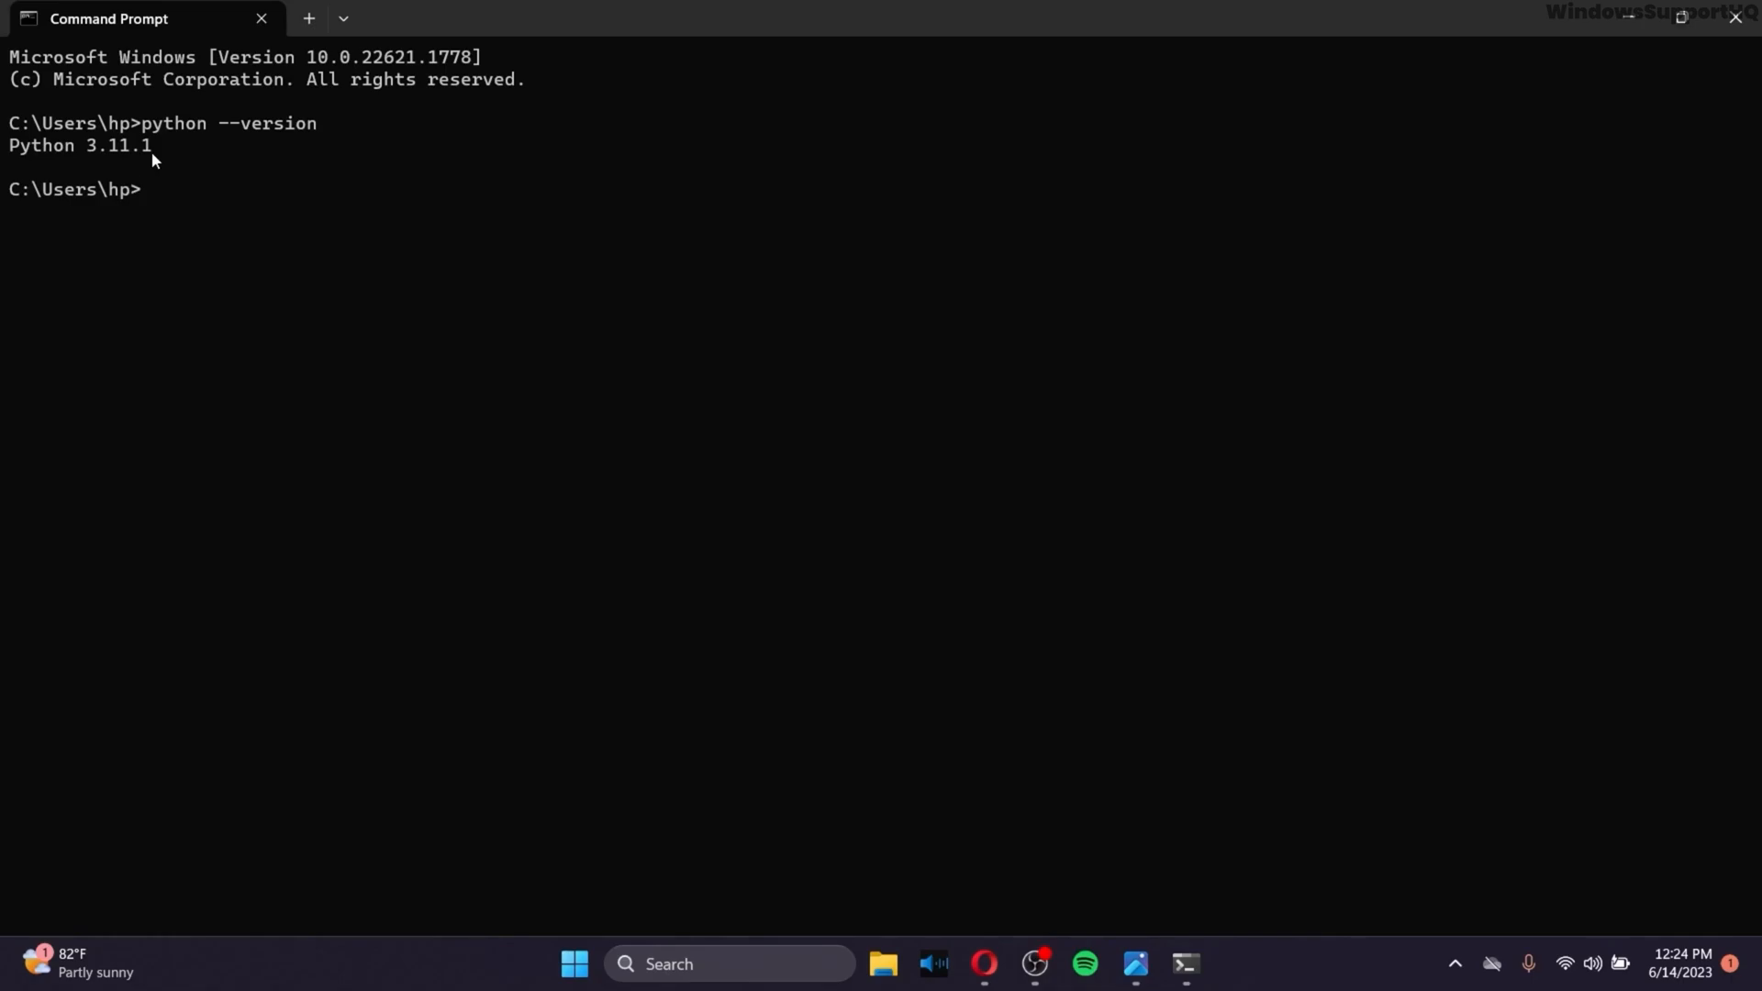
pyautogui.write('pip')
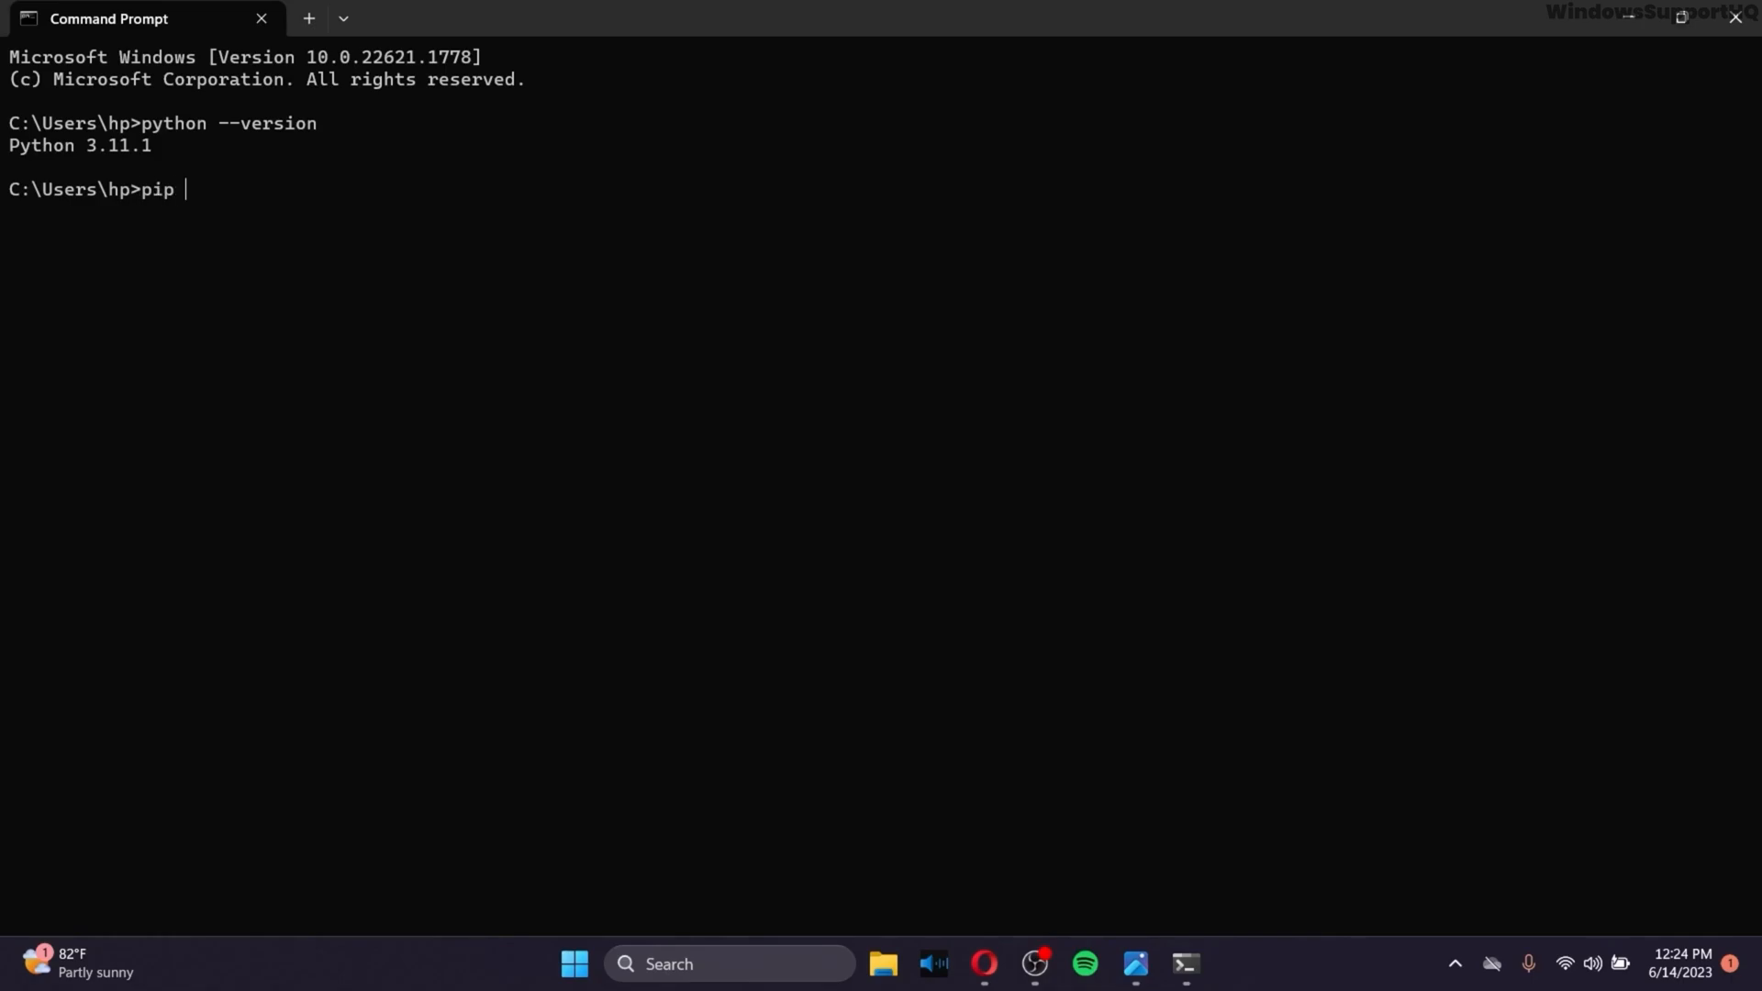
pyautogui.write('--version')
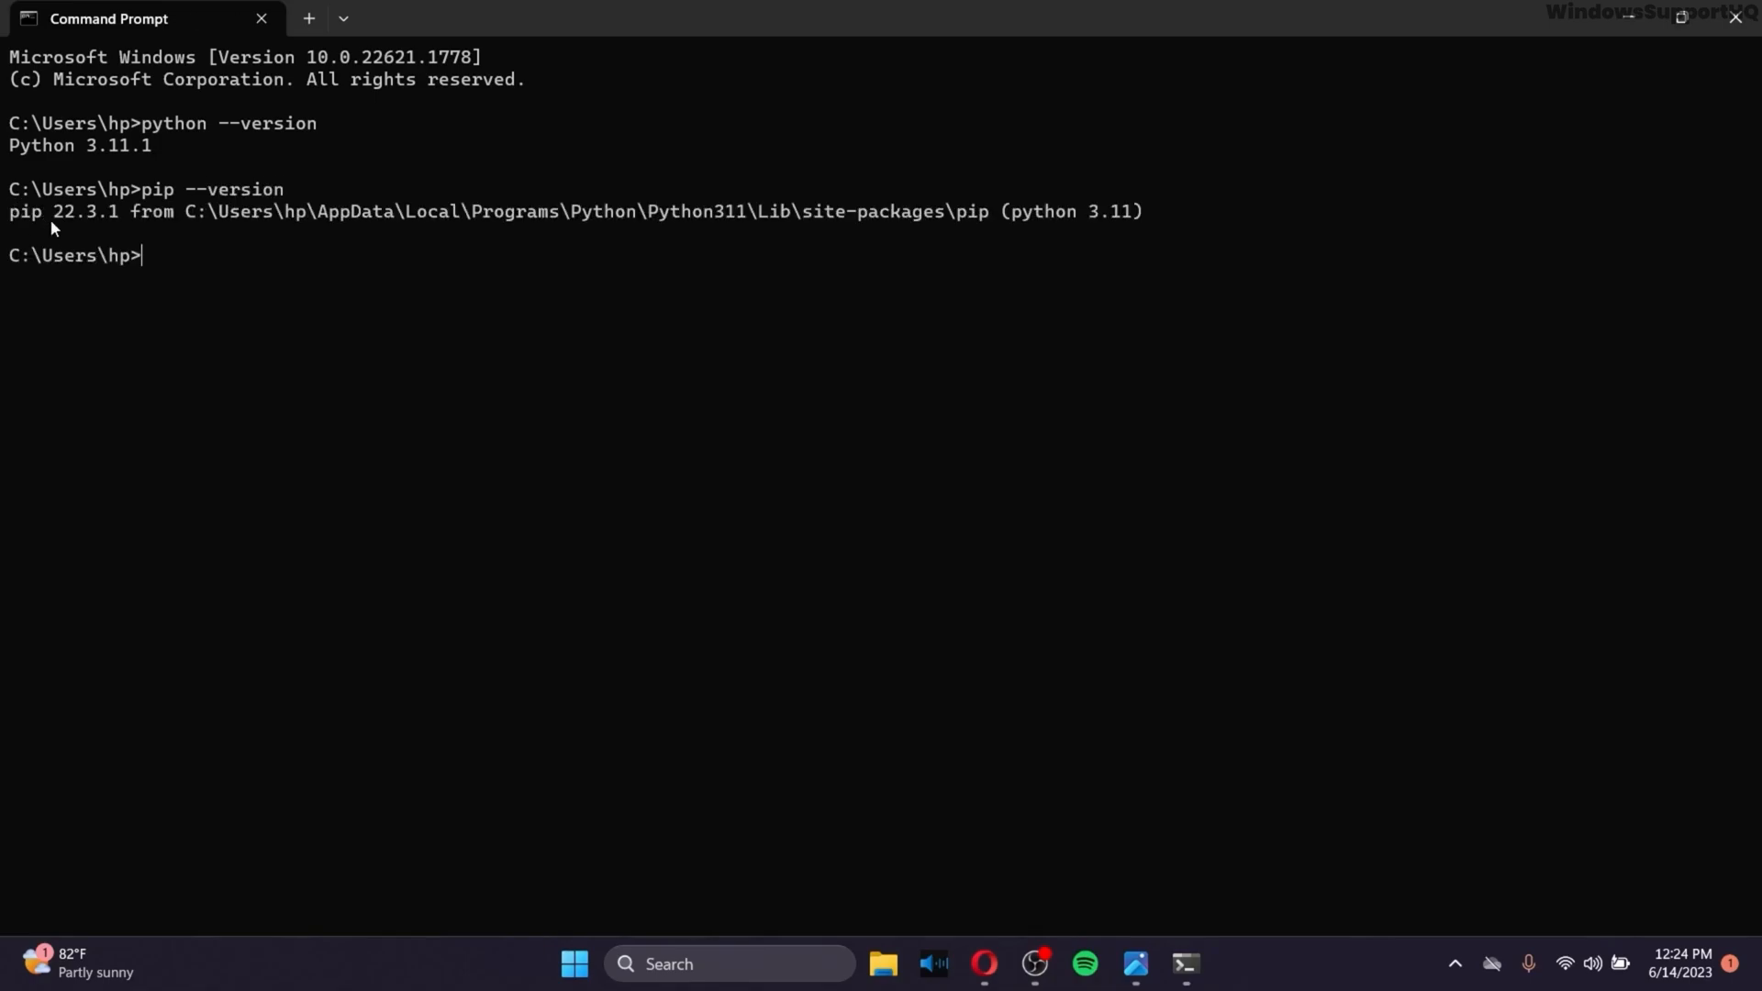
pyautogui.moveTo(171, 266)
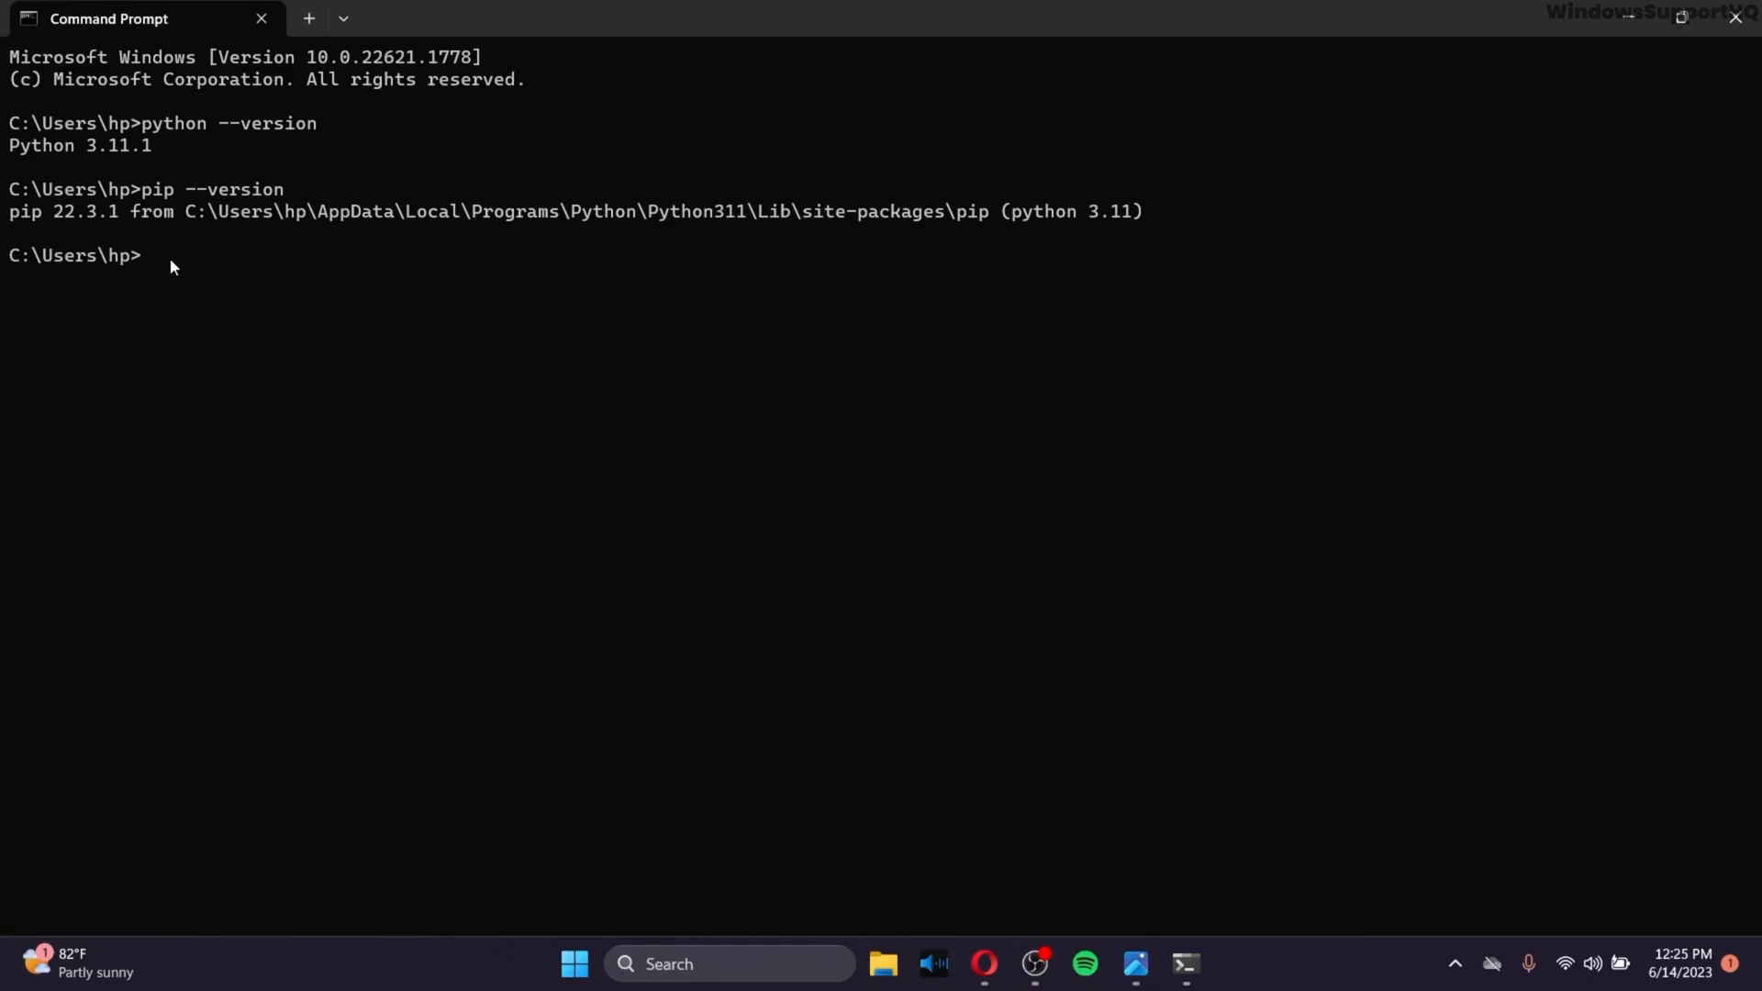
pyautogui.moveTo(195, 300)
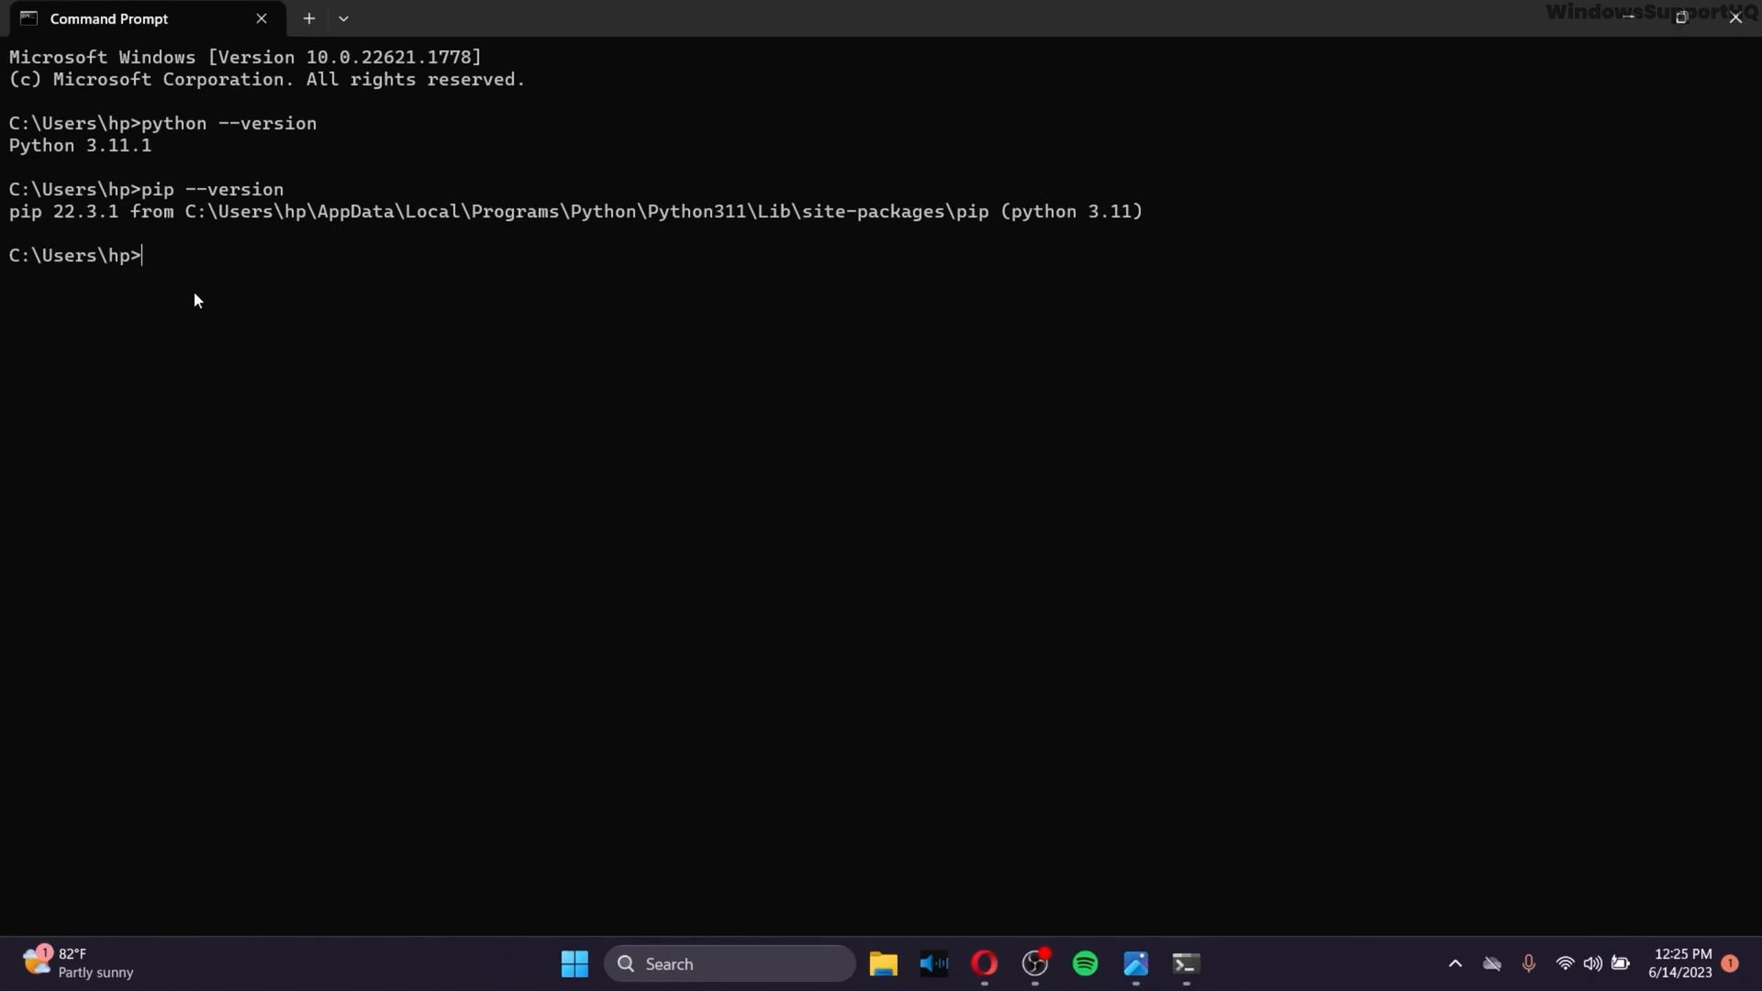
# Run pip install opencv-python, which downloads and installs opencv-python and numpy
pyautogui.write('pip')
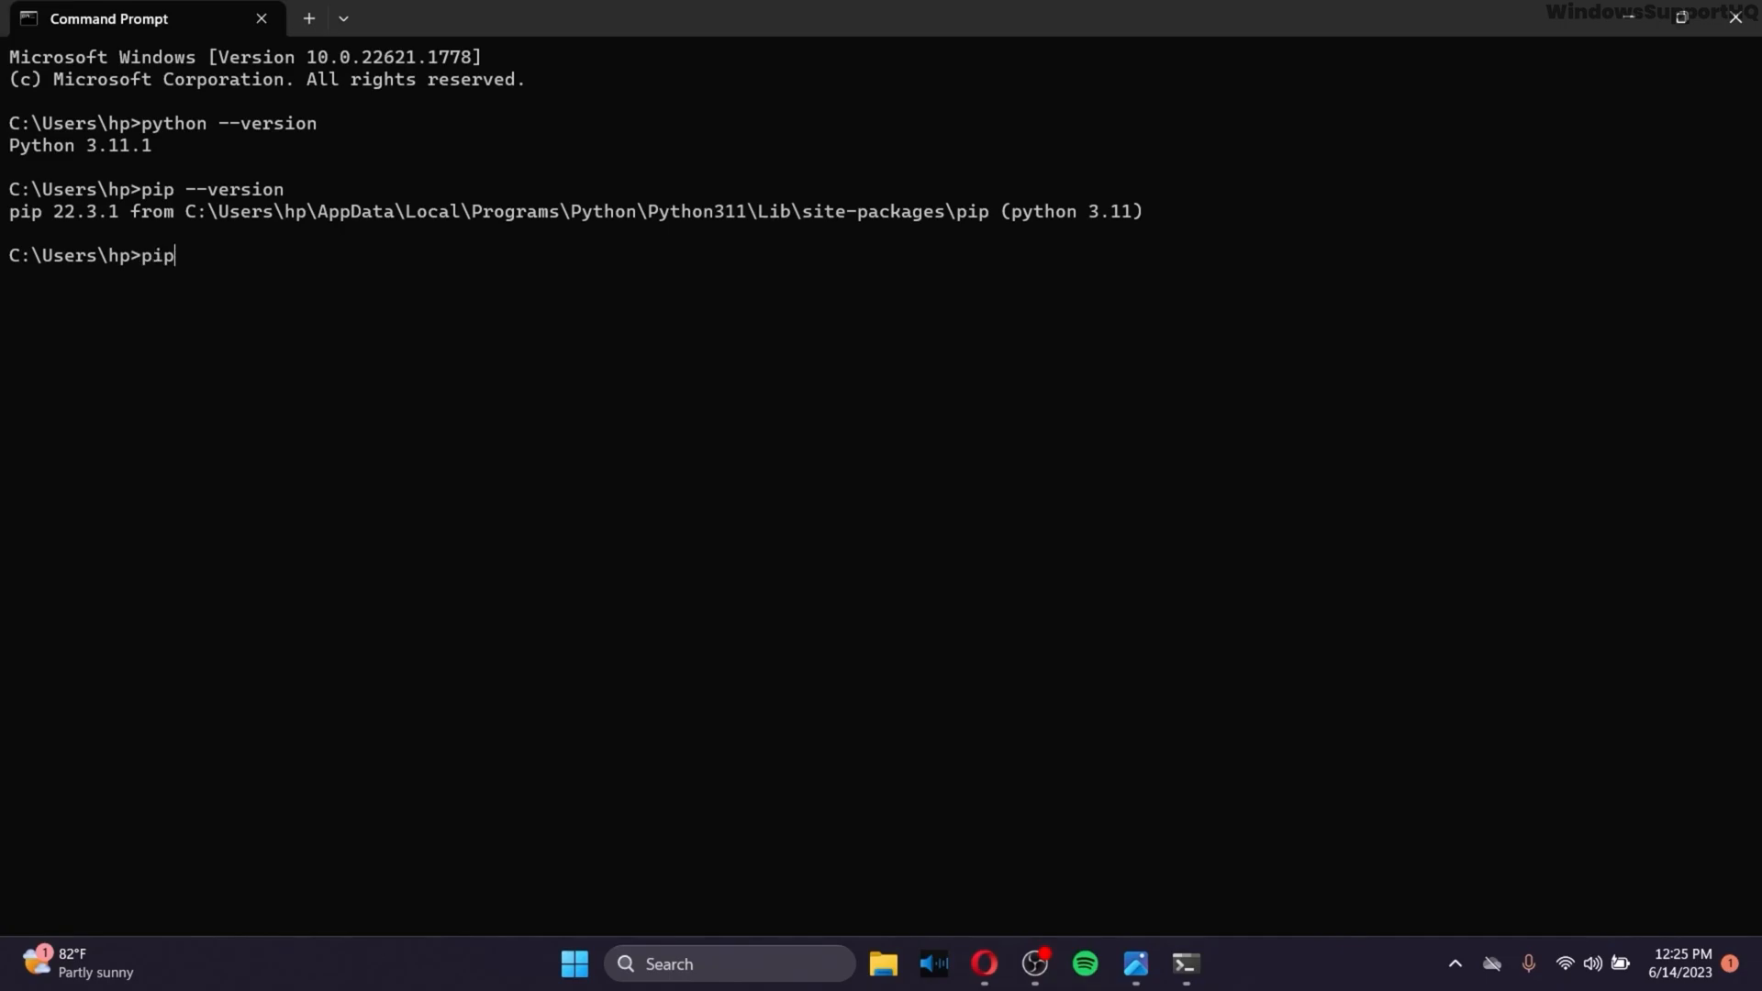
pyautogui.write('install op')
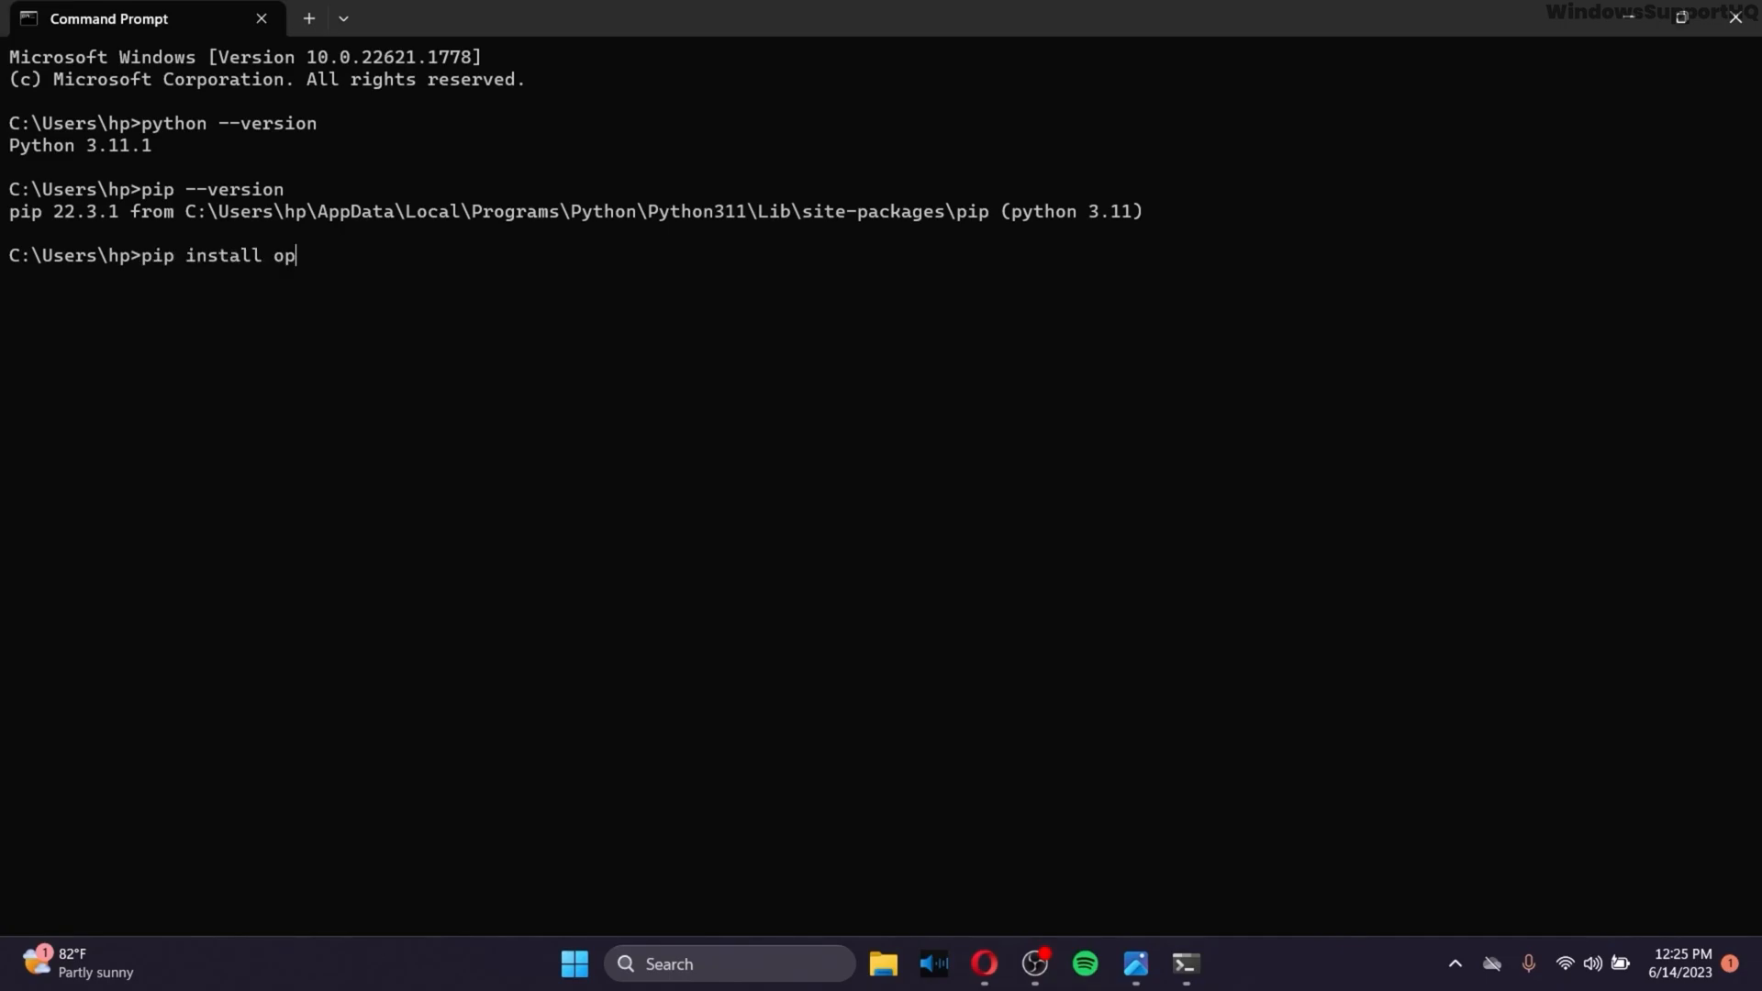
pyautogui.write('encv-python')
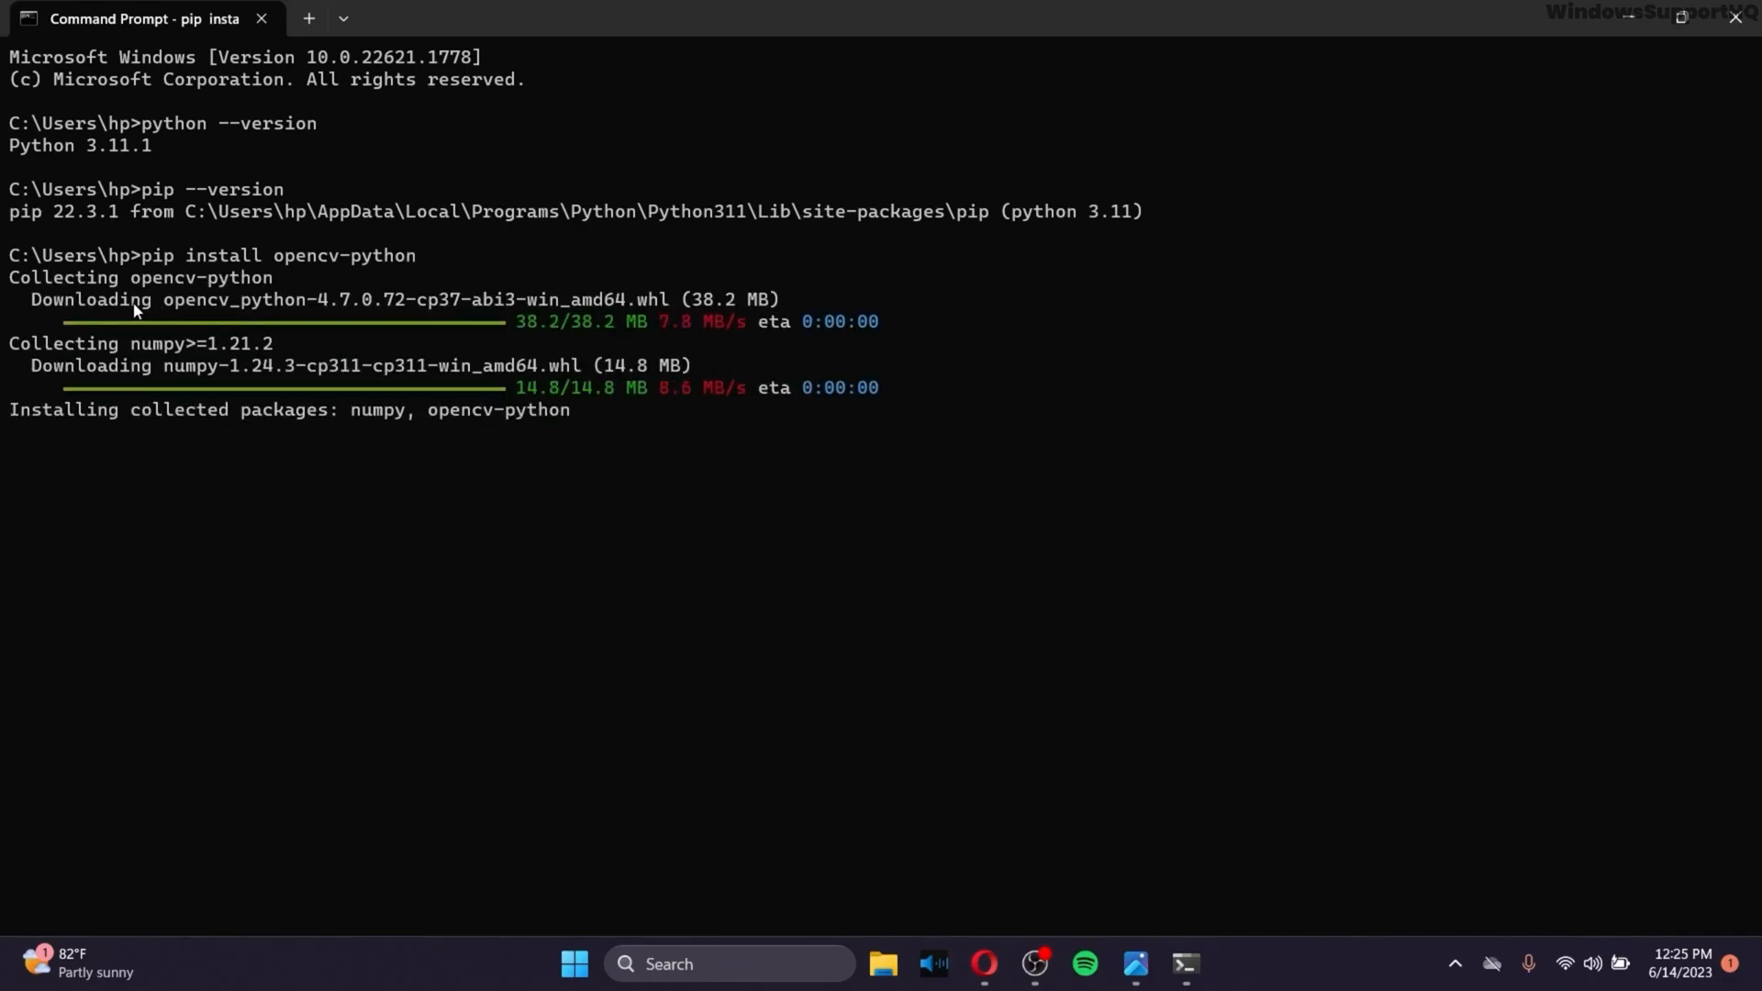
pyautogui.moveTo(176, 349)
pyautogui.write('python')
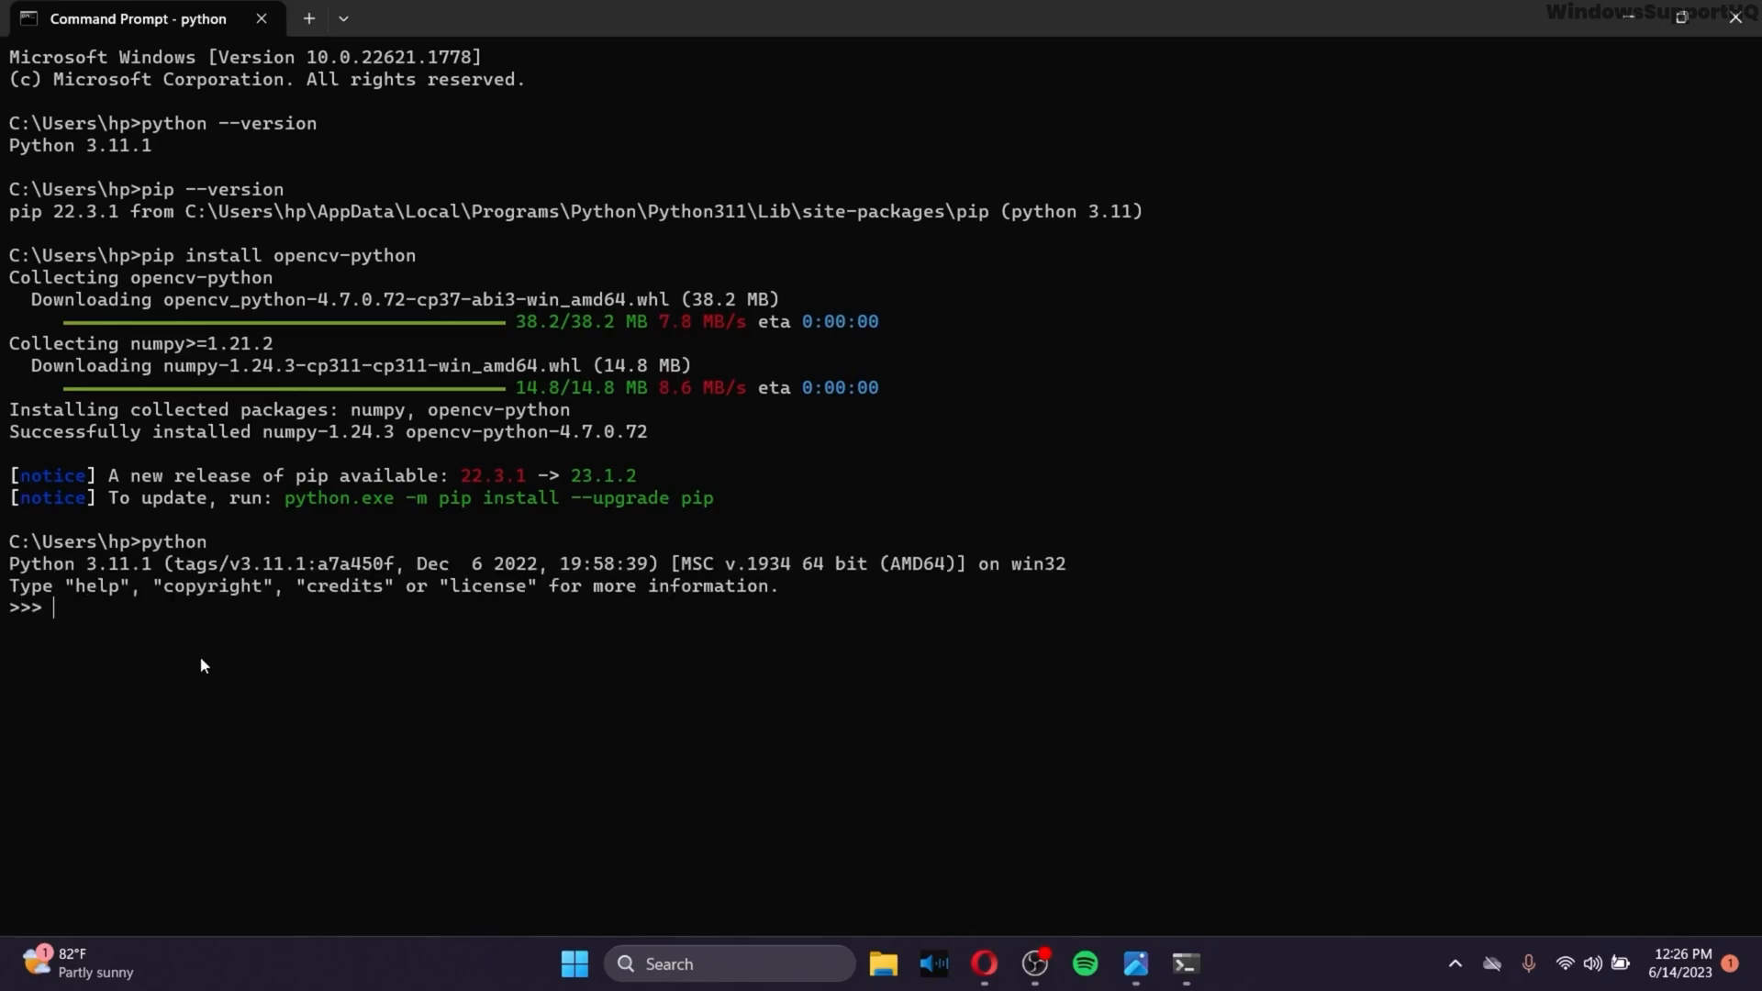
# Run import cv2 and cv2.__version__ in the Python shell, showing 4.7.0
pyautogui.write('import cv2')
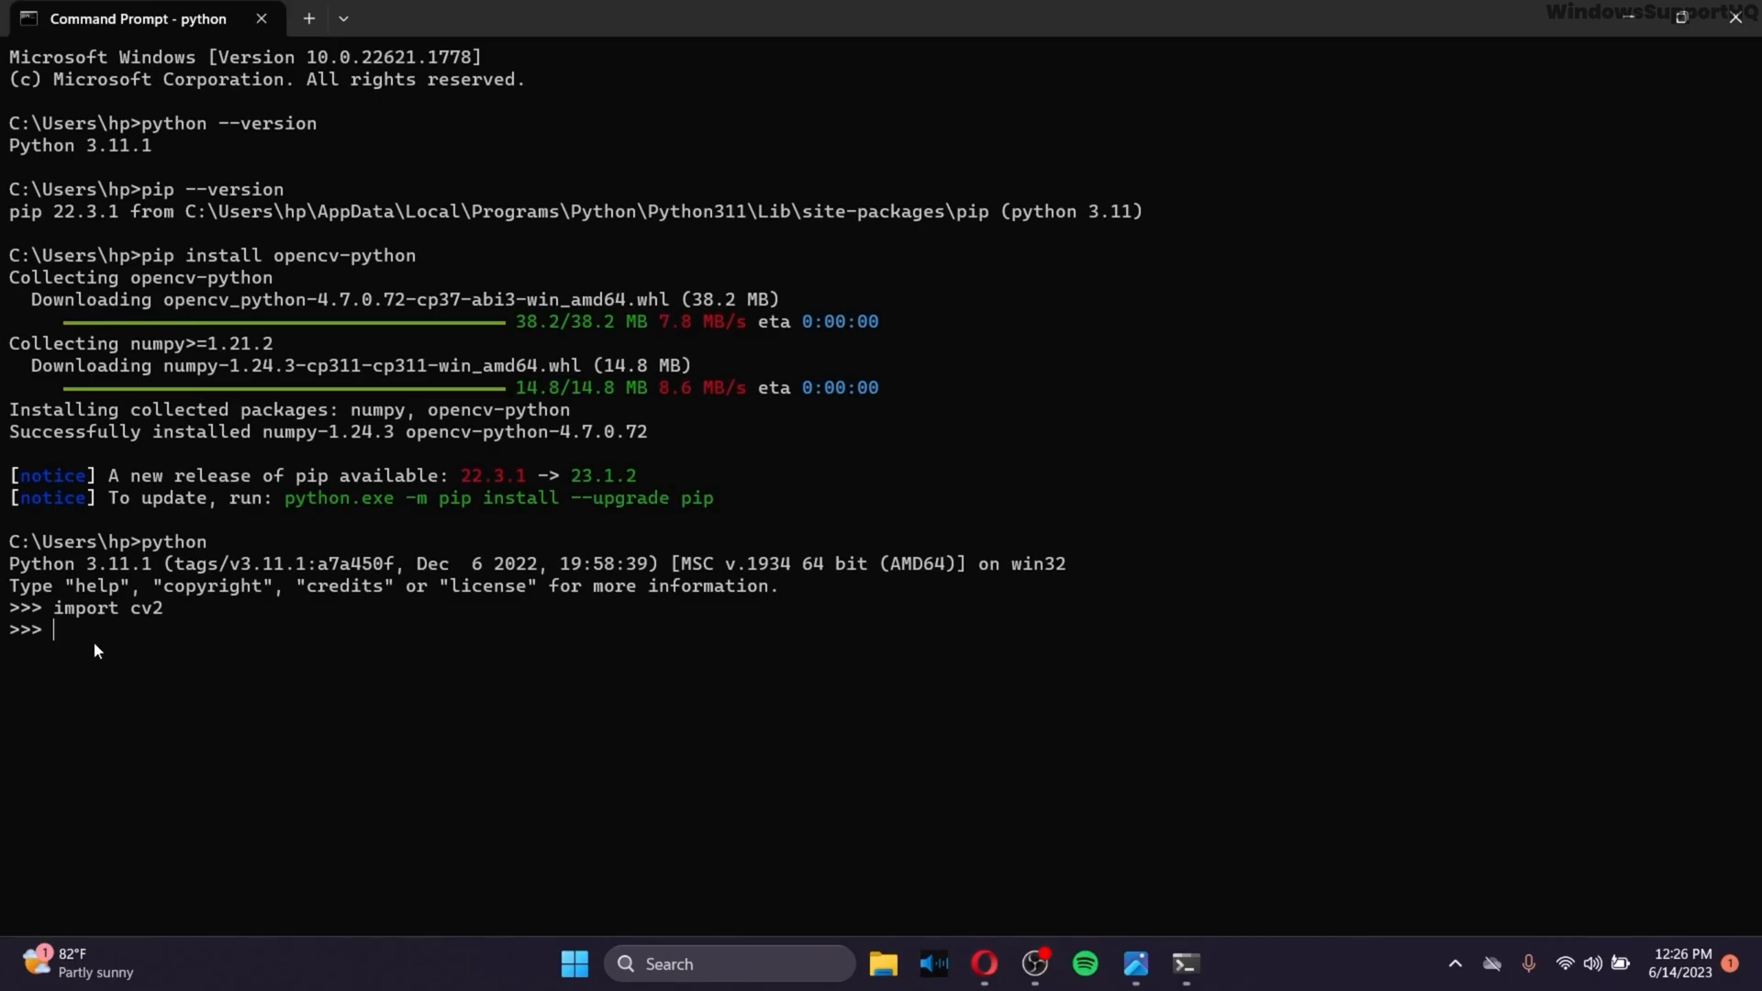
pyautogui.moveTo(153, 645)
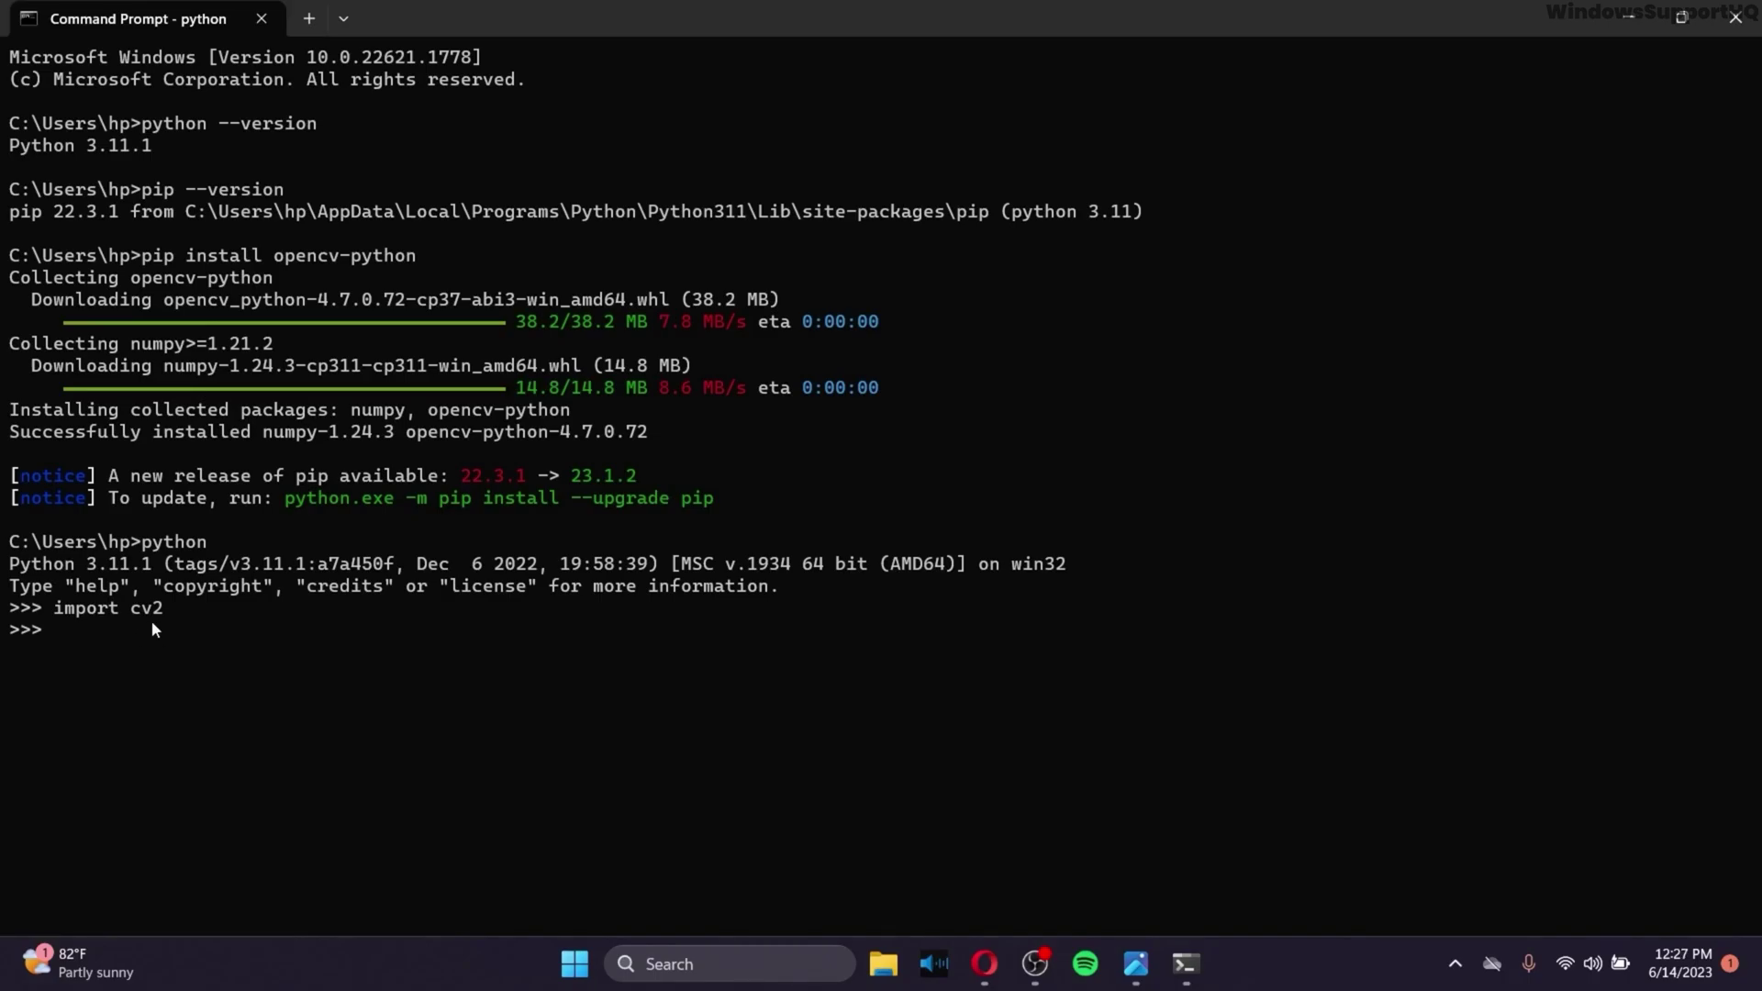
pyautogui.write('cv')
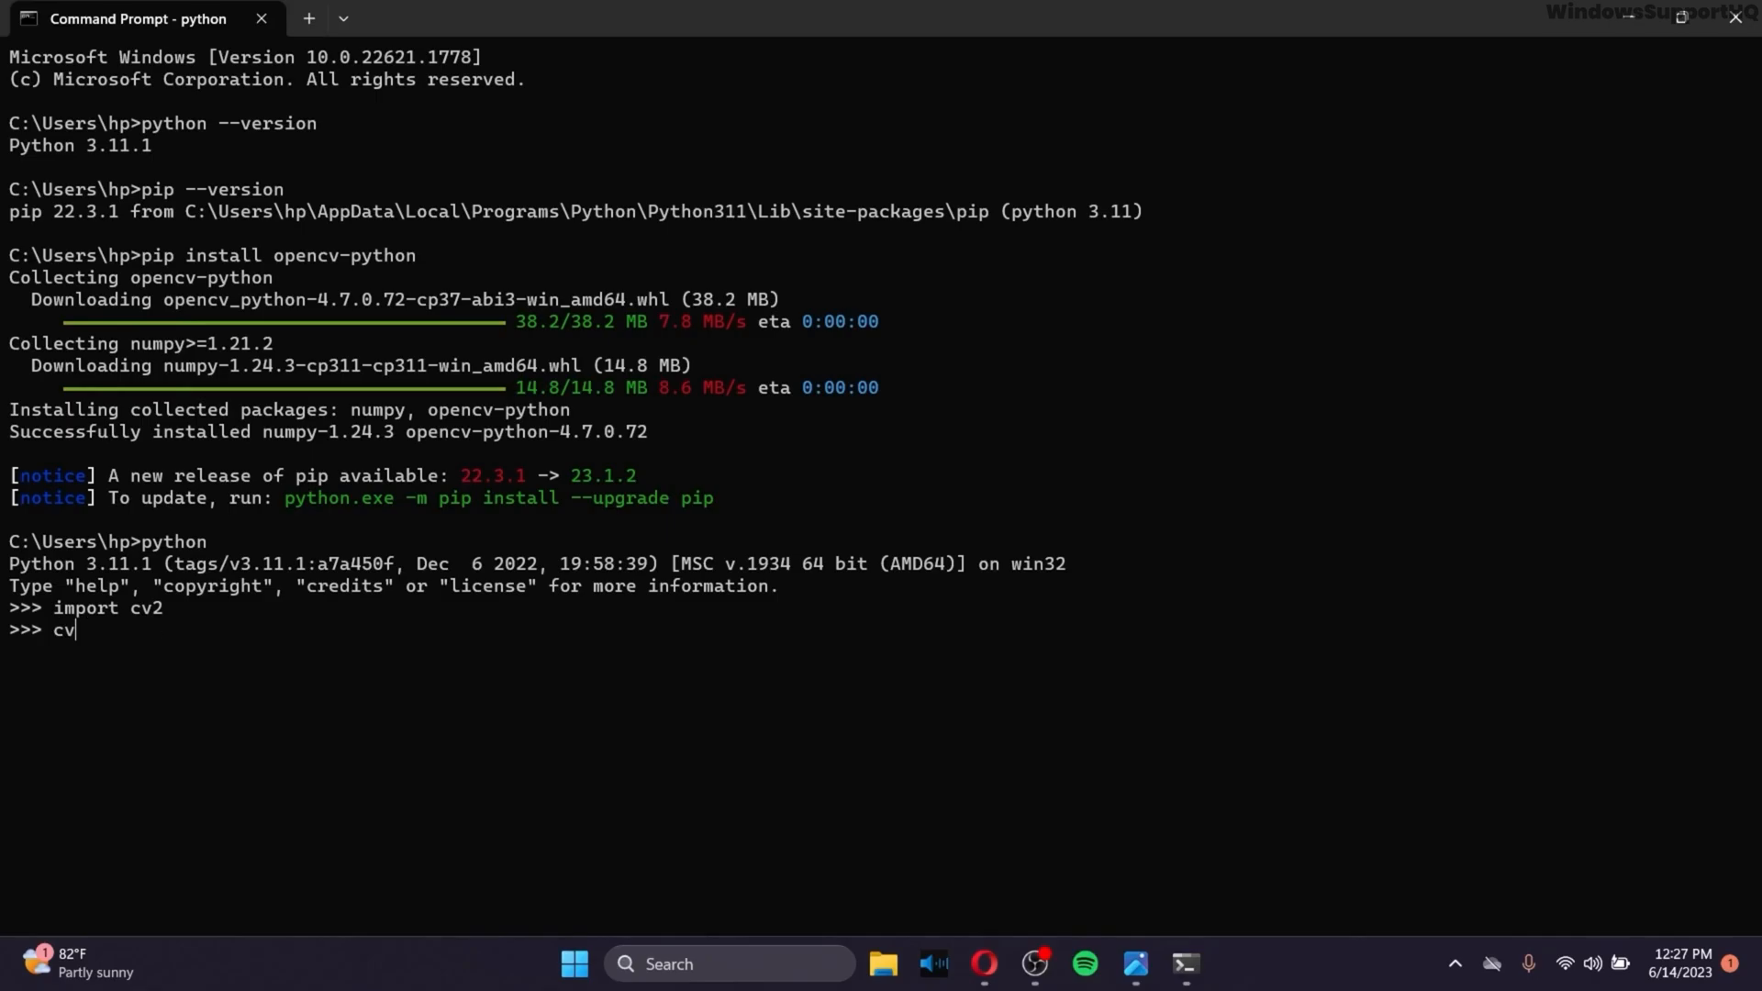
pyautogui.write('.__version')
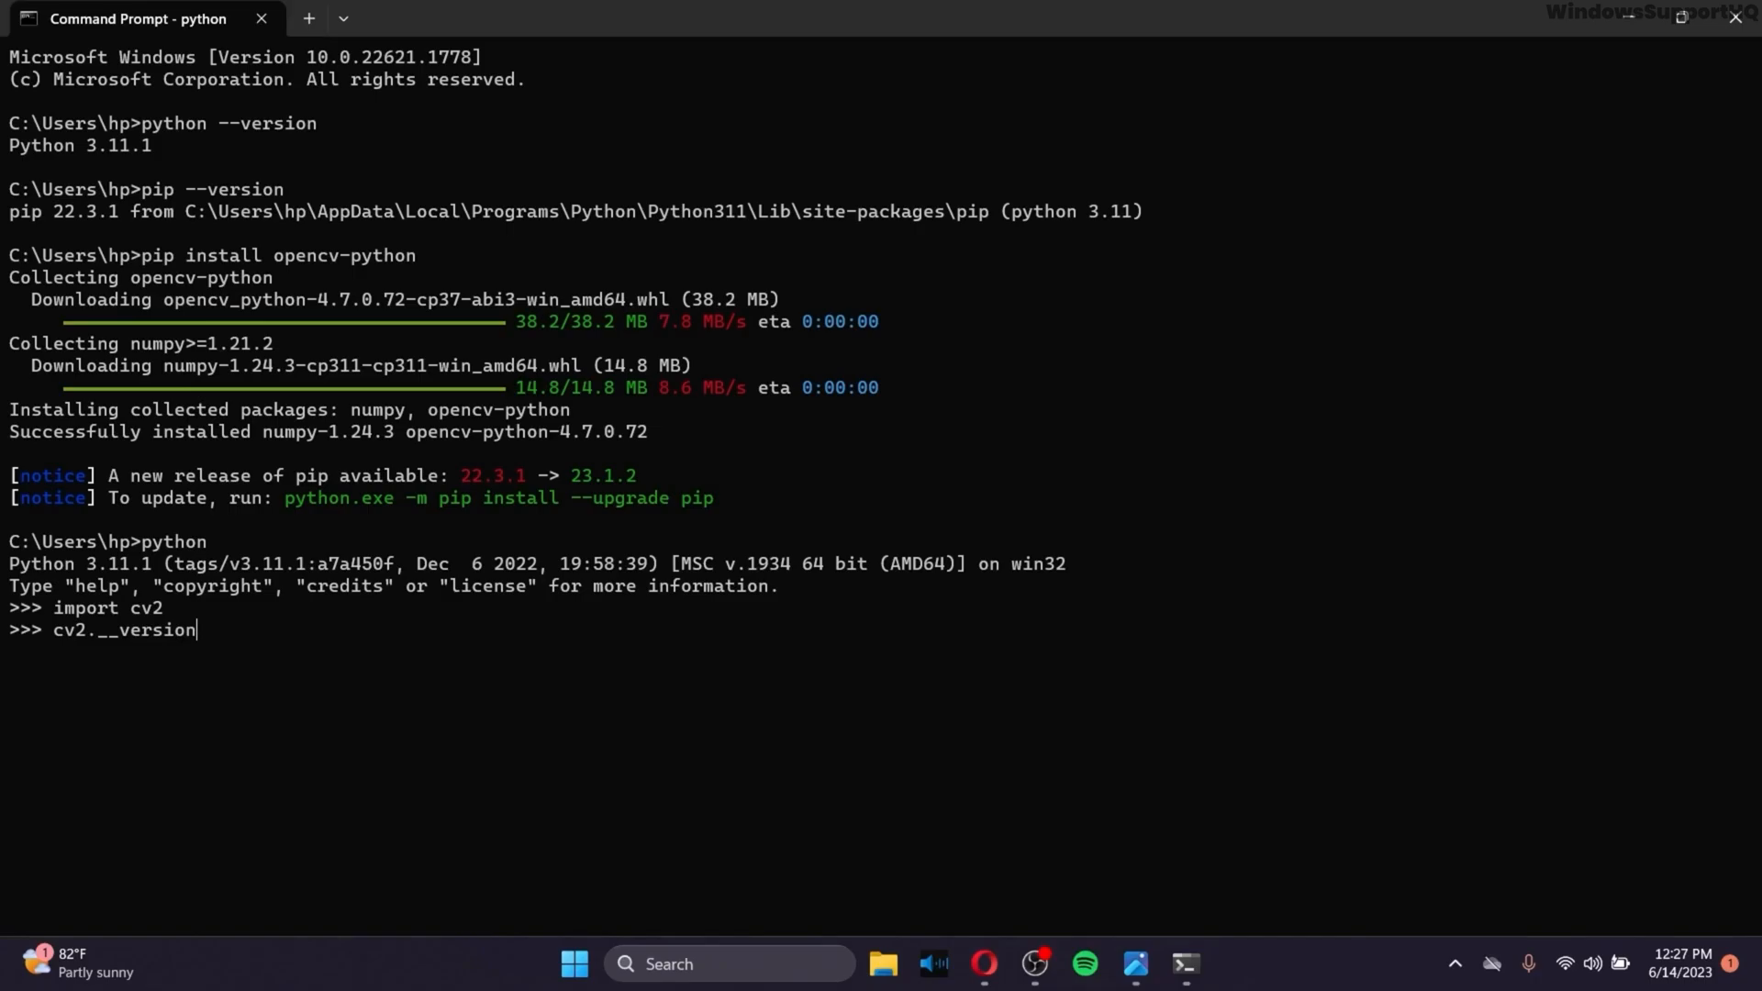
pyautogui.write('__')
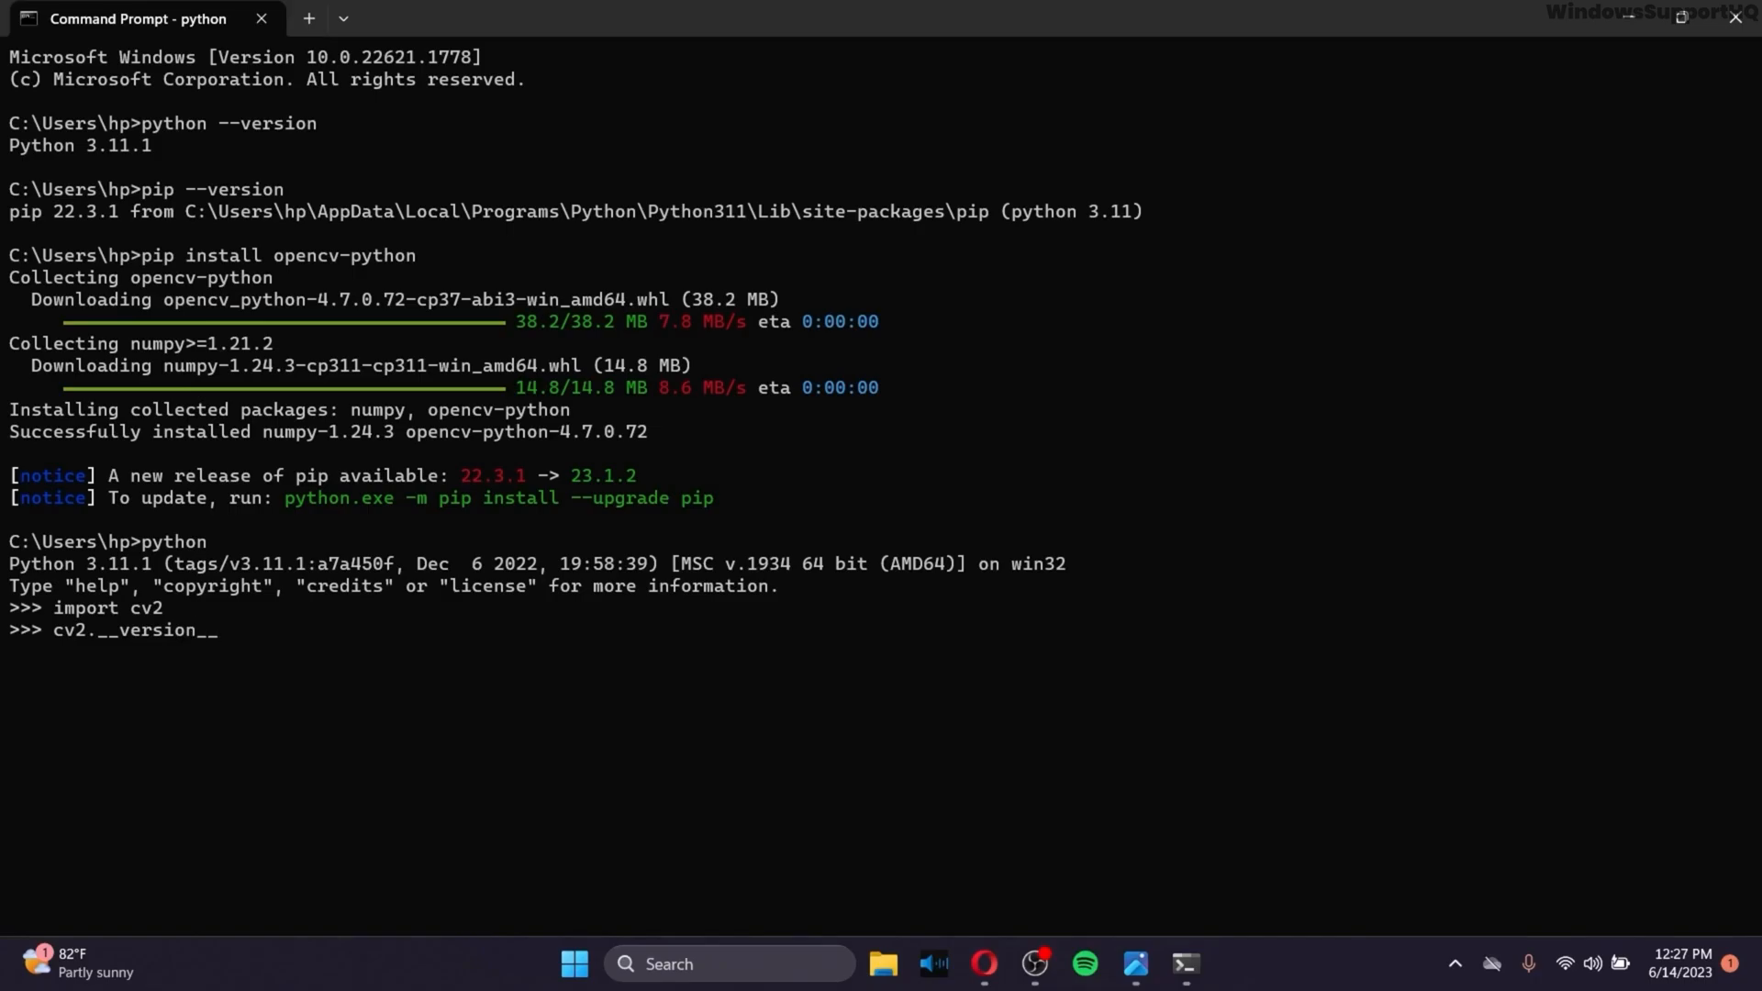
pyautogui.press('Return')
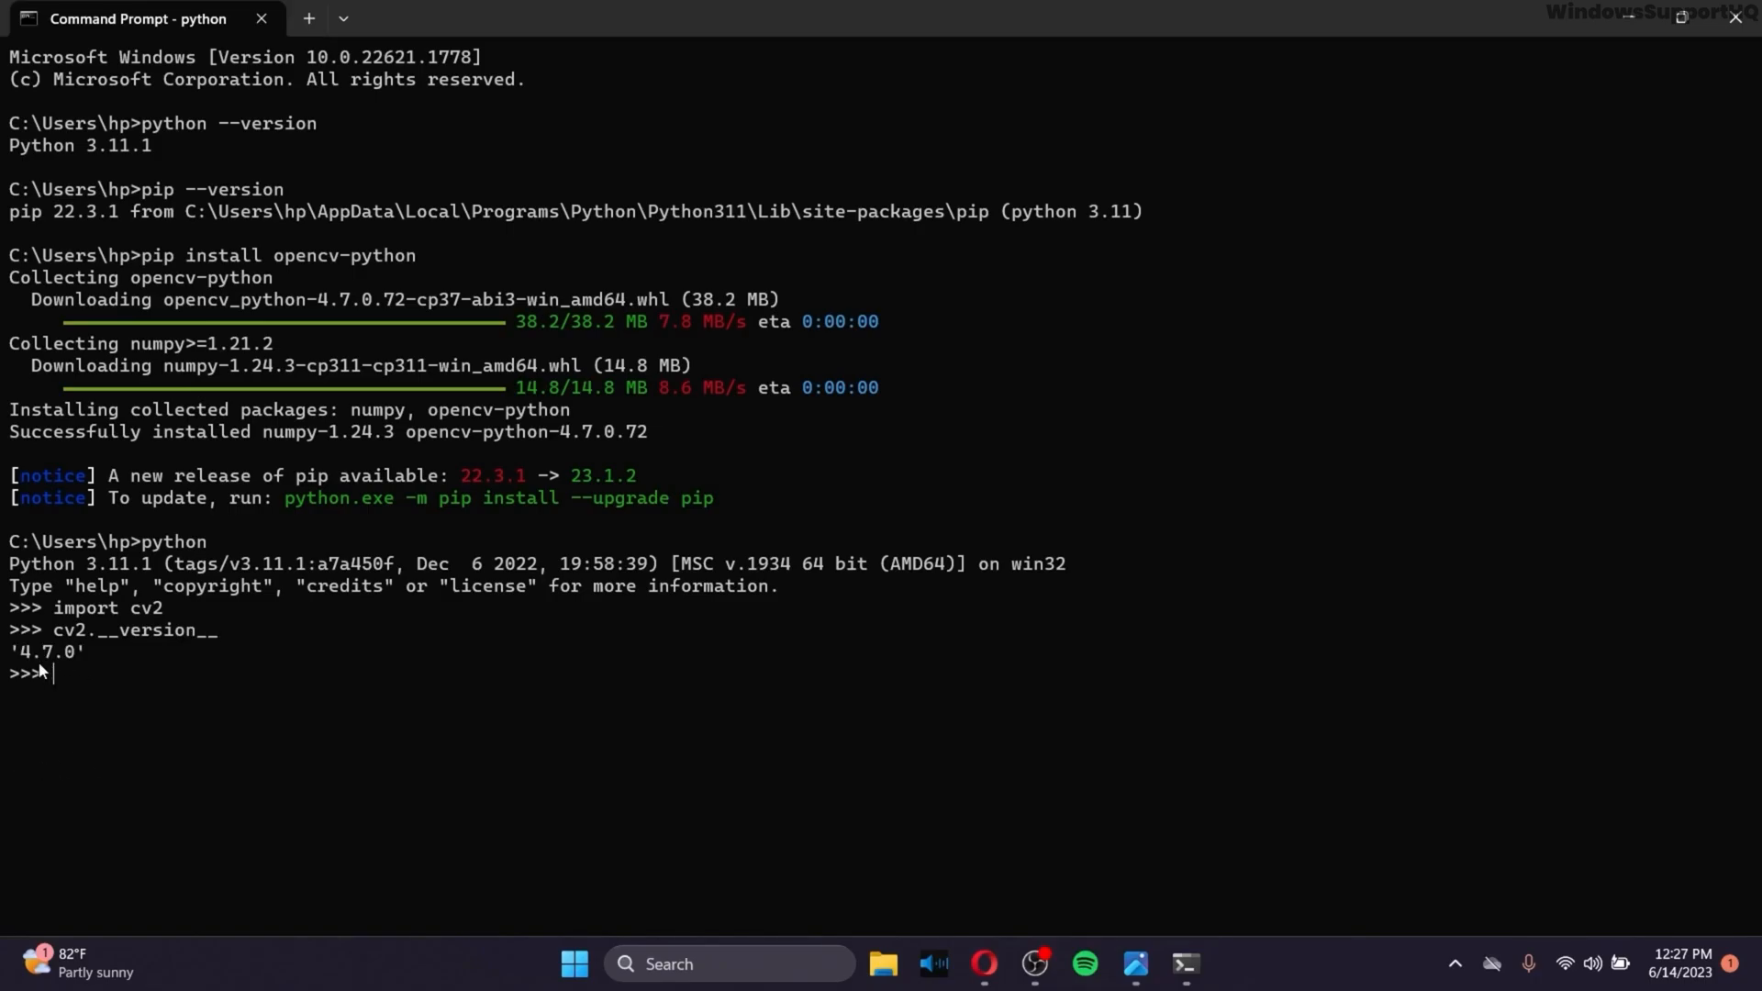
# Open sample.py in VS Code and type import cv2 and print(cv2.__version__)
pyautogui.click(728, 963)
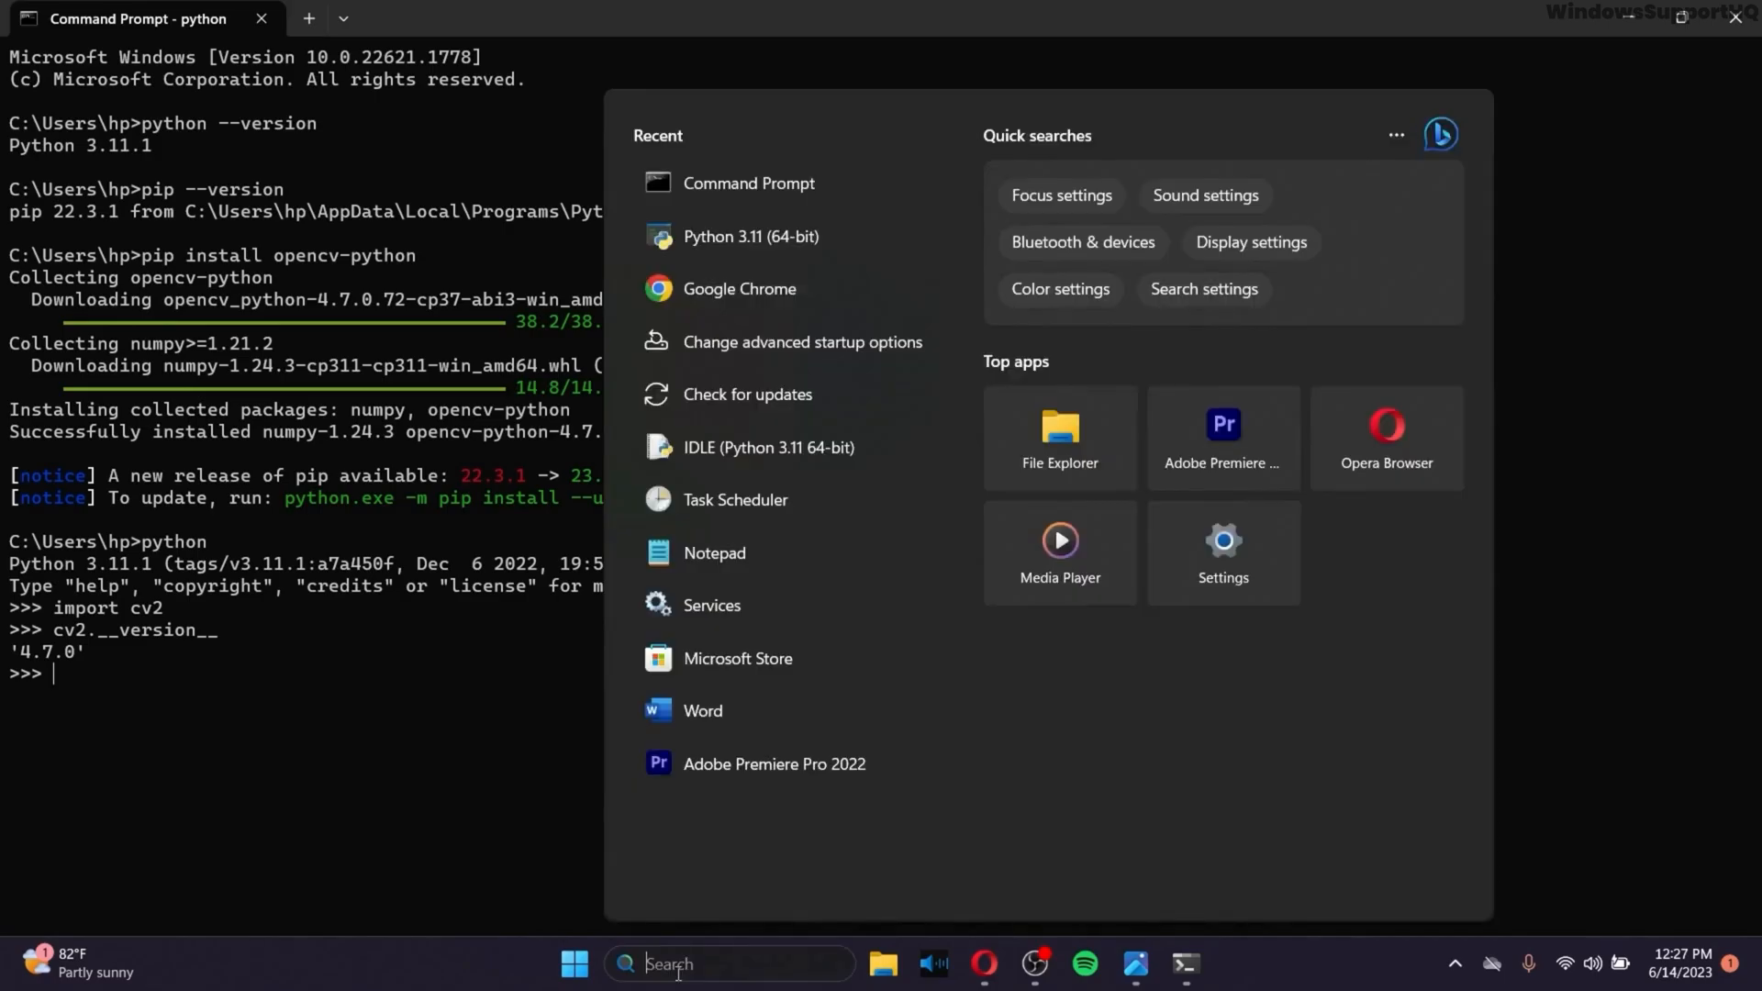
pyautogui.click(1212, 963)
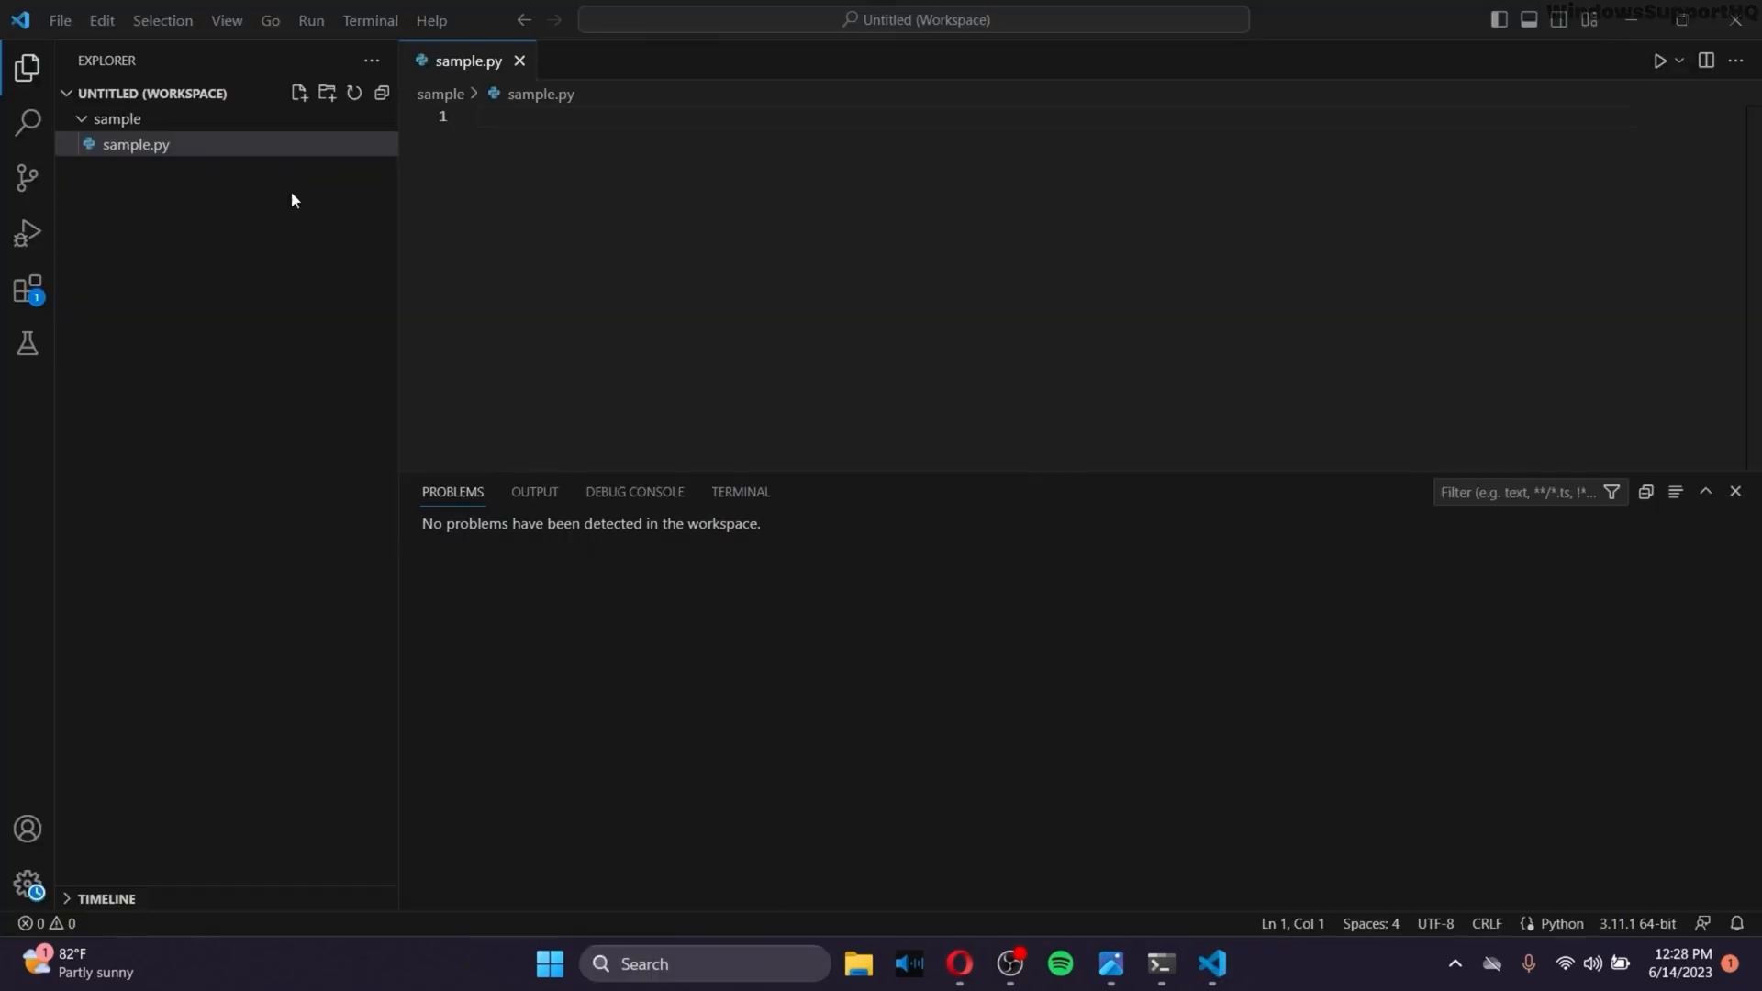
pyautogui.moveTo(167, 170)
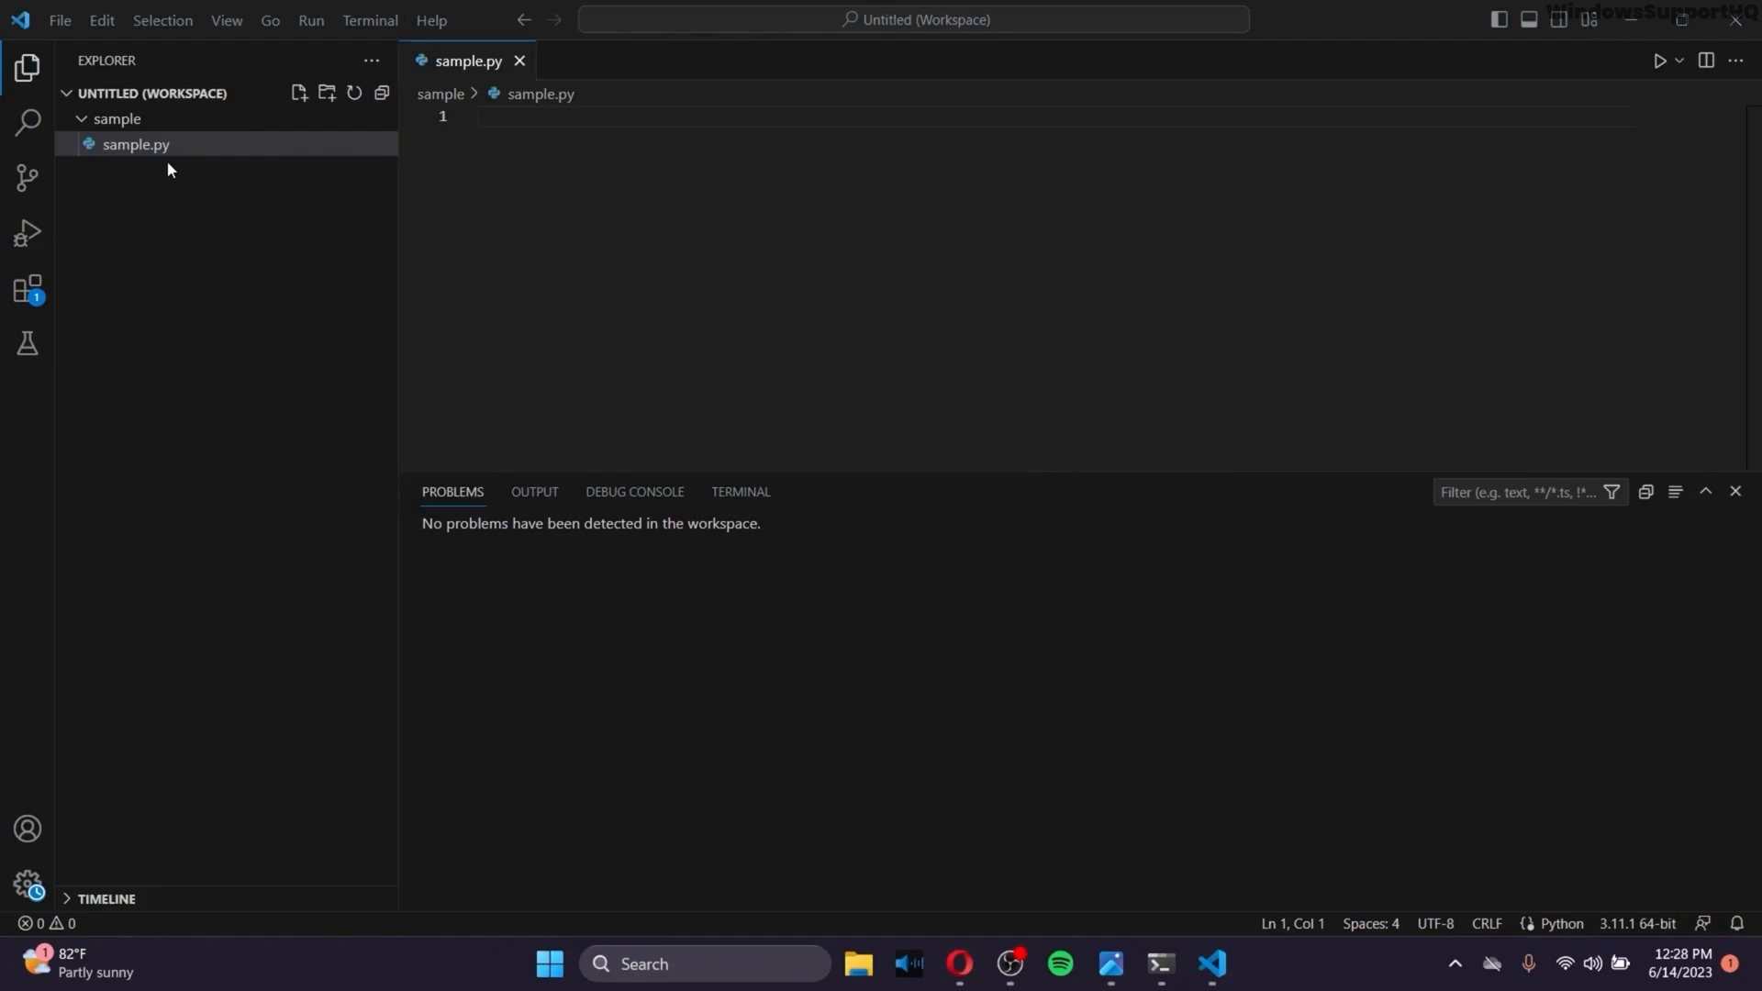
pyautogui.moveTo(180, 159)
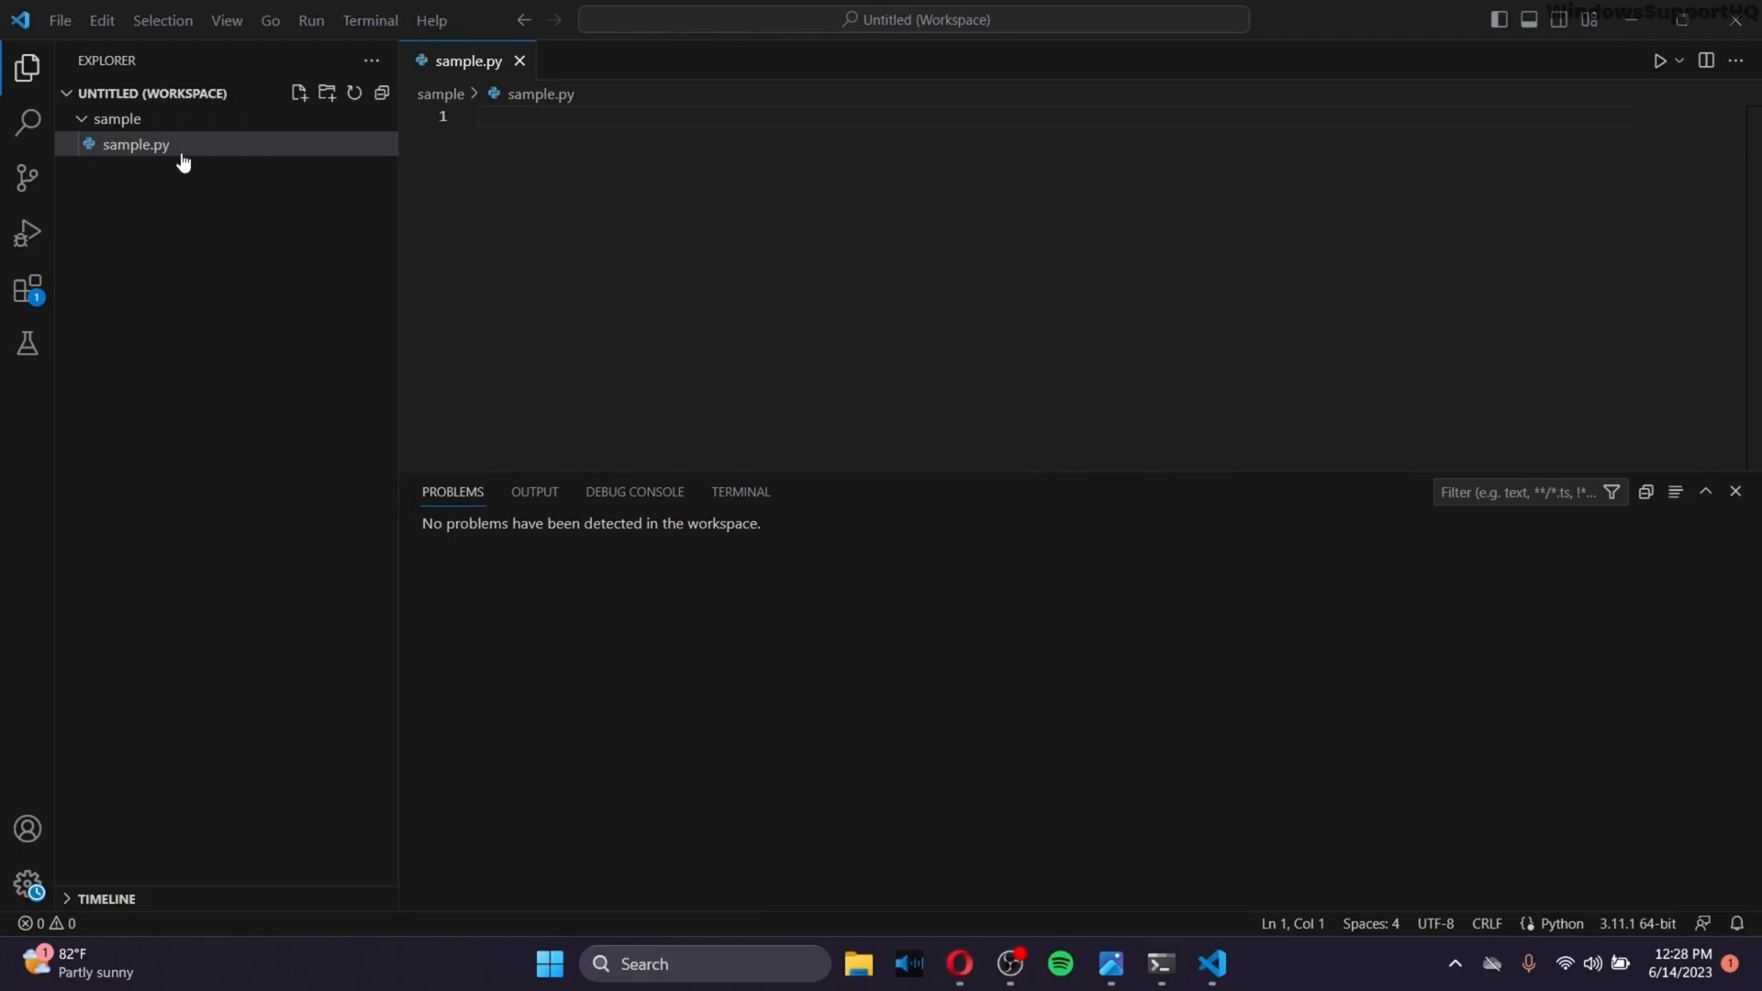
pyautogui.write('i')
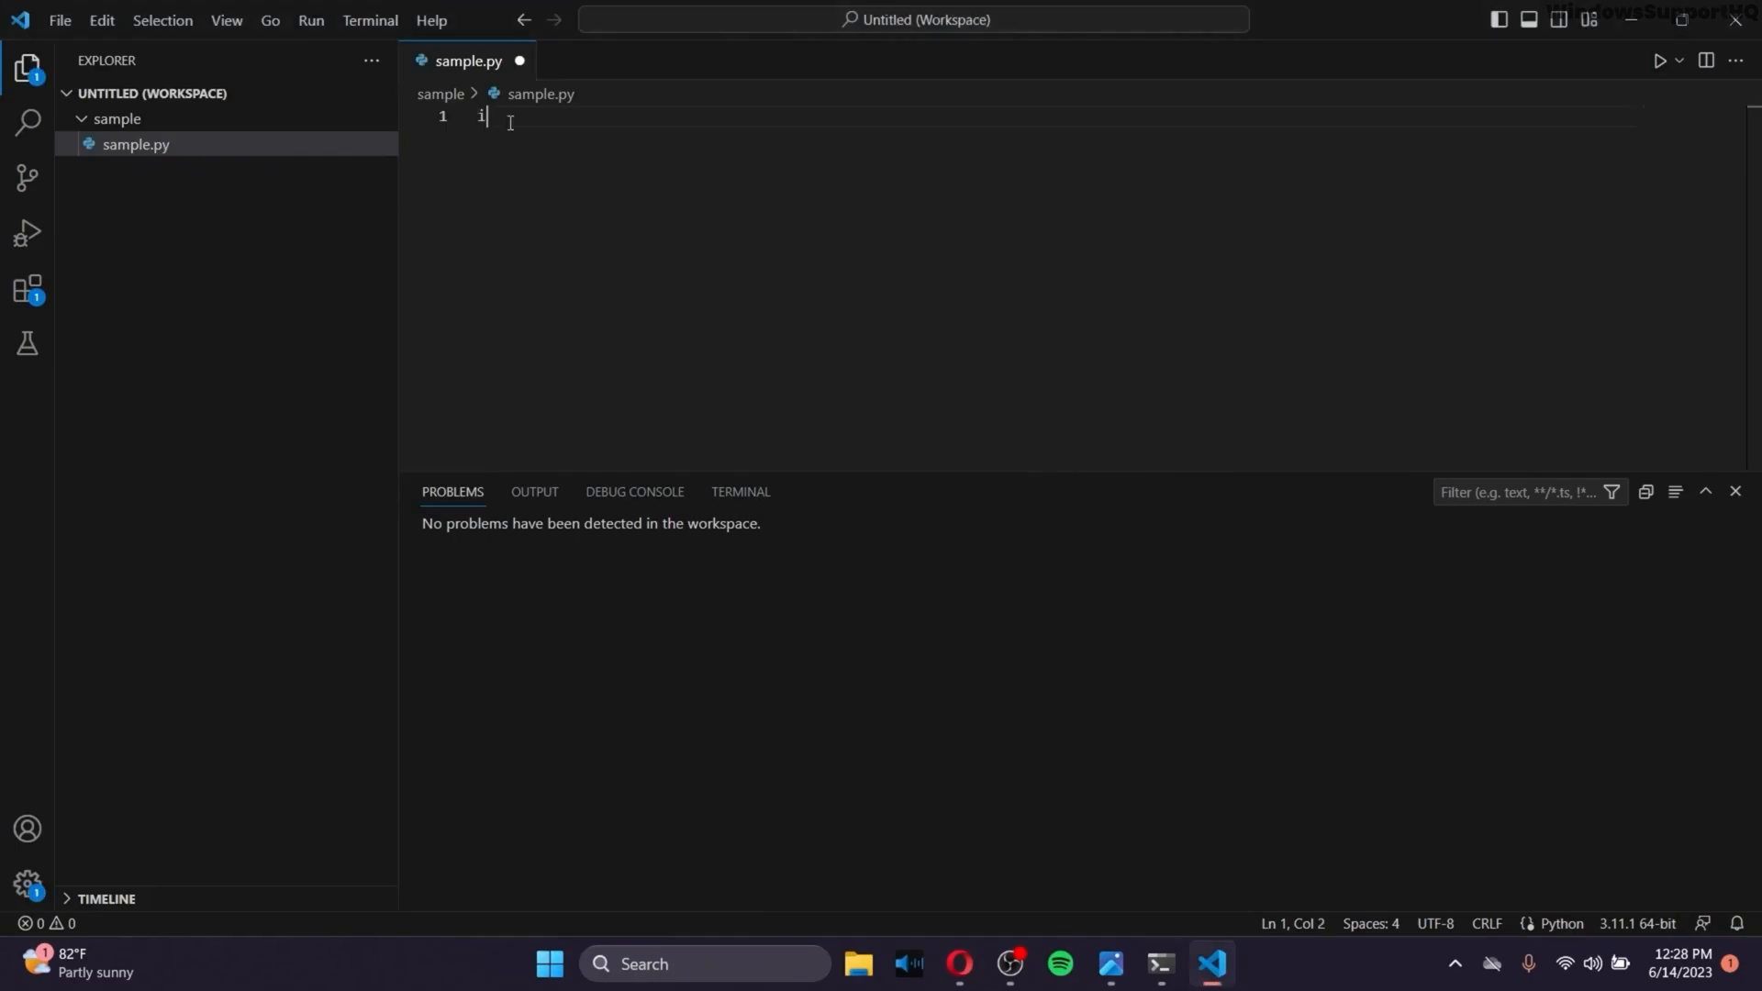
pyautogui.write('mport cv2')
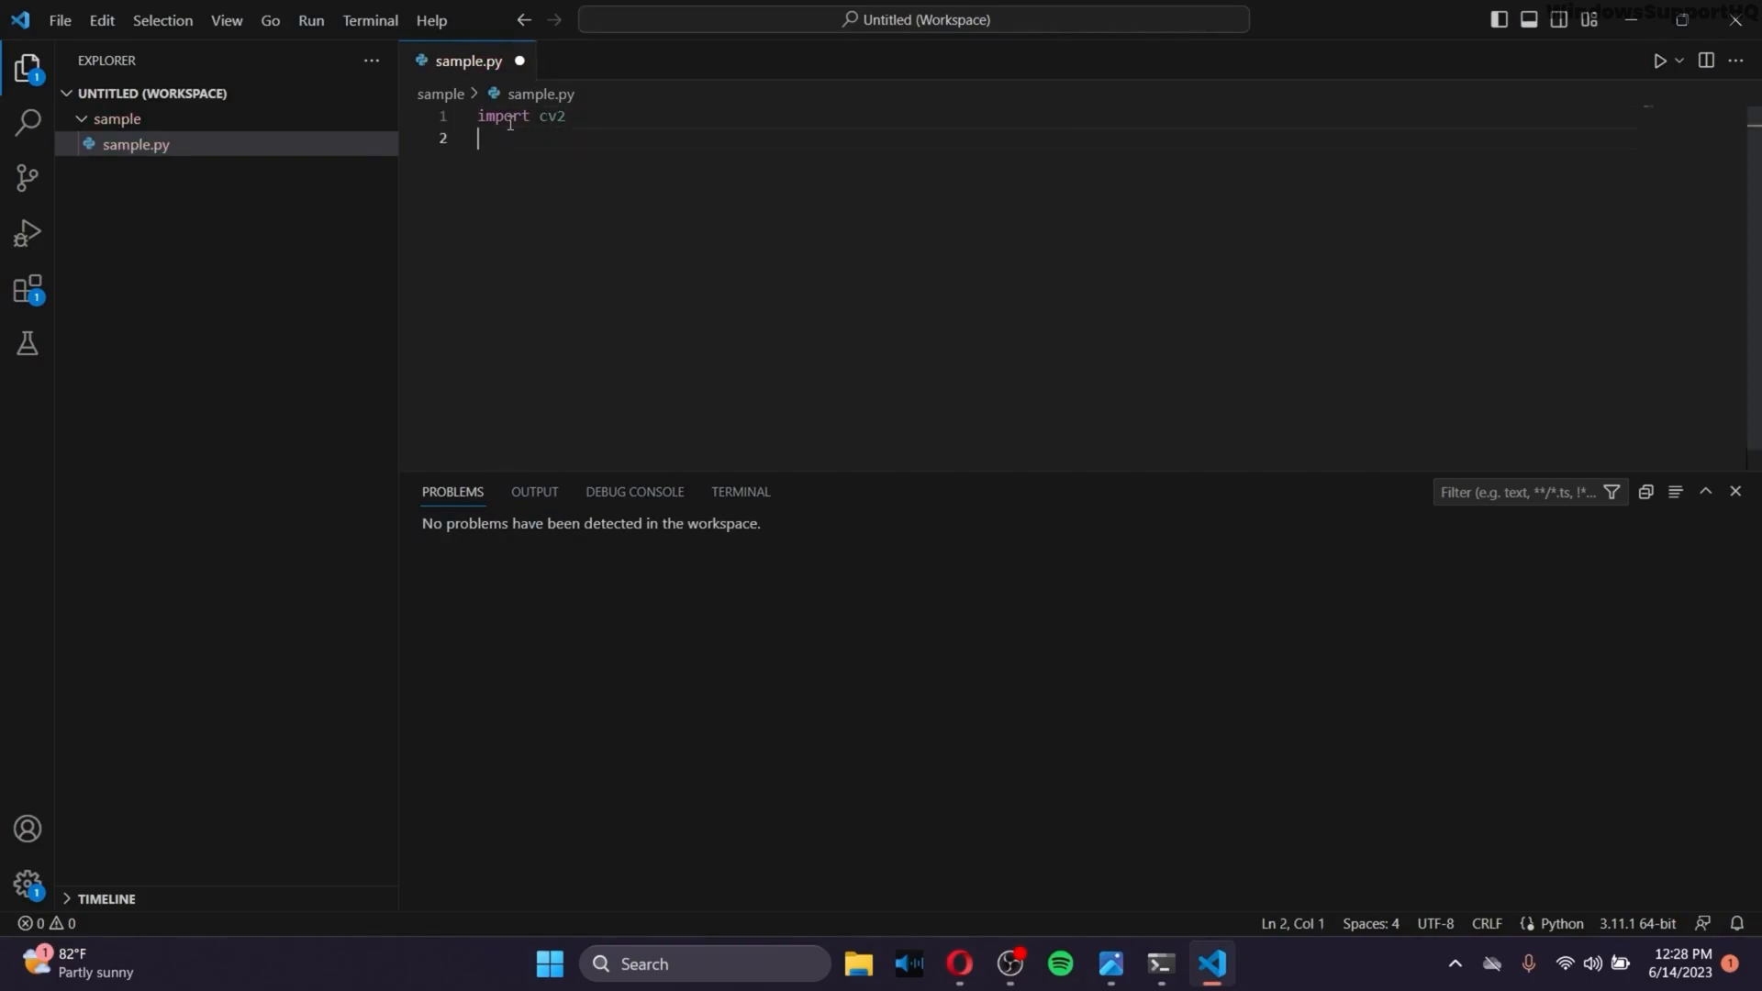
pyautogui.write('print(cv2.__version__')
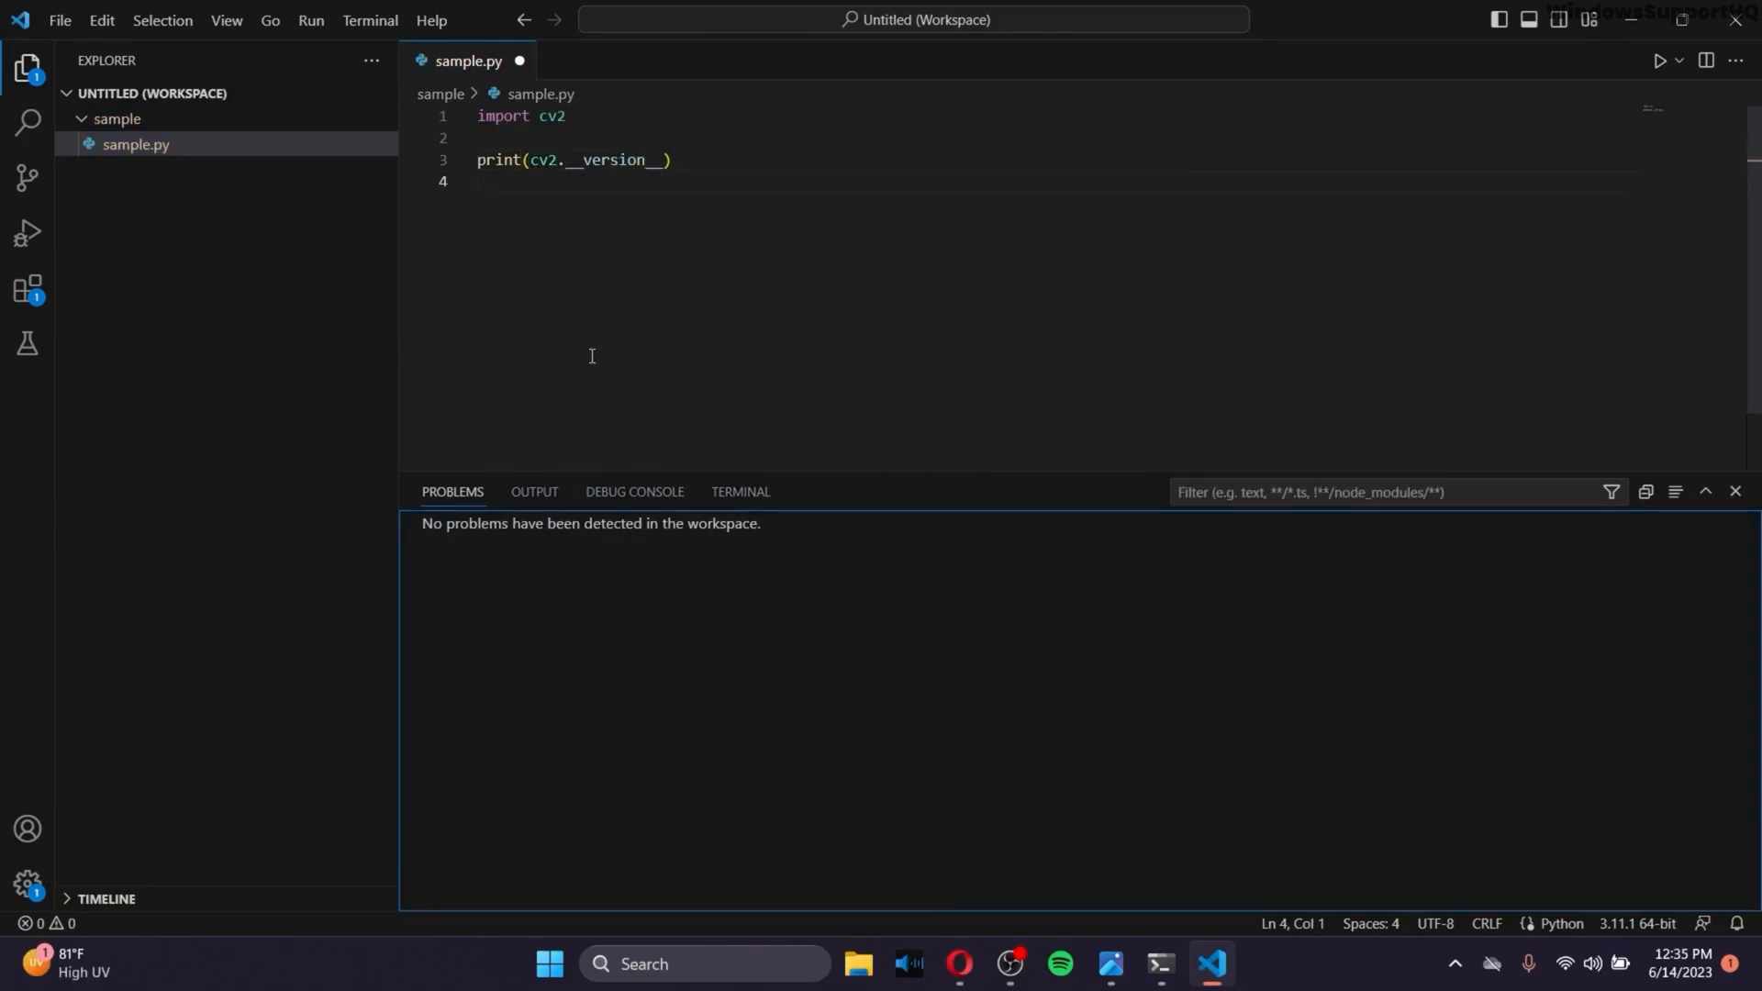
pyautogui.moveTo(627, 340)
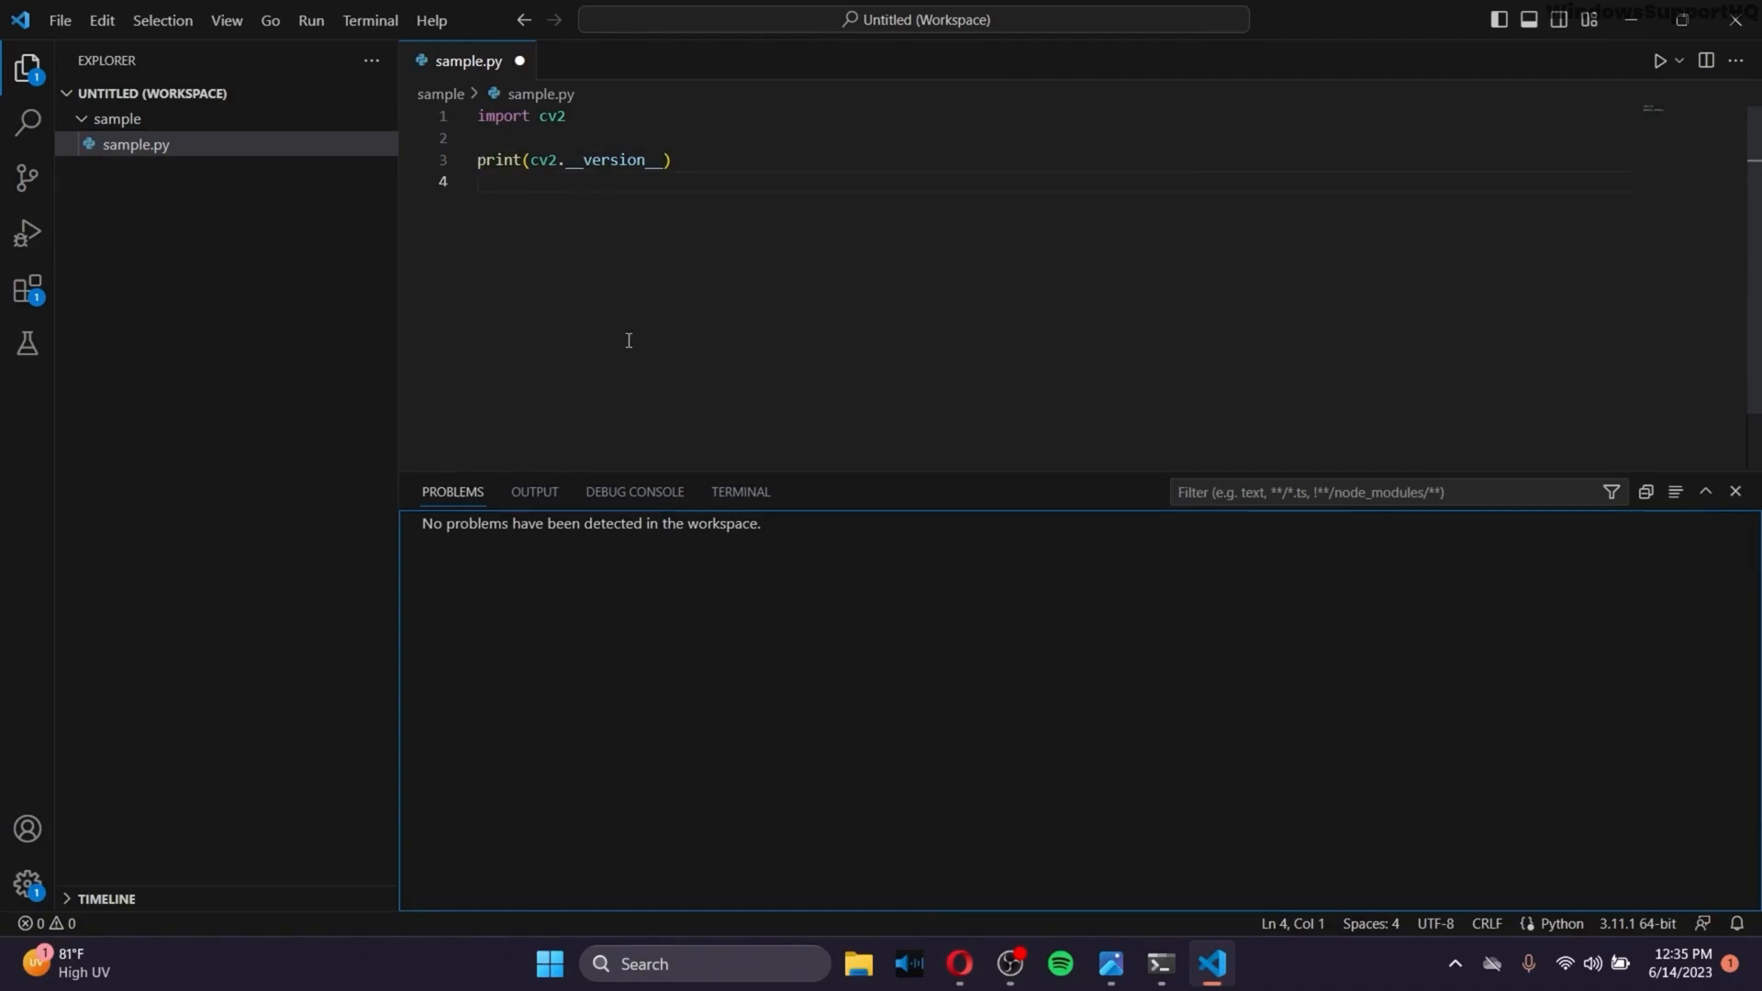
pyautogui.moveTo(610, 179)
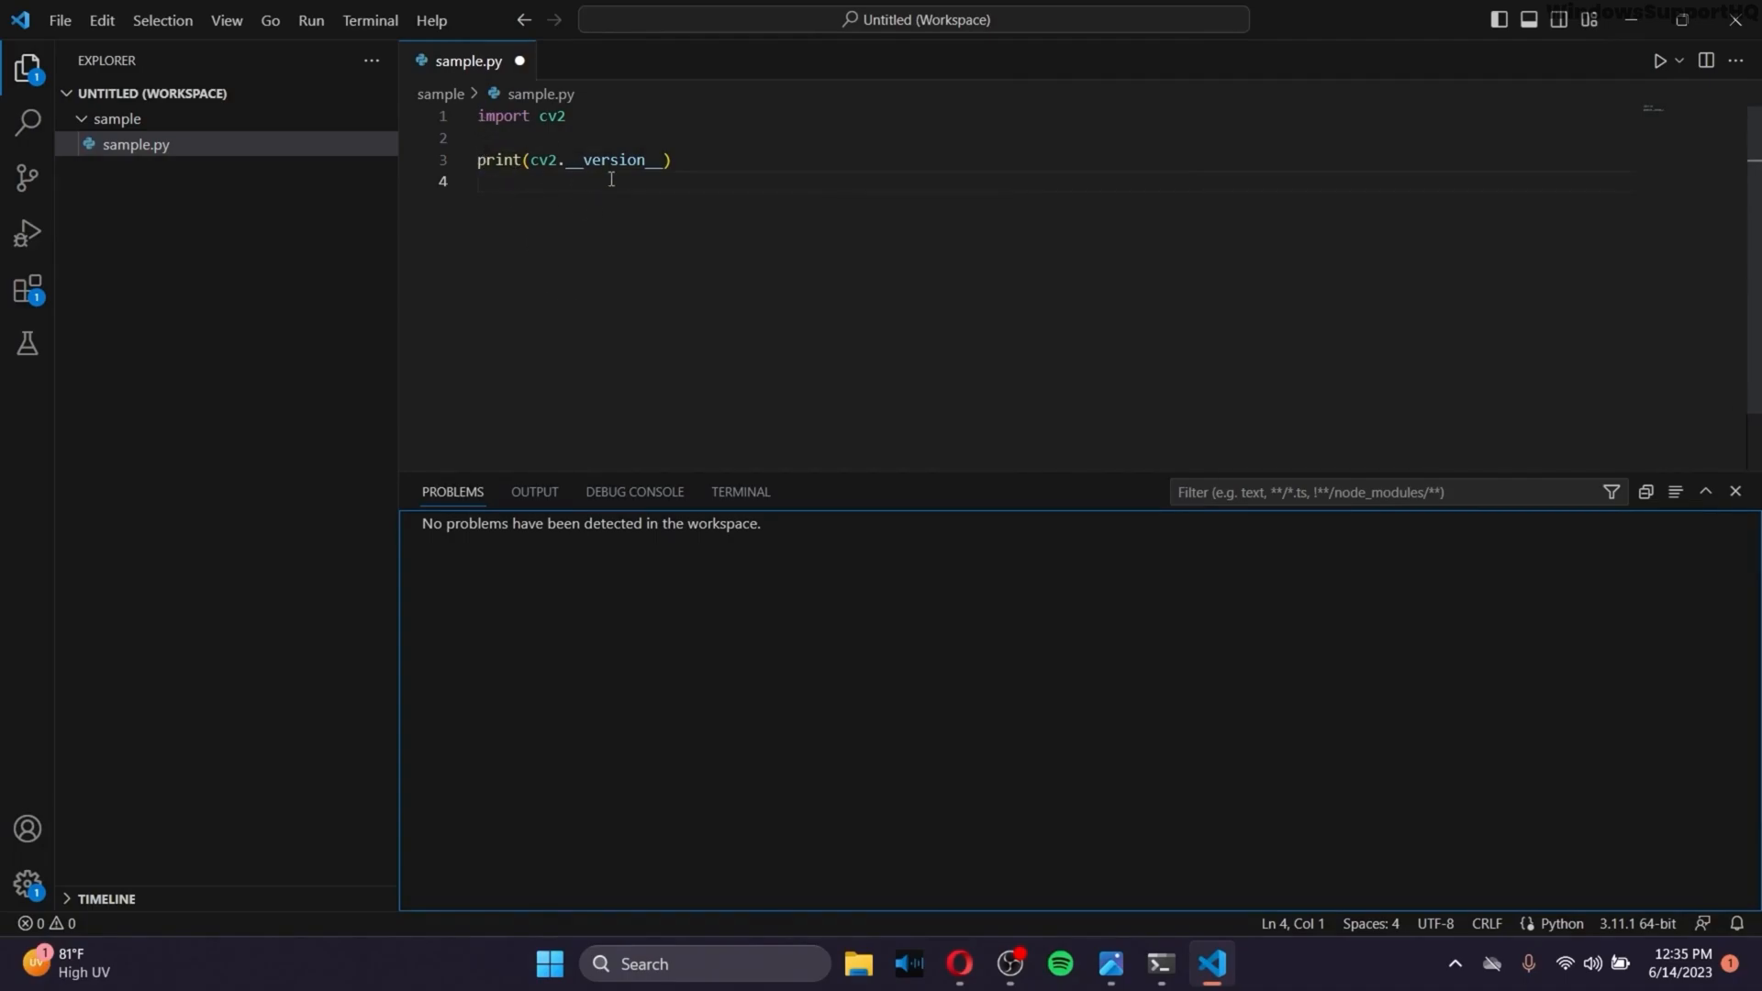
pyautogui.moveTo(345, 340)
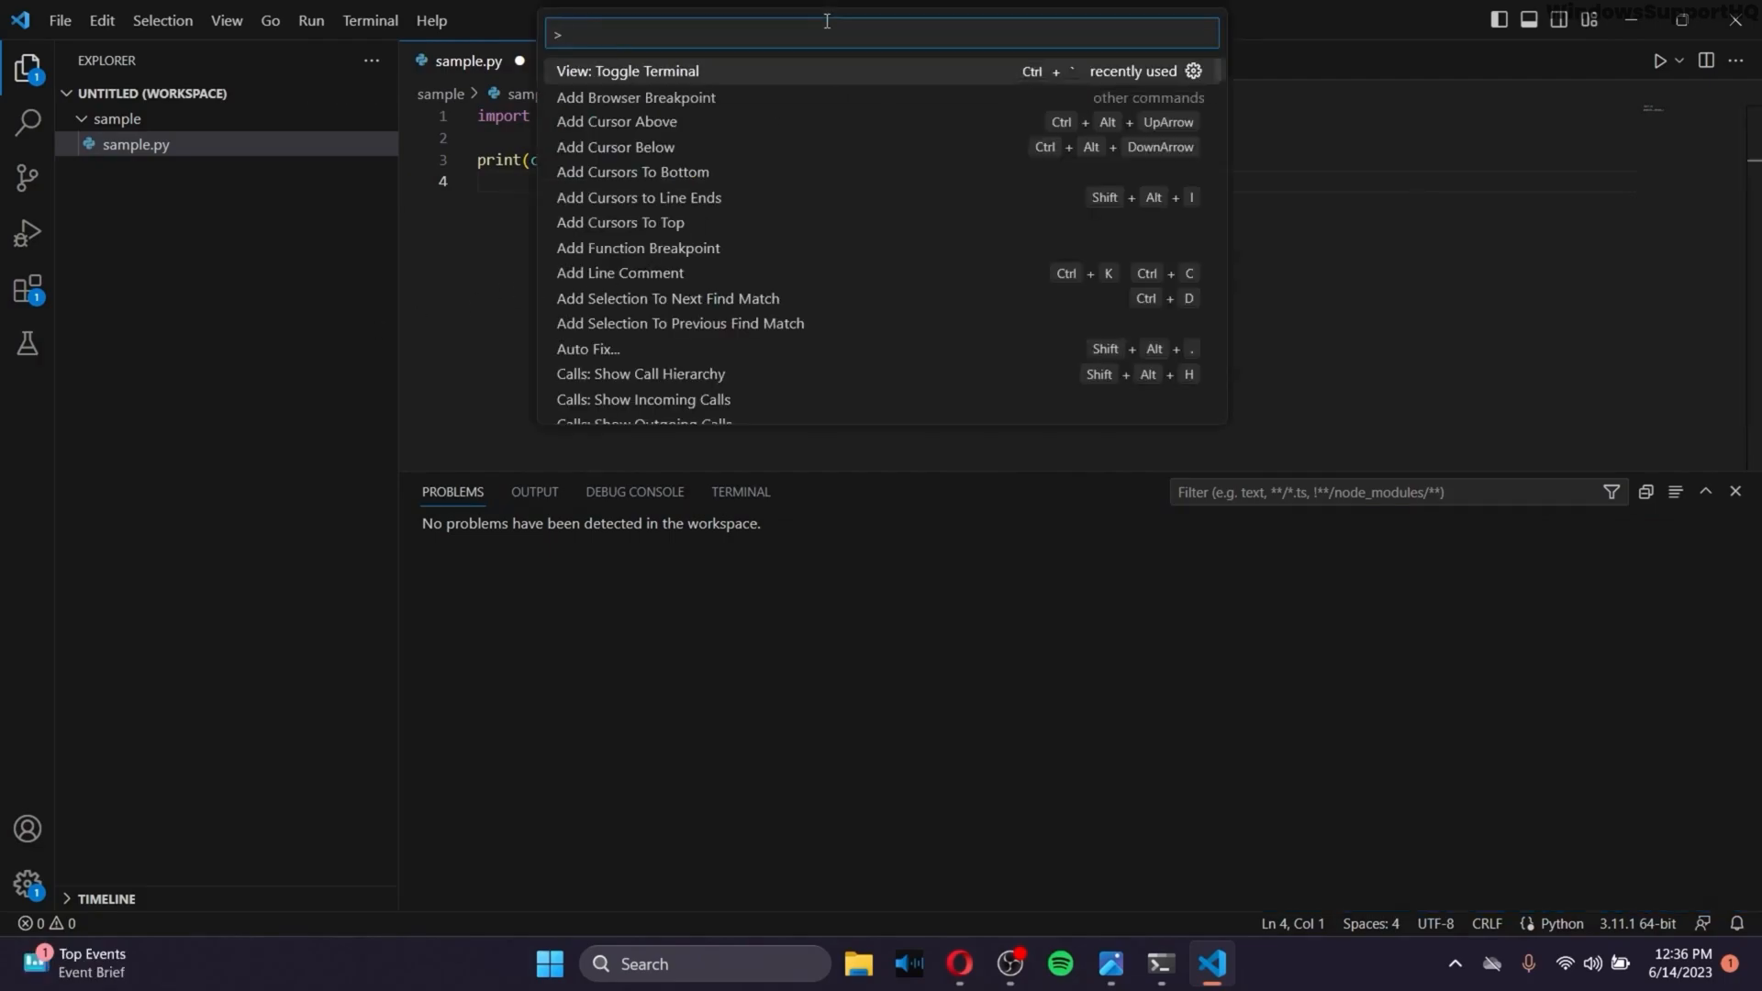
# Toggle VS Code's terminal and run python sample.py
pyautogui.click(626, 70)
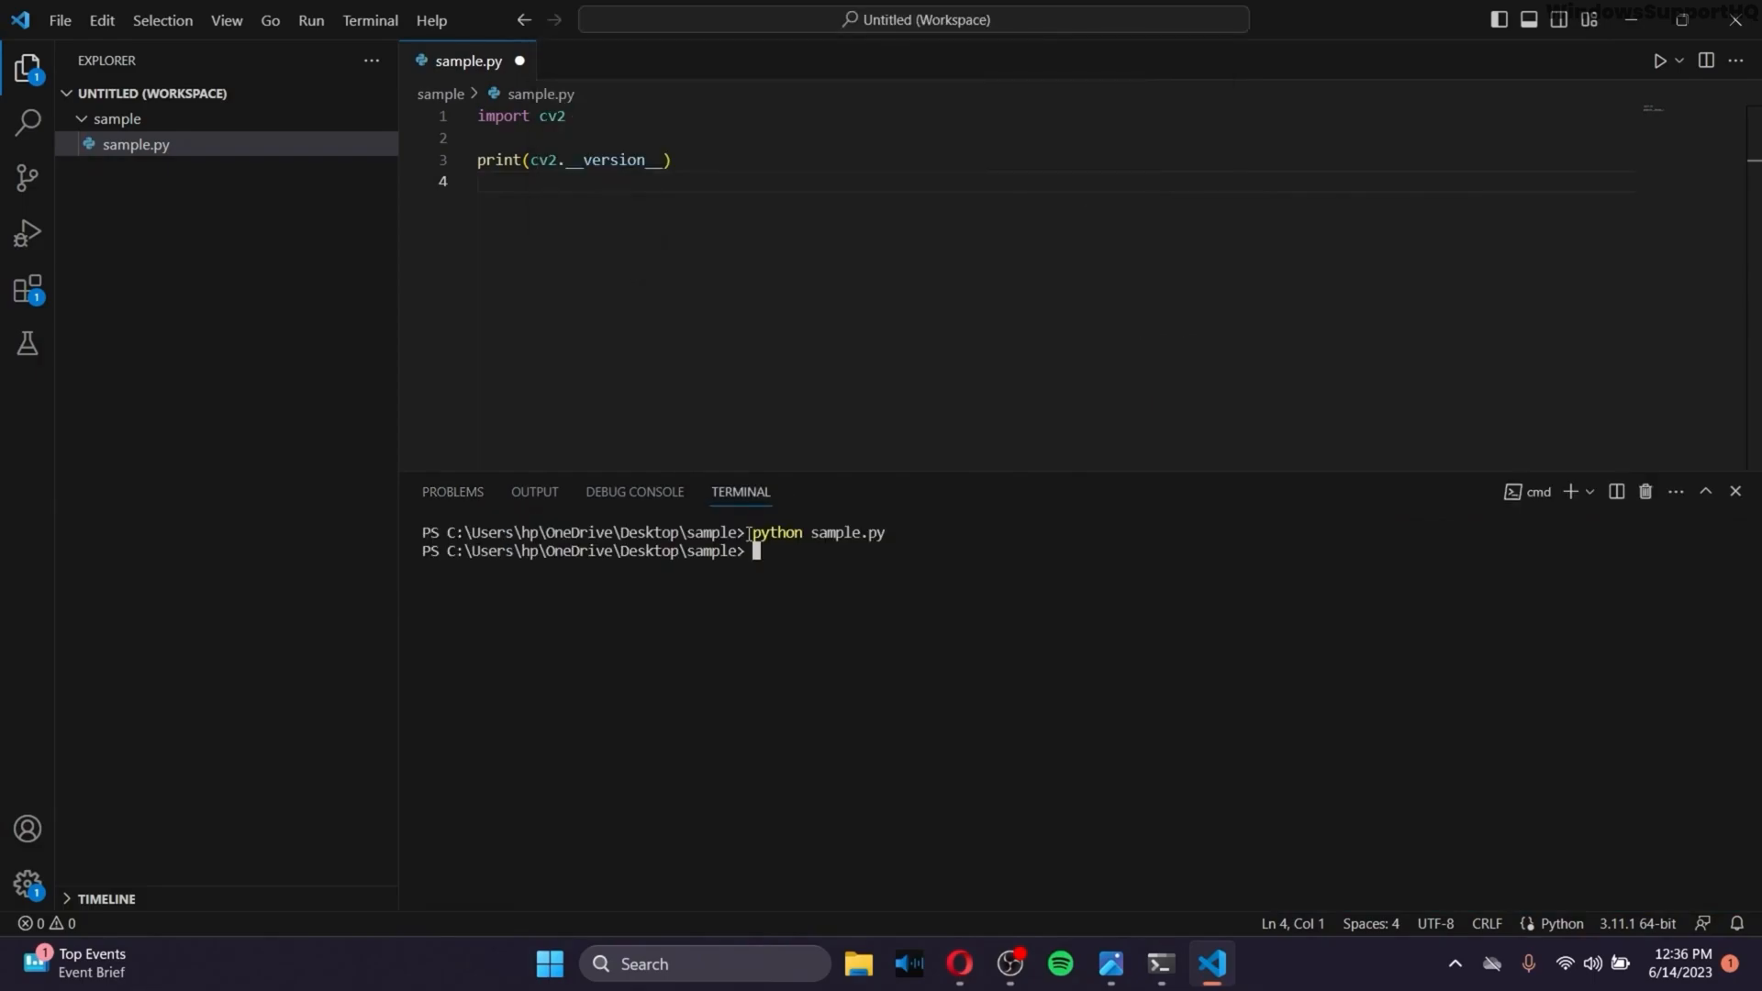
pyautogui.click(67, 962)
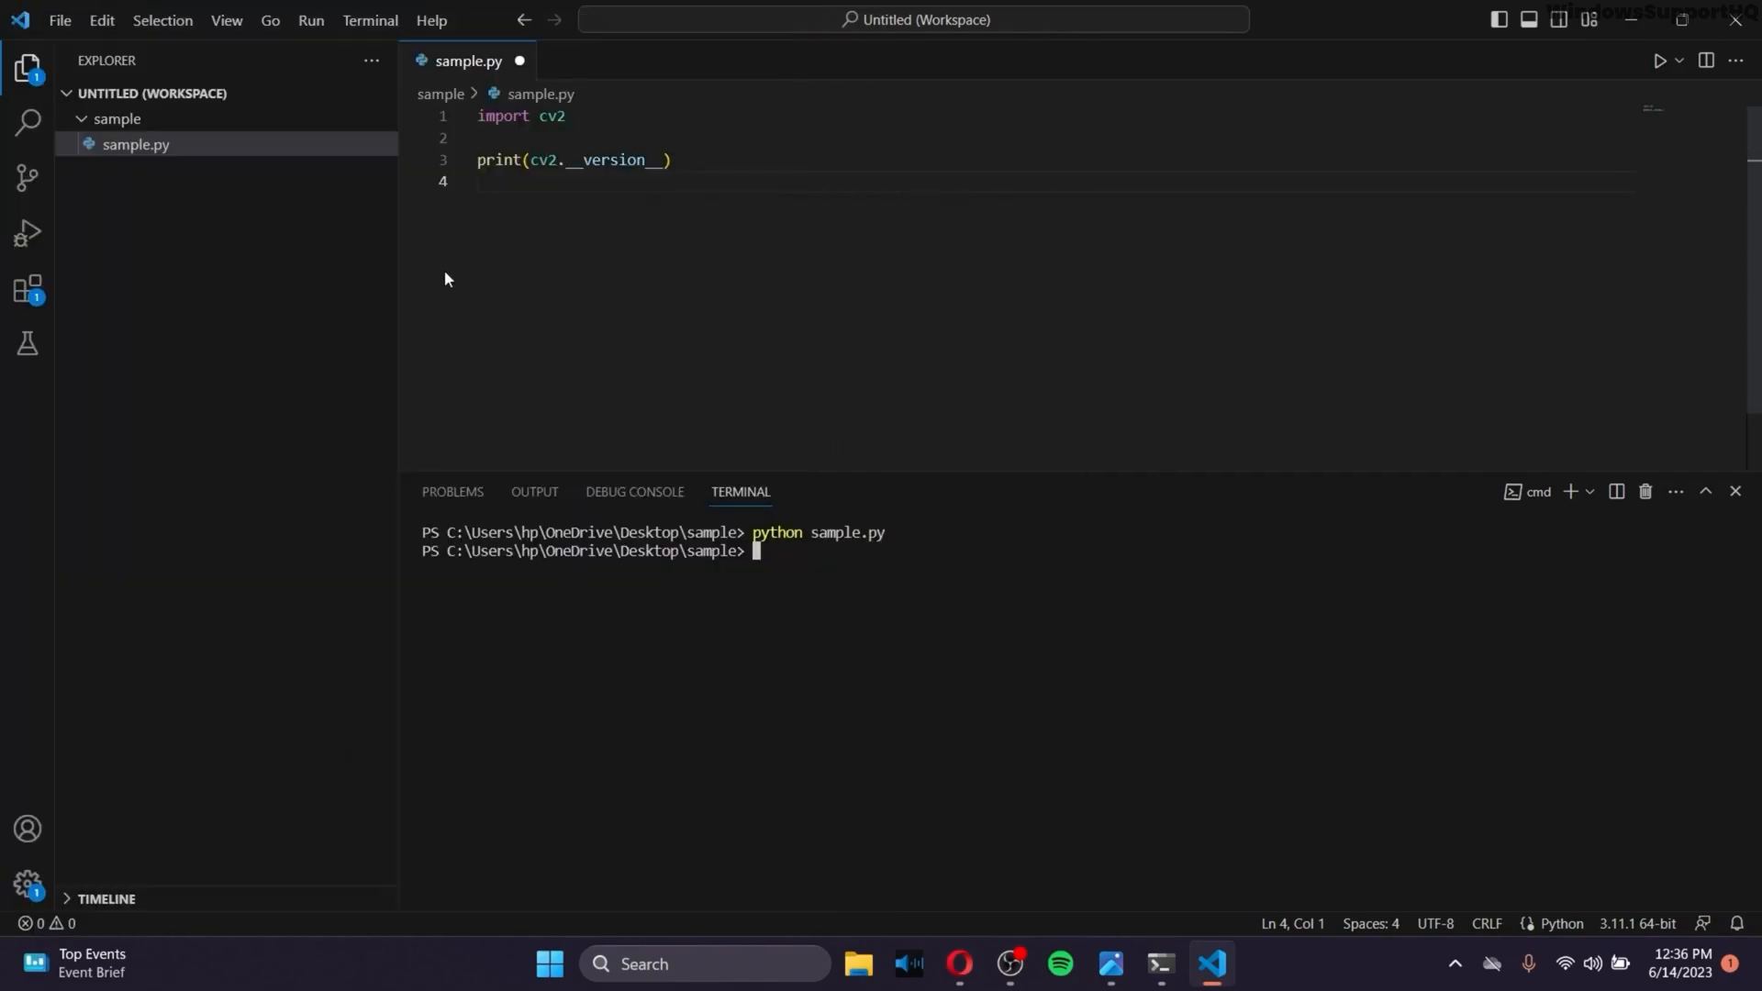
pyautogui.moveTo(767, 529)
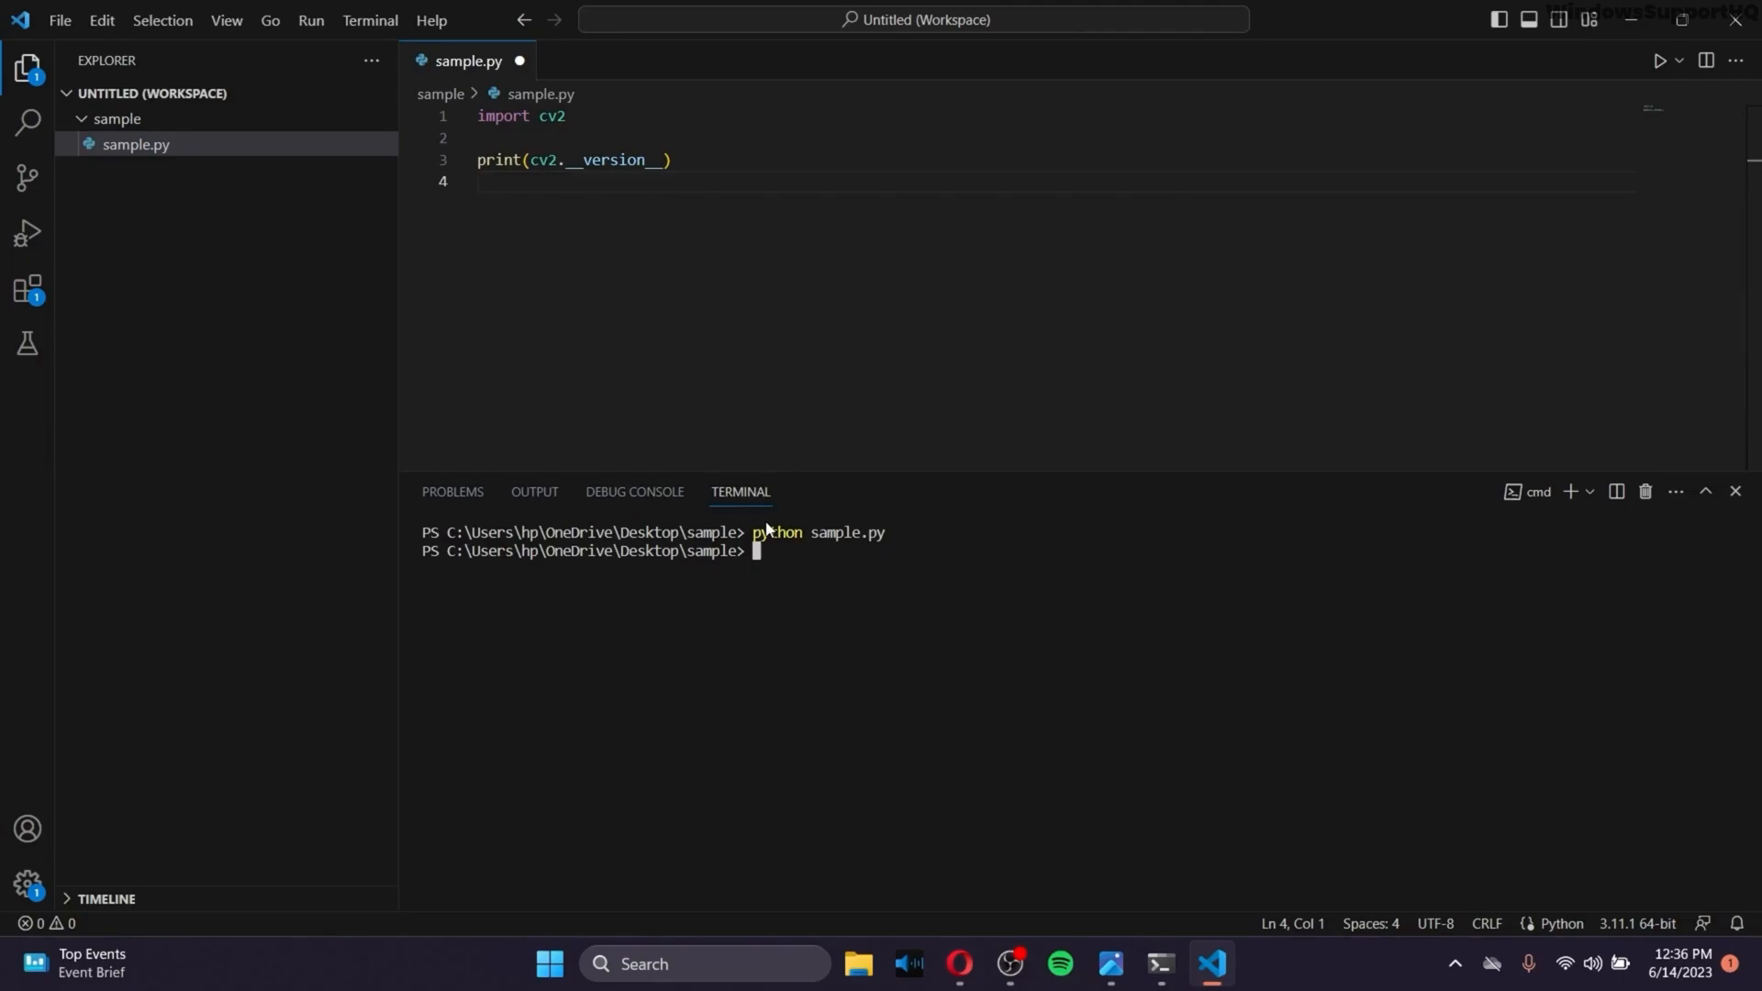
pyautogui.moveTo(916, 701)
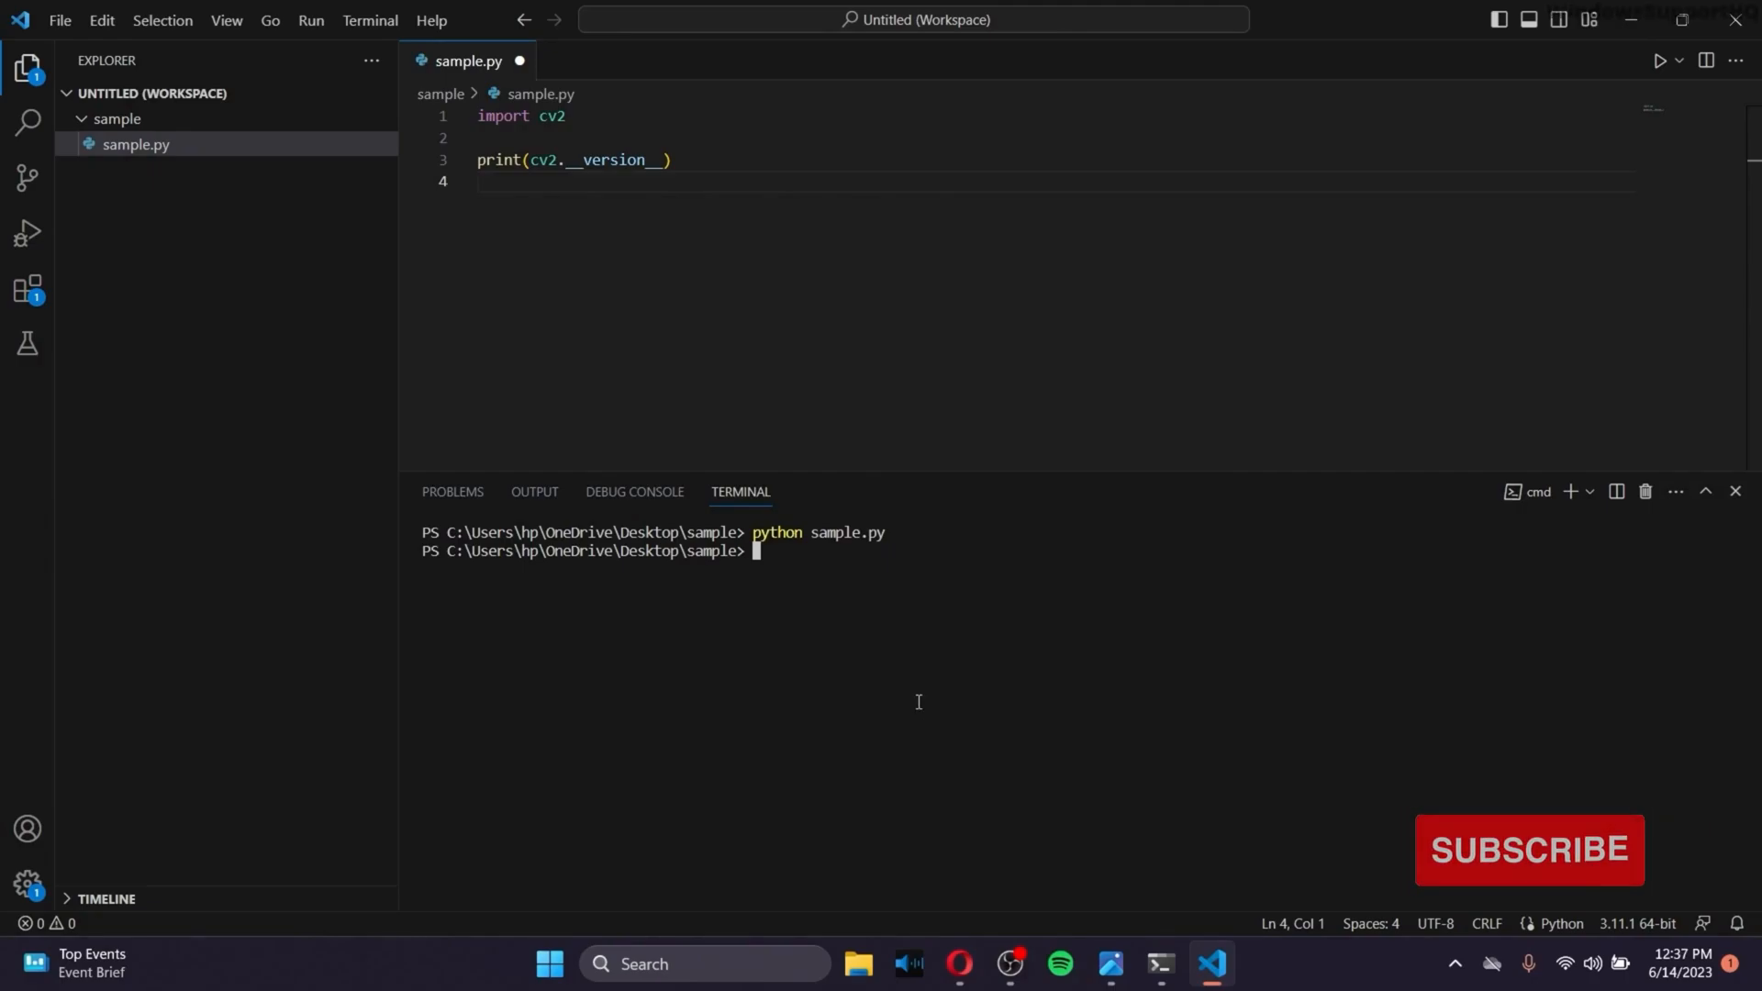